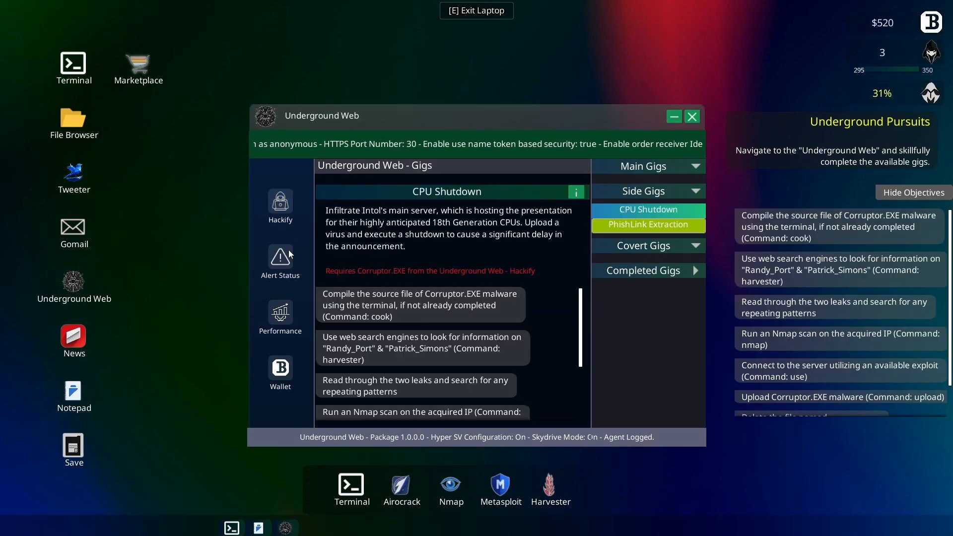
# Step: Launch Hackify from the Underground Web and browse the Password Cracking and Penetration Test listings
pyautogui.click(280, 202)
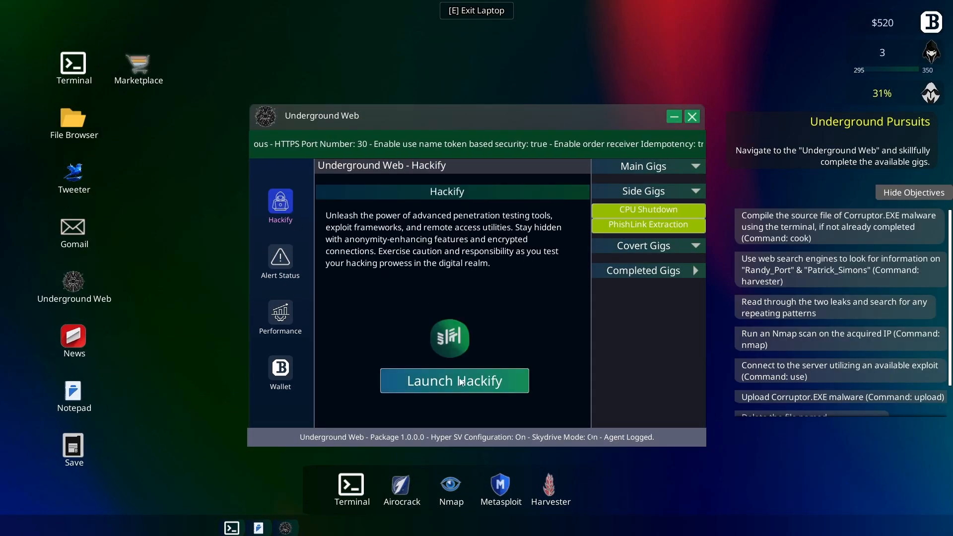
pyautogui.click(455, 381)
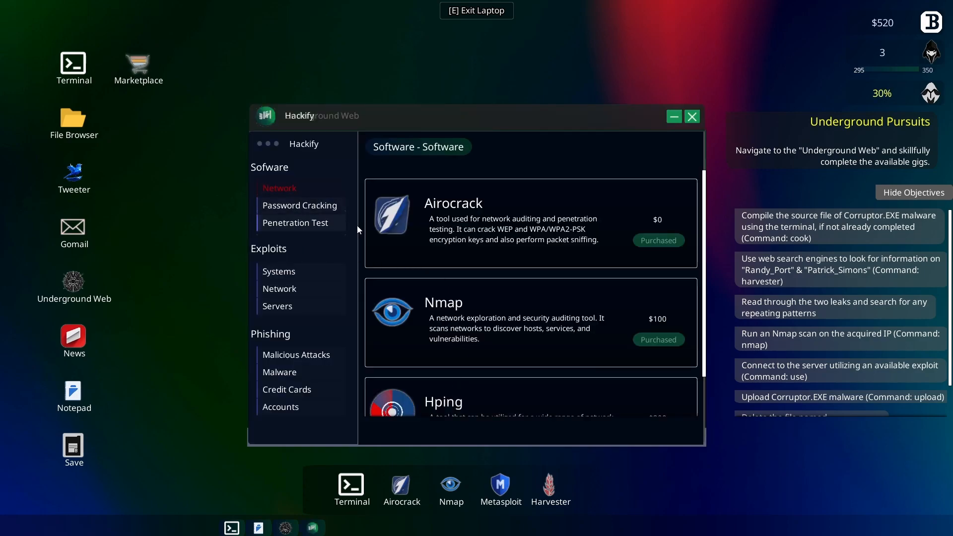
pyautogui.click(300, 206)
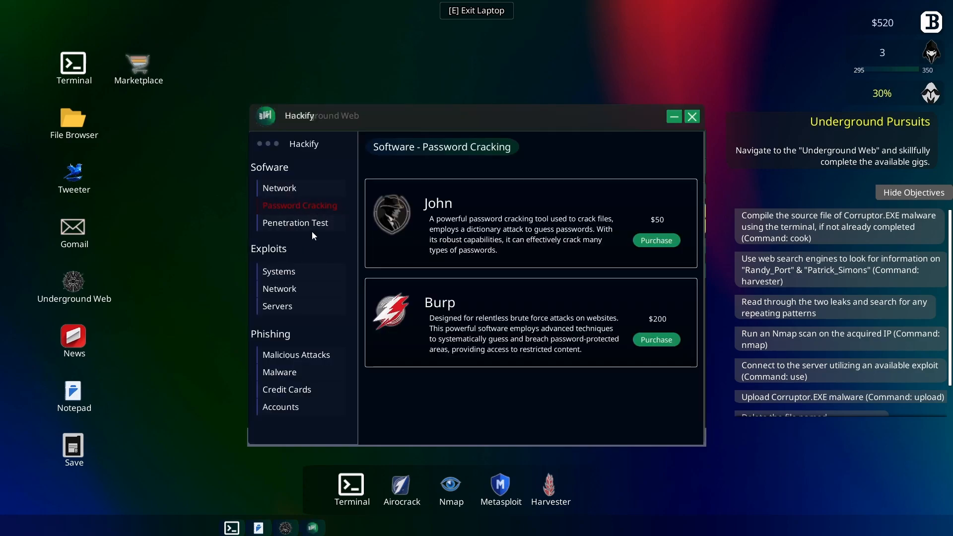
pyautogui.click(295, 223)
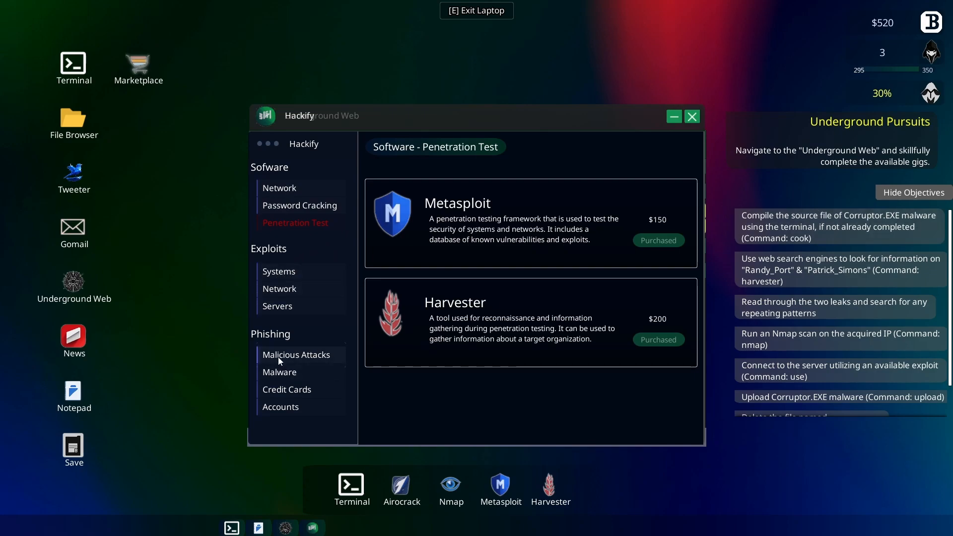
# Step: Read the Malicious Attacks note on cooking purchased malware, then dismiss it
pyautogui.click(279, 373)
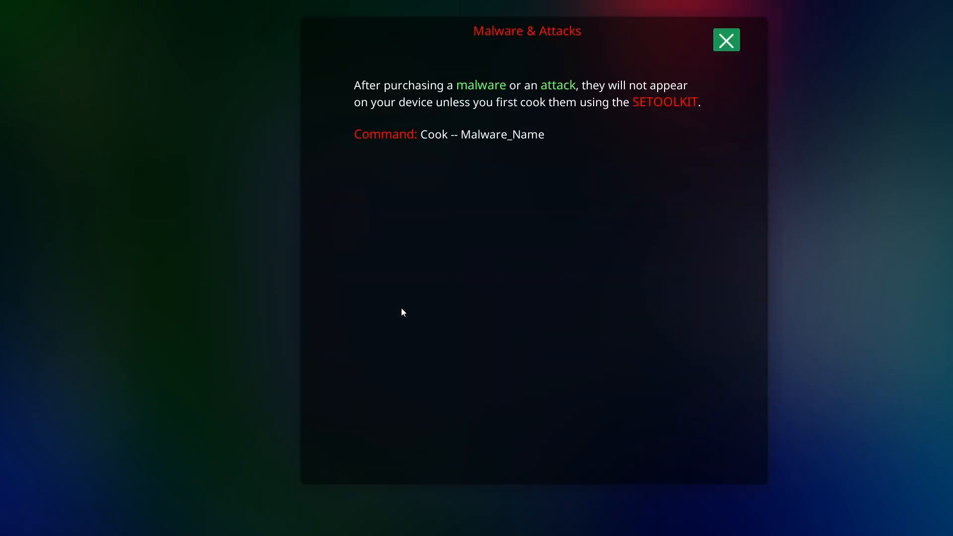
pyautogui.click(725, 40)
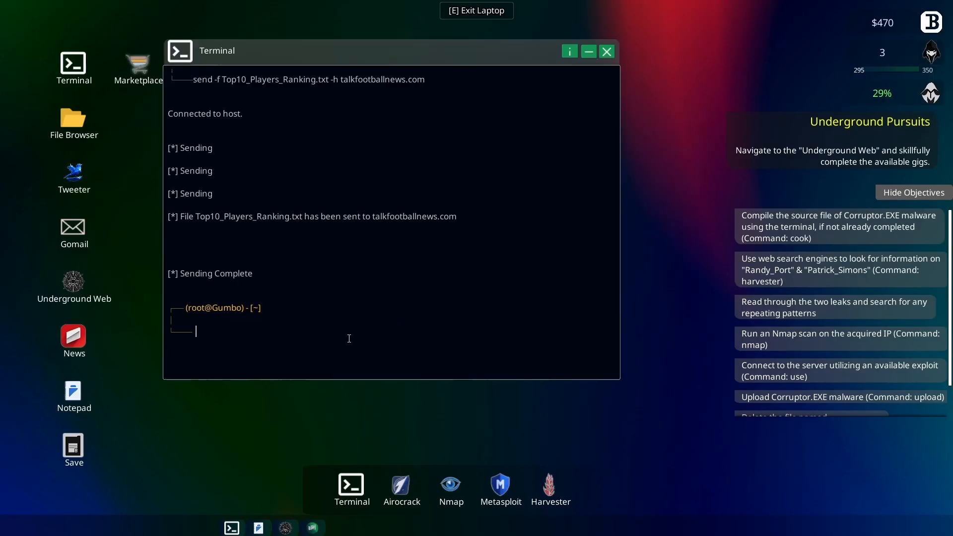
# Step: Cook Corruptor.EXE so it is saved into the malware directory
pyautogui.write('cook --')
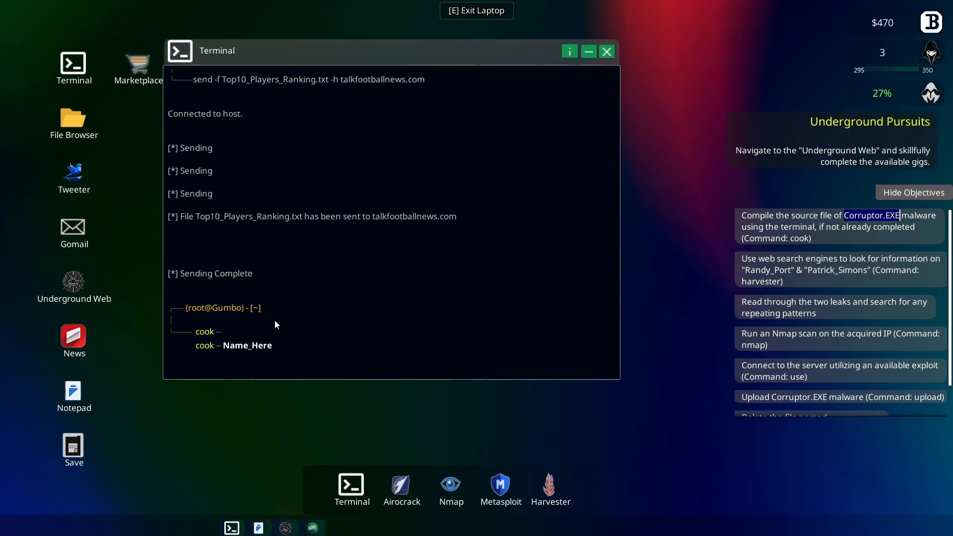
pyautogui.write('Corruptor.EXE')
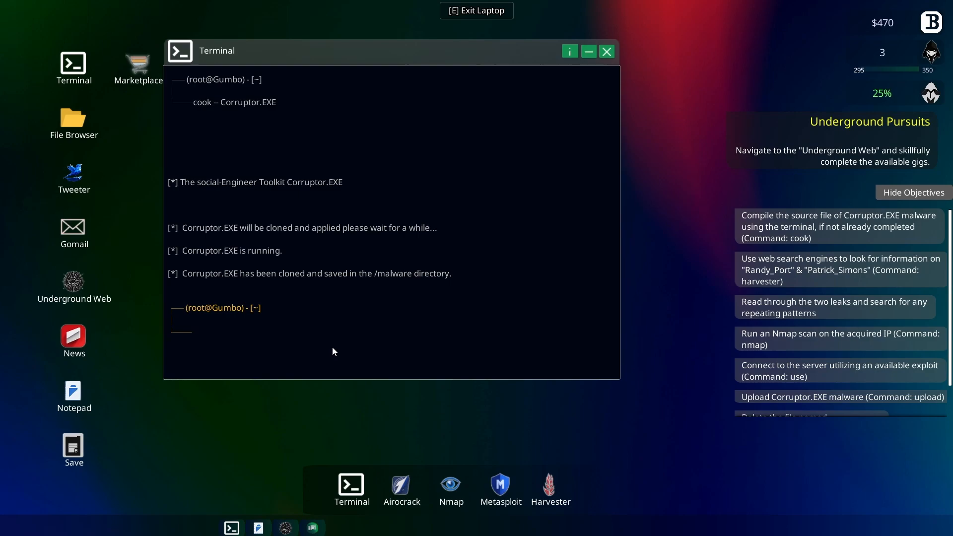
pyautogui.write('harvester -d full_name -s 0')
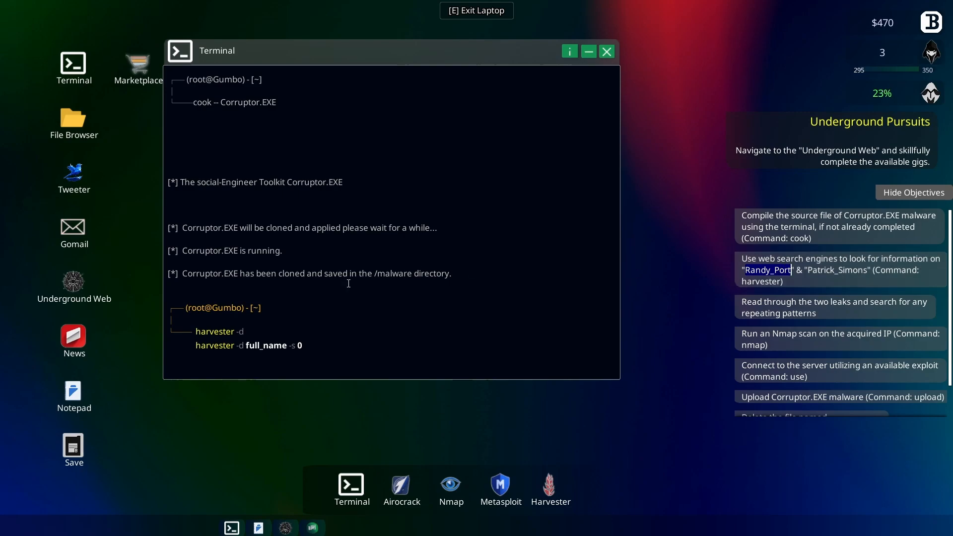
pyautogui.write('Randy_Port')
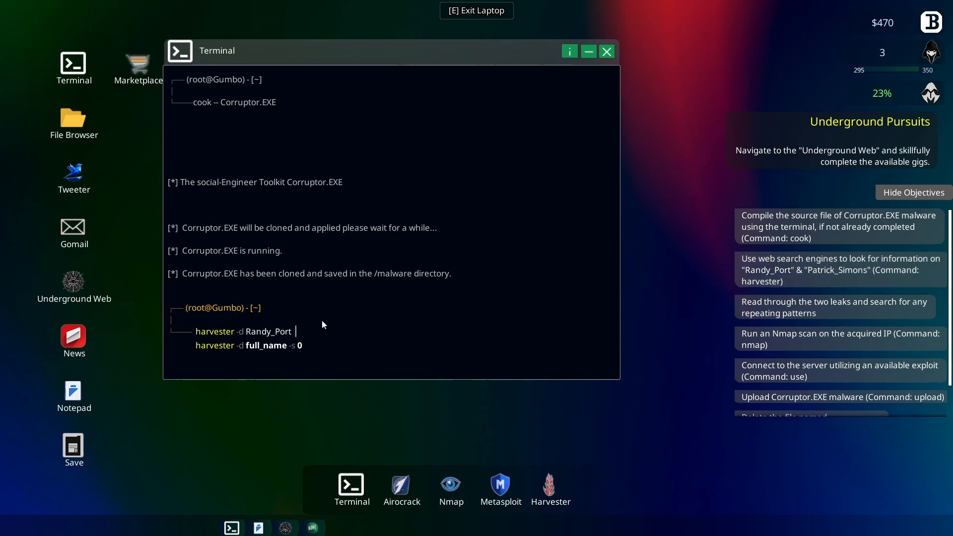
pyautogui.write('-s')
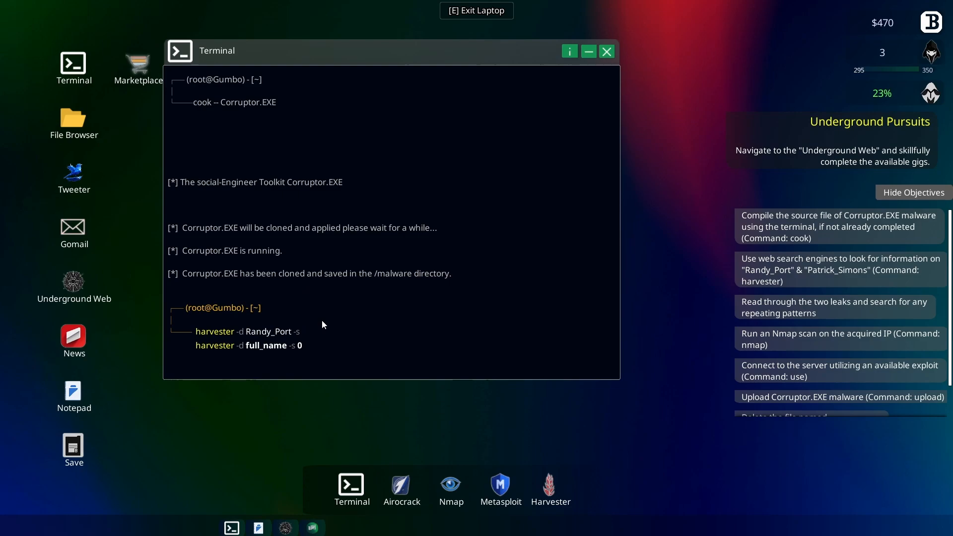
pyautogui.press('Enter')
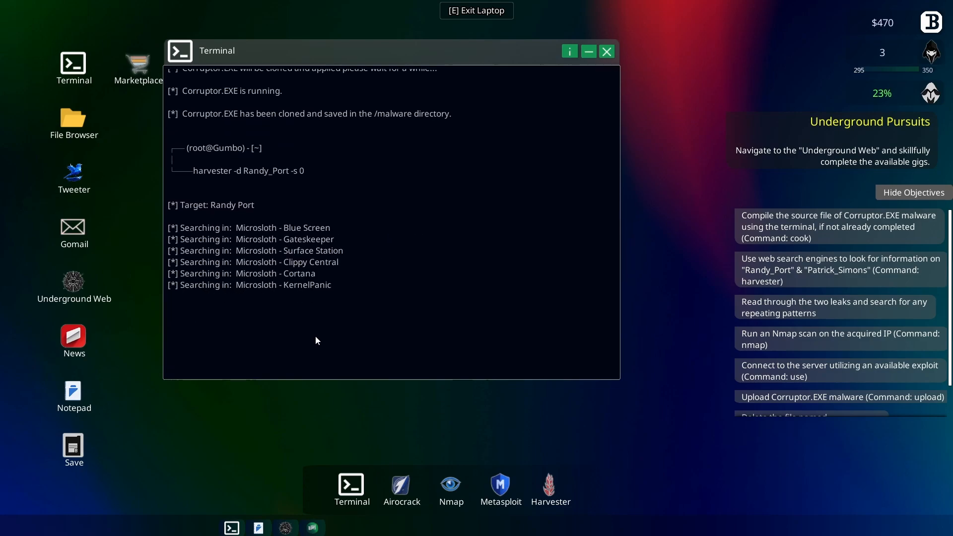
# Step: Close the Underground Web and Hackify windows while the Randy_Port search keeps running
pyautogui.click(73, 282)
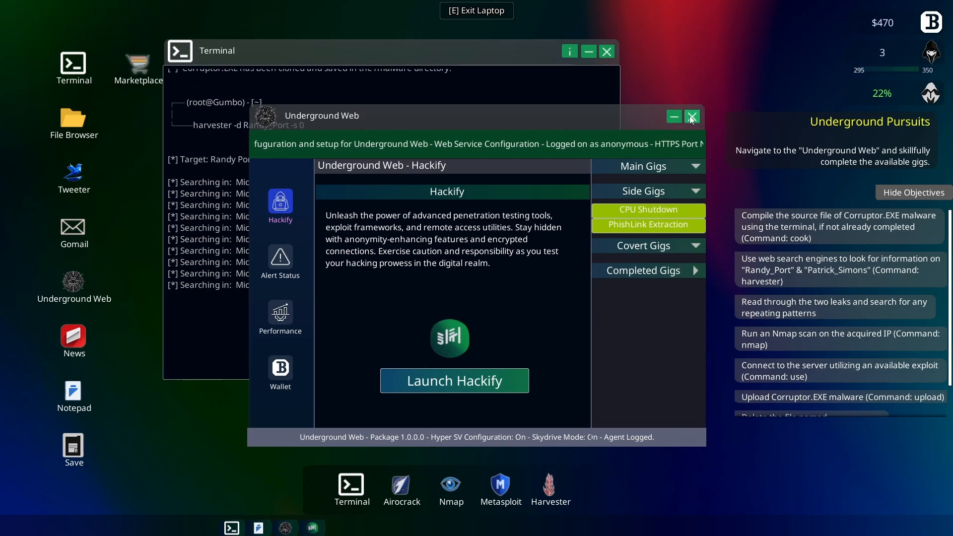
pyautogui.click(455, 380)
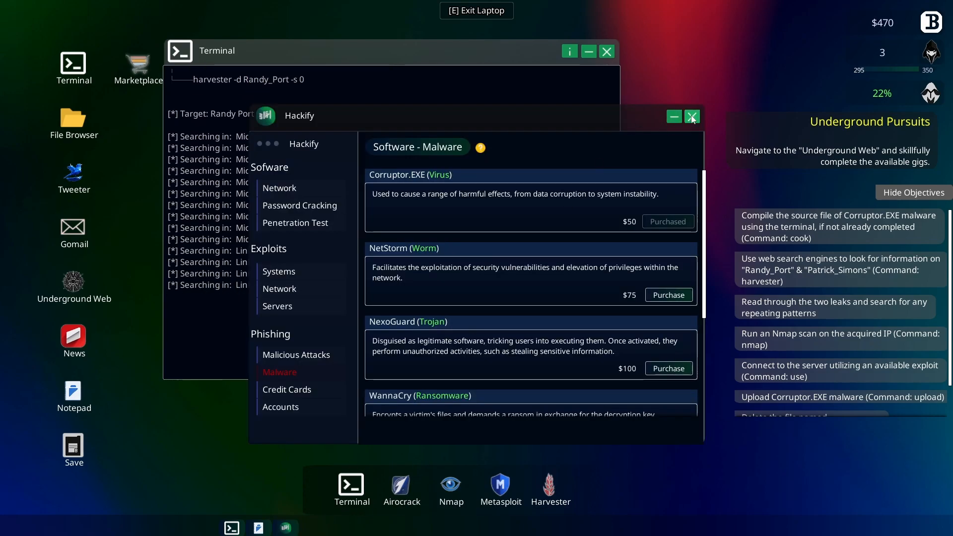
pyautogui.click(693, 116)
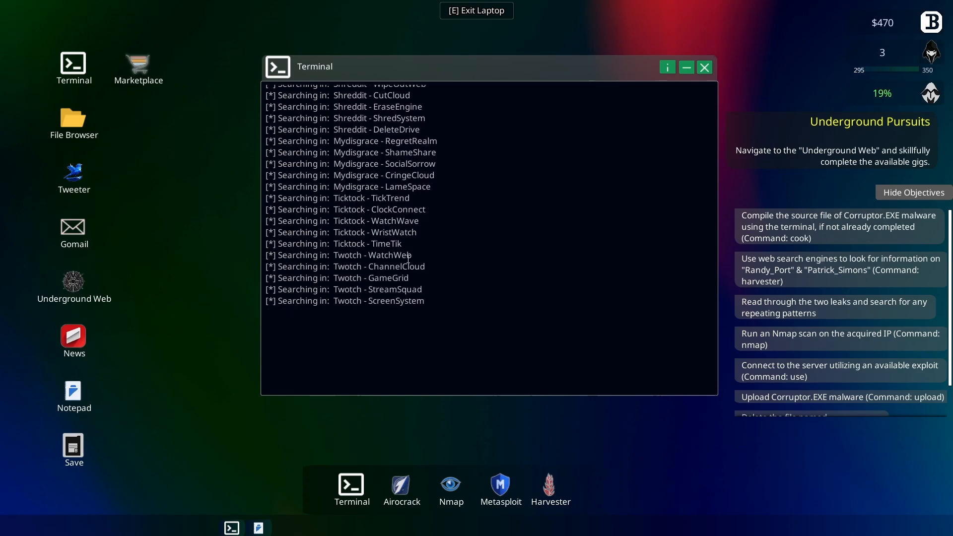
# Step: Scroll through the harvester output to read the Randy Port leak's venue, budget, crew and entry points
pyautogui.scroll(-3)
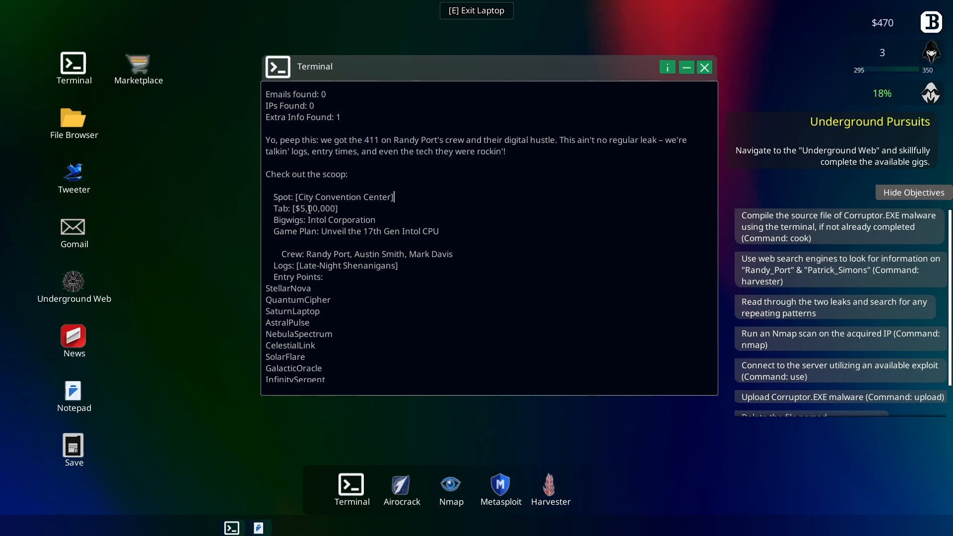
pyautogui.scroll(-3)
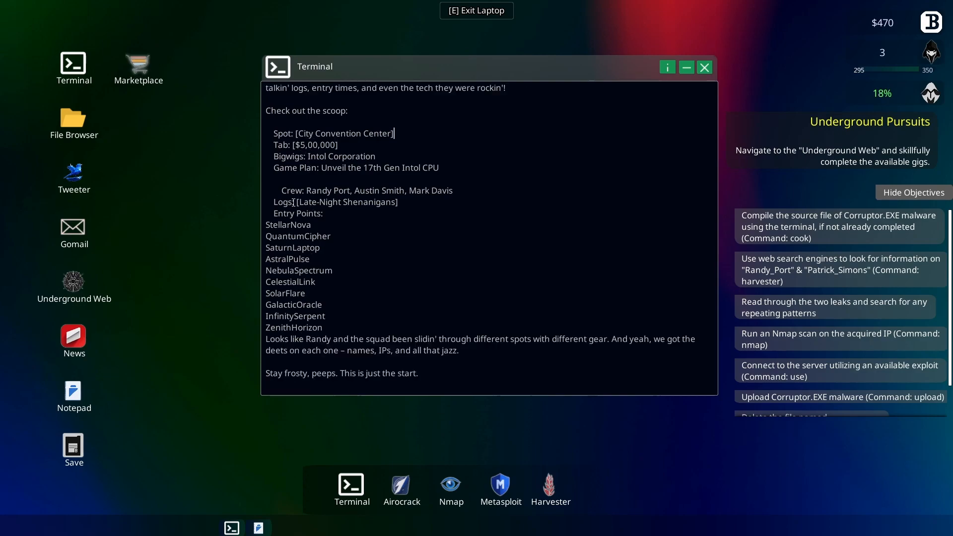
pyautogui.scroll(-3)
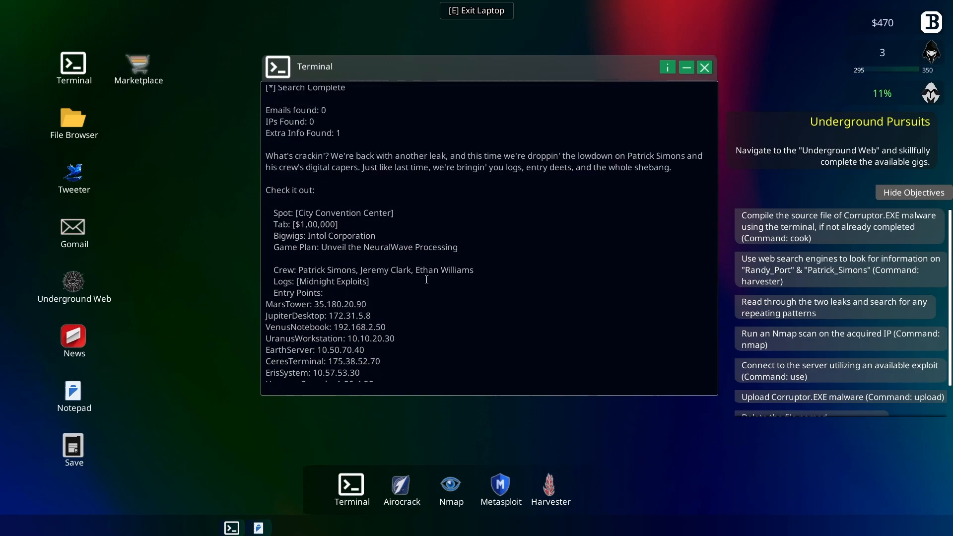
# Step: Scroll the Patrick Simons leak to its entry points, including SaturnLaptop at 10.37.130.72
pyautogui.scroll(-3)
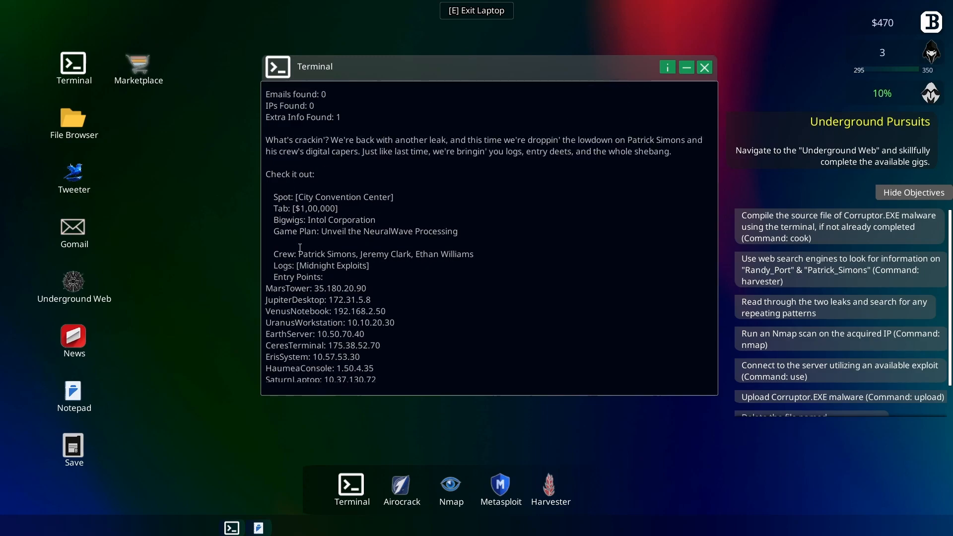
pyautogui.scroll(-3)
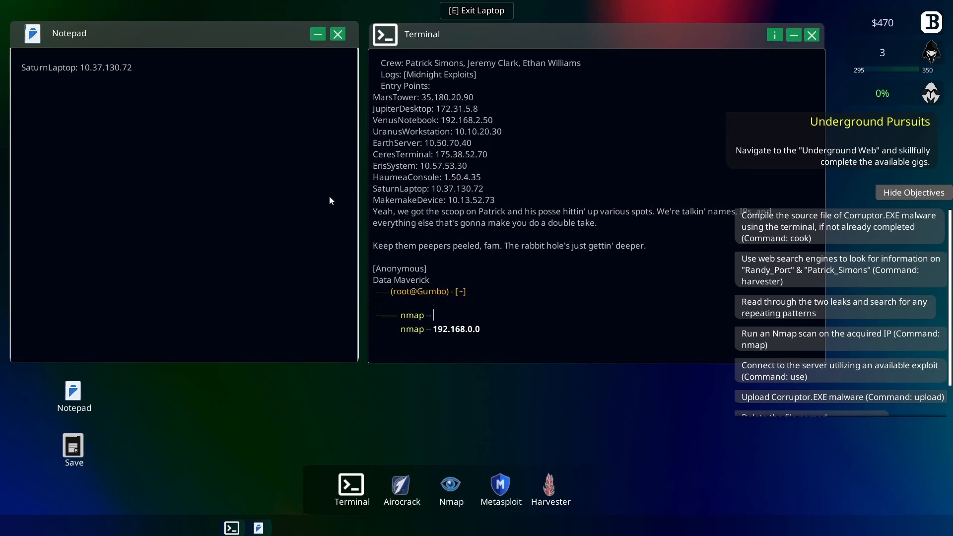
# Step: Grab the noted SaturnLaptop IP 10.37.130.72 for the nmap scan and bring up Hackify
pyautogui.doubleClick(105, 67)
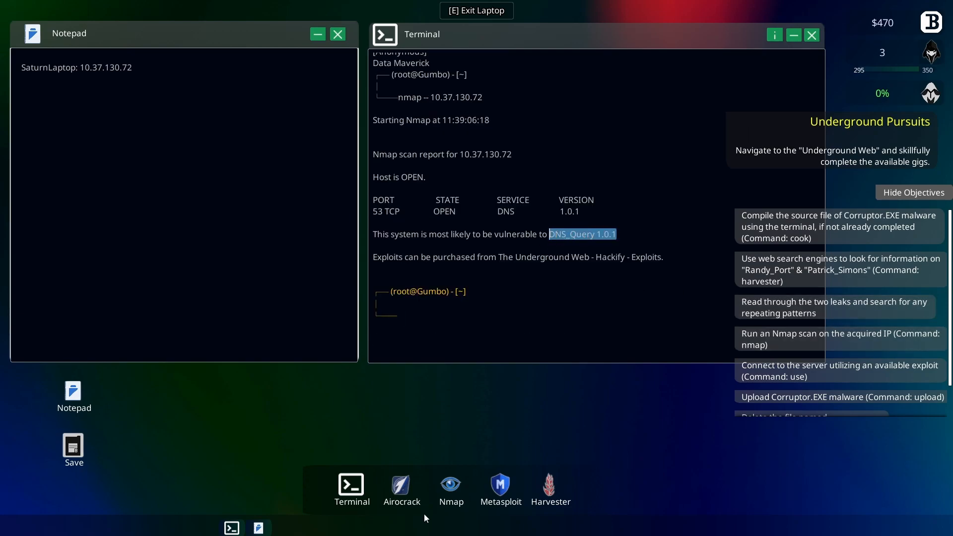
pyautogui.click(337, 33)
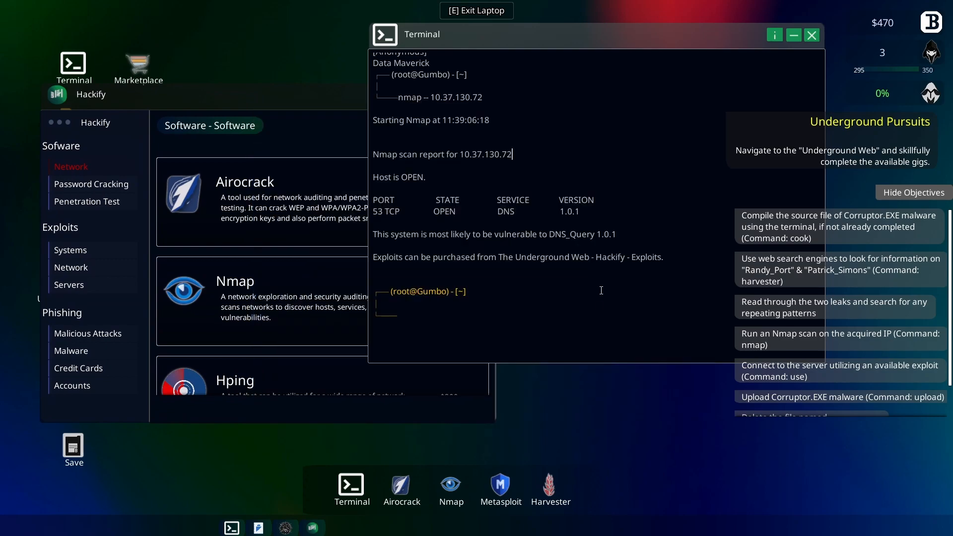
# Step: Buy the DNS_Query 1.0.1 network exploit for $15
pyautogui.click(70, 250)
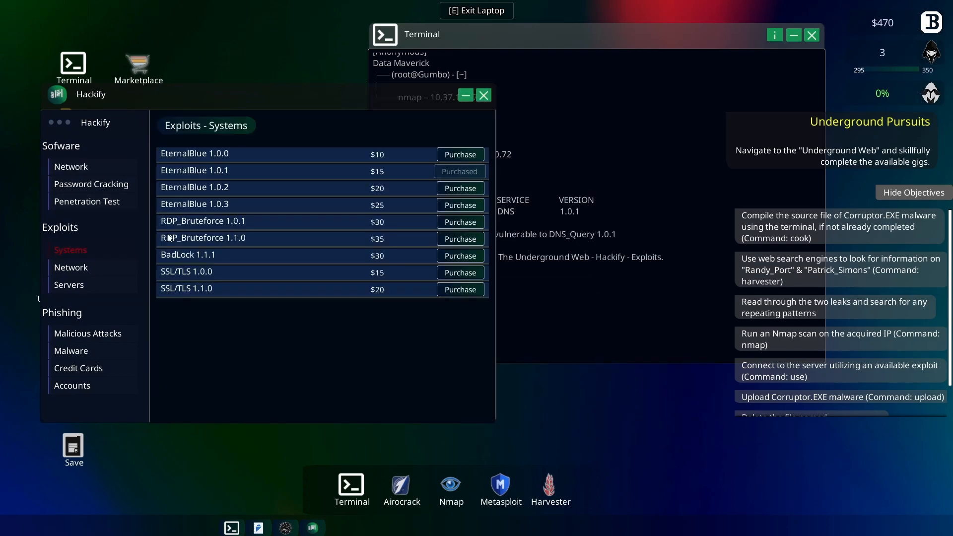
pyautogui.click(70, 267)
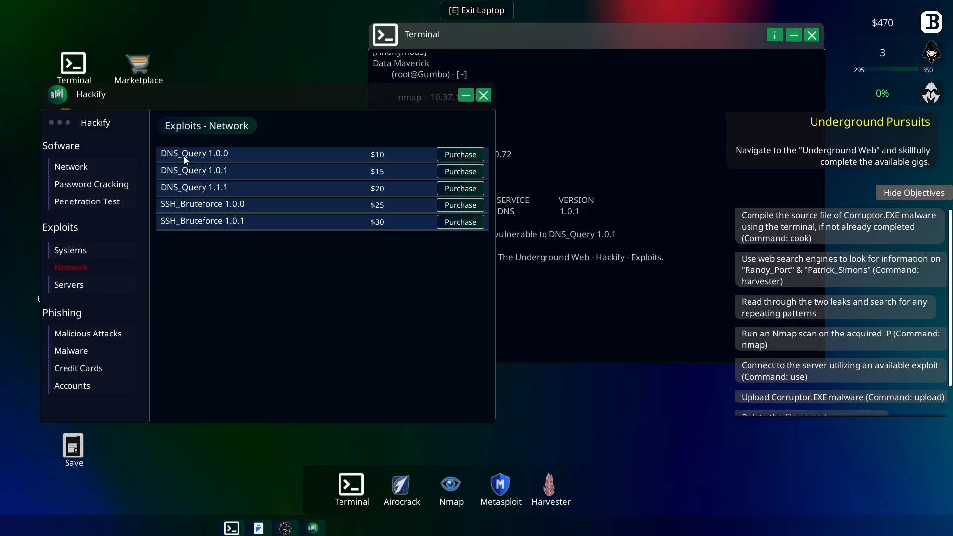
pyautogui.moveTo(463, 171)
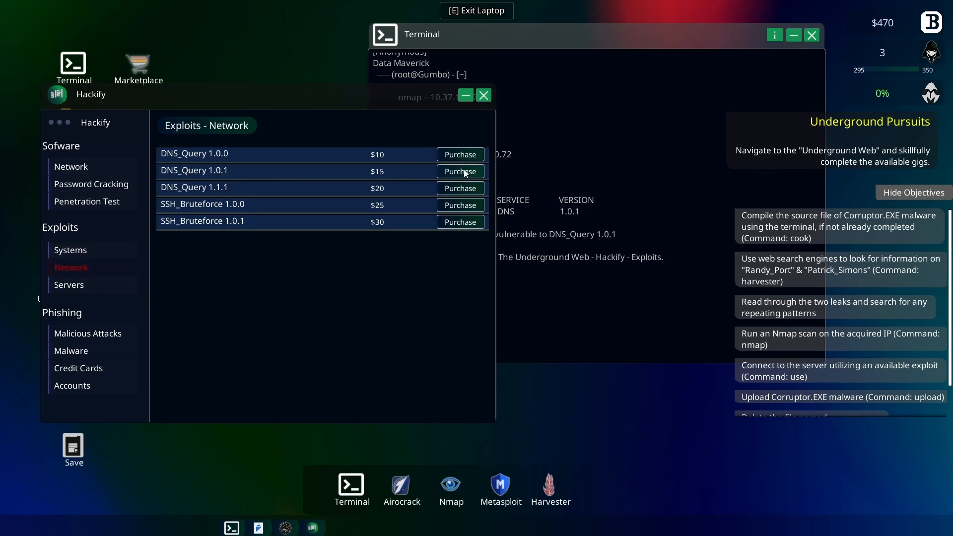
pyautogui.click(461, 171)
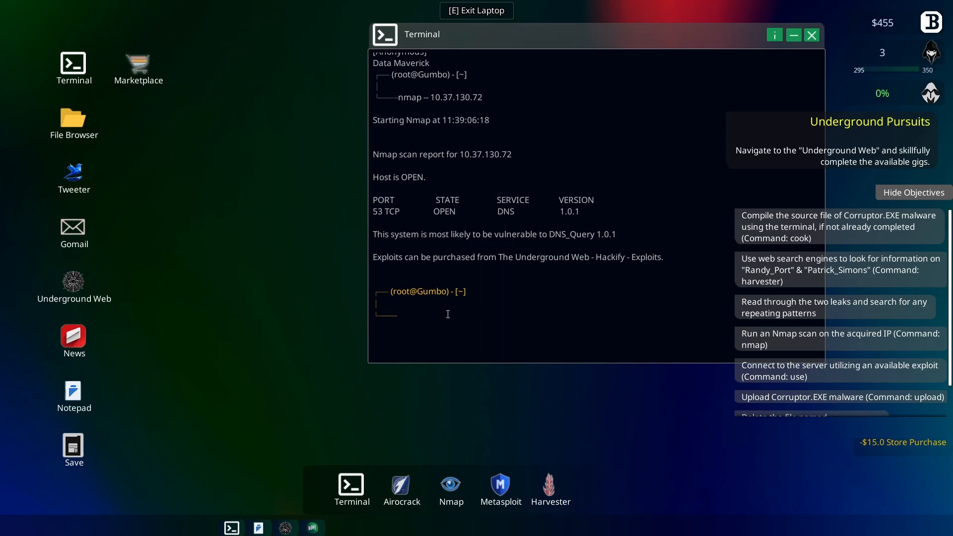
# Step: Run 'use -x DNS_Query -version 1.0.1 -ip 10.37.130.72' against the server
pyautogui.write('use -x')
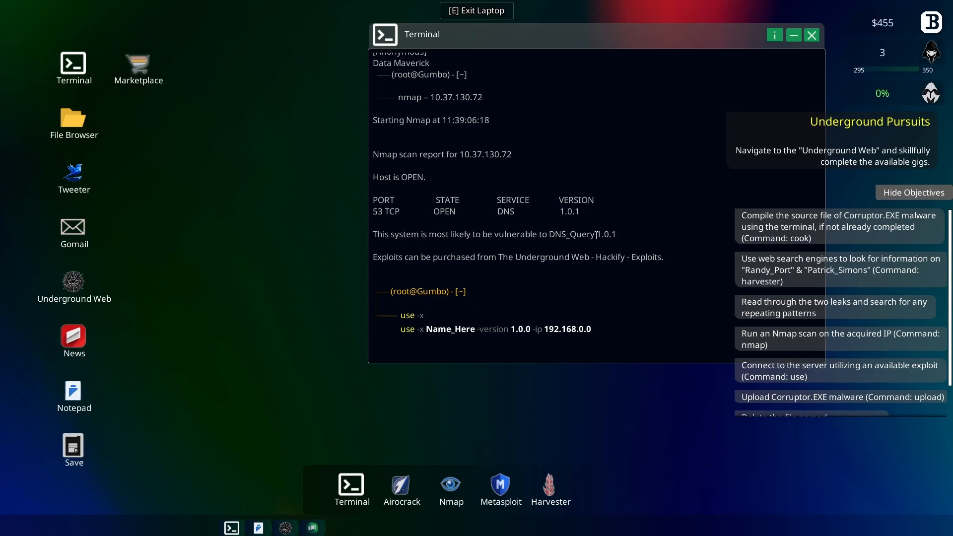
pyautogui.write('DNS_Query')
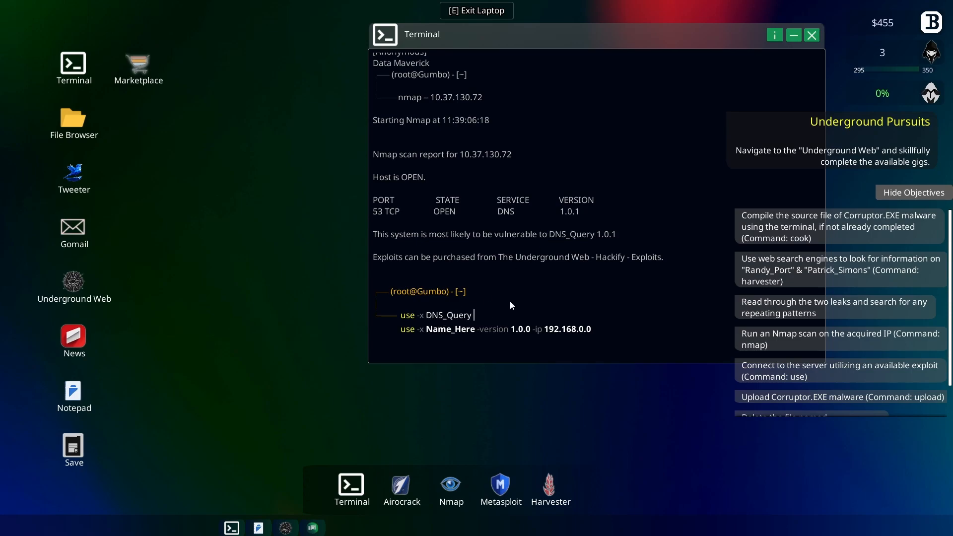
pyautogui.write('-version 1.0')
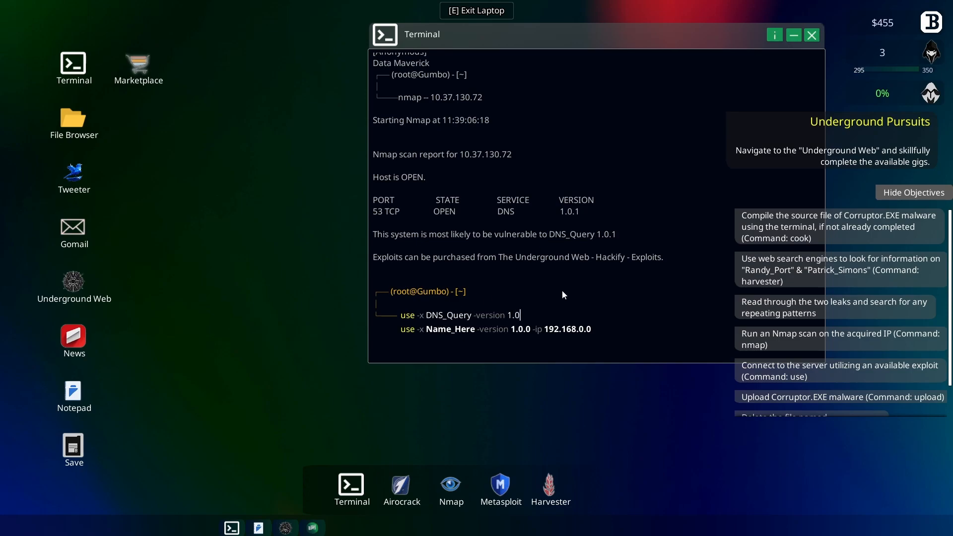
pyautogui.write('1')
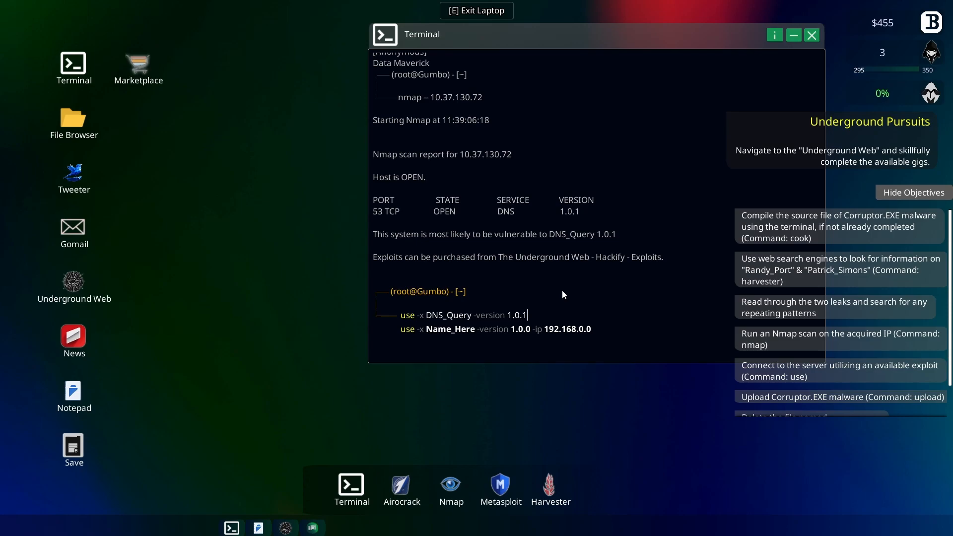
pyautogui.write('-ip')
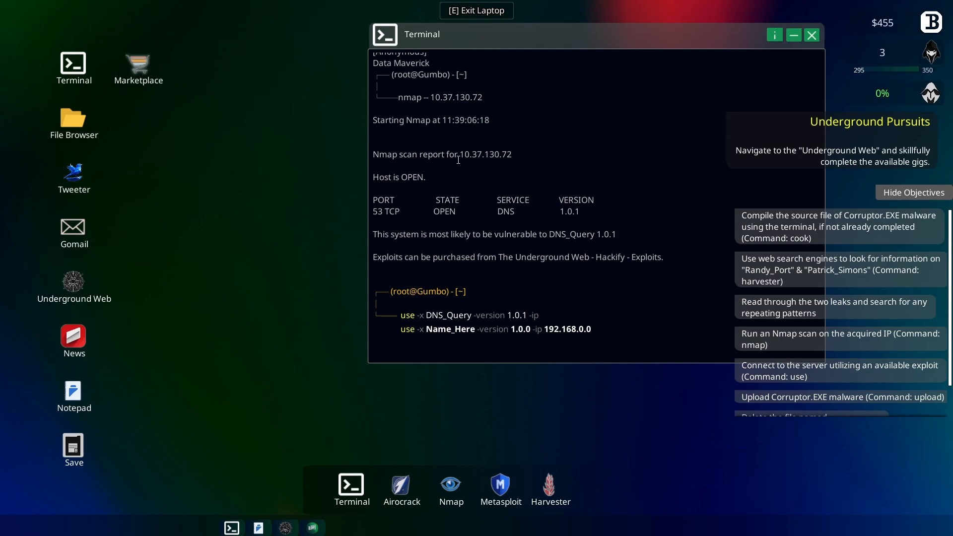
pyautogui.doubleClick(486, 154)
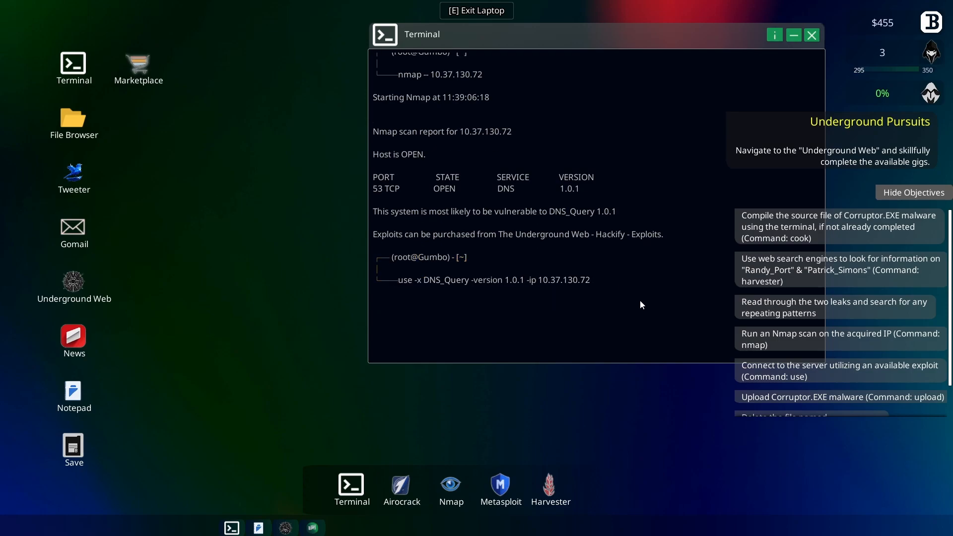
pyautogui.press('Enter')
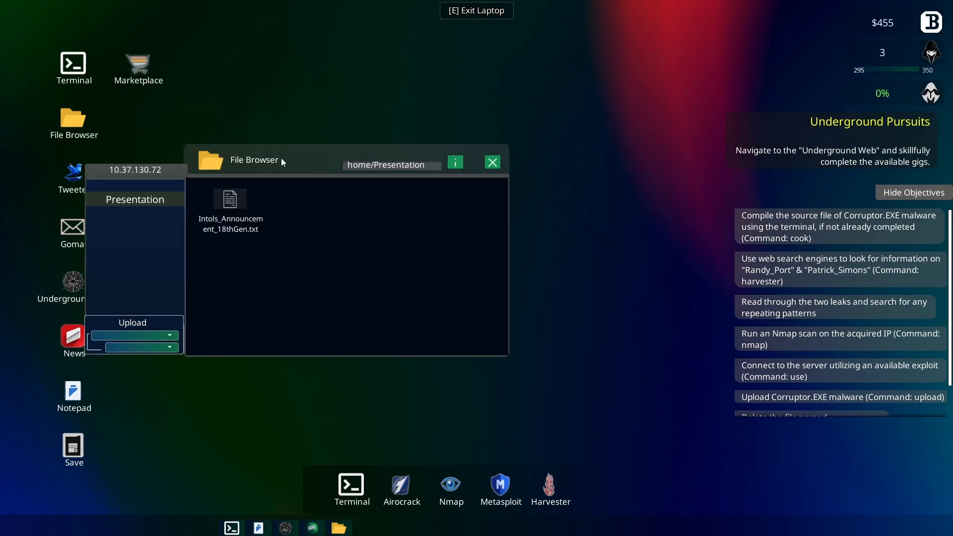
pyautogui.doubleClick(229, 198)
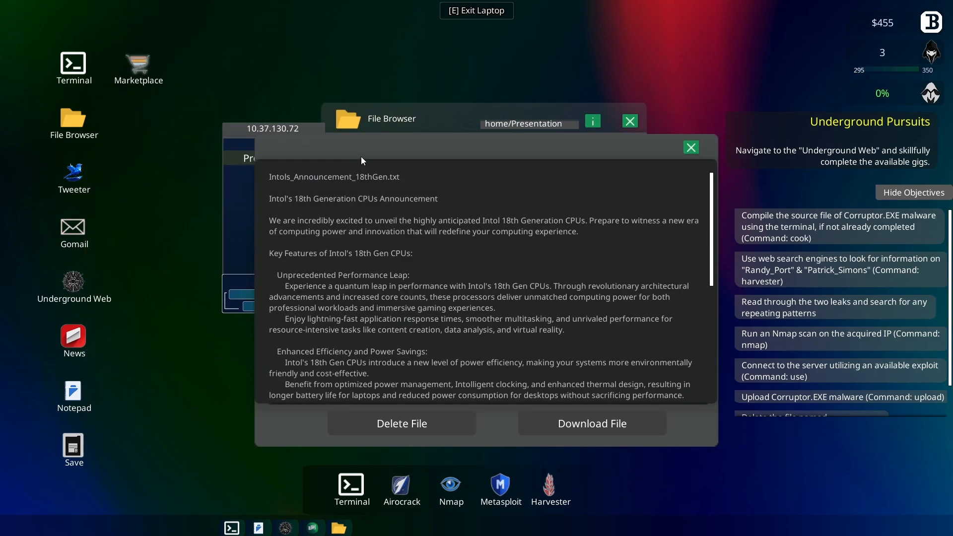
pyautogui.moveTo(324, 220); pyautogui.dragTo(578, 231)
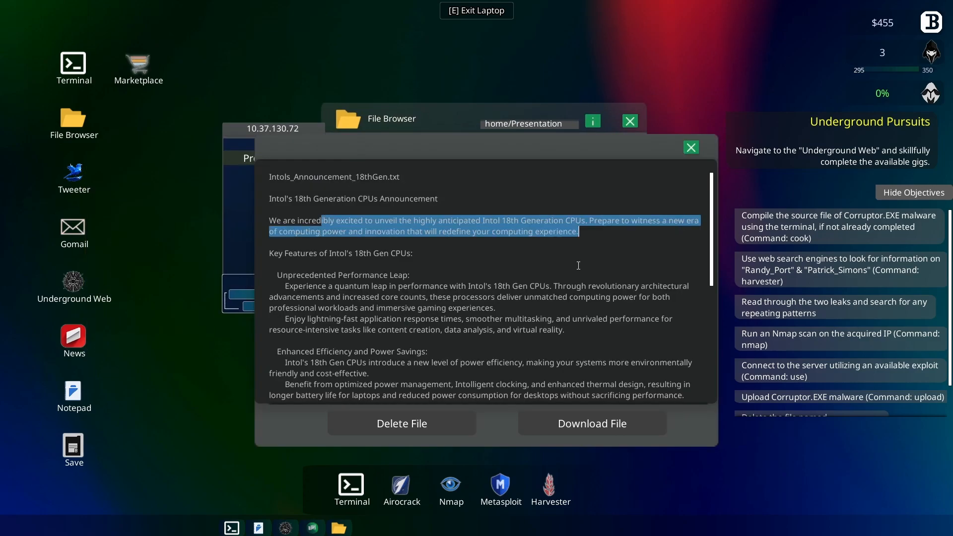
pyautogui.scroll(-3)
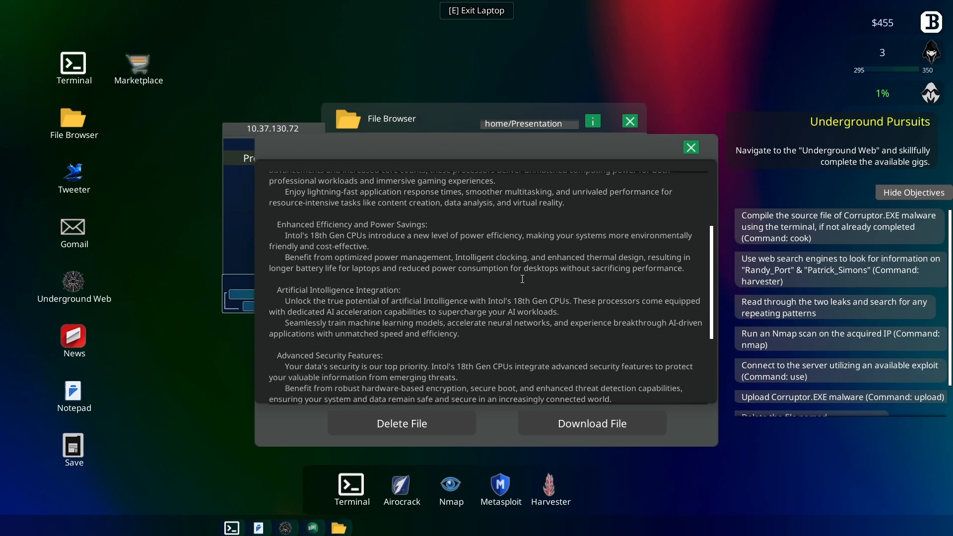
pyautogui.scroll(-3)
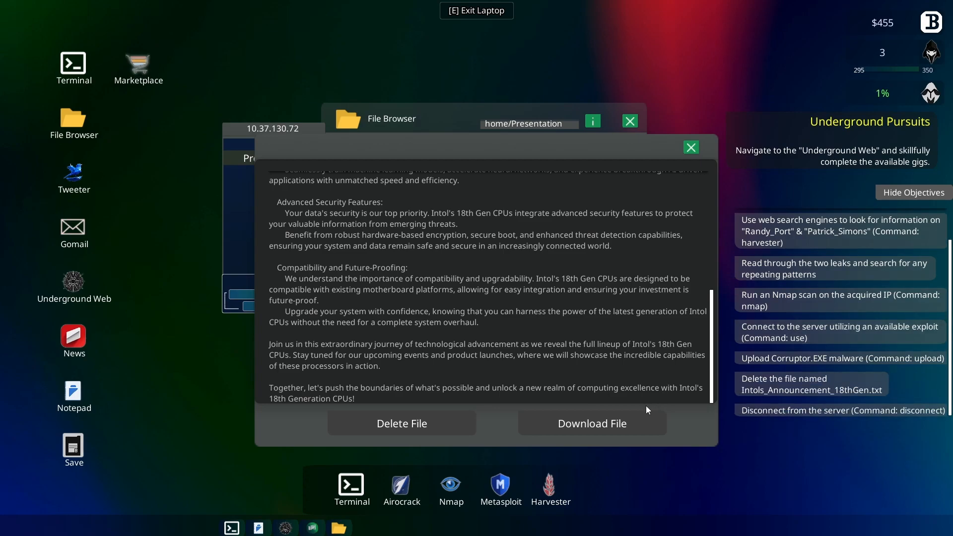
pyautogui.moveTo(828, 356)
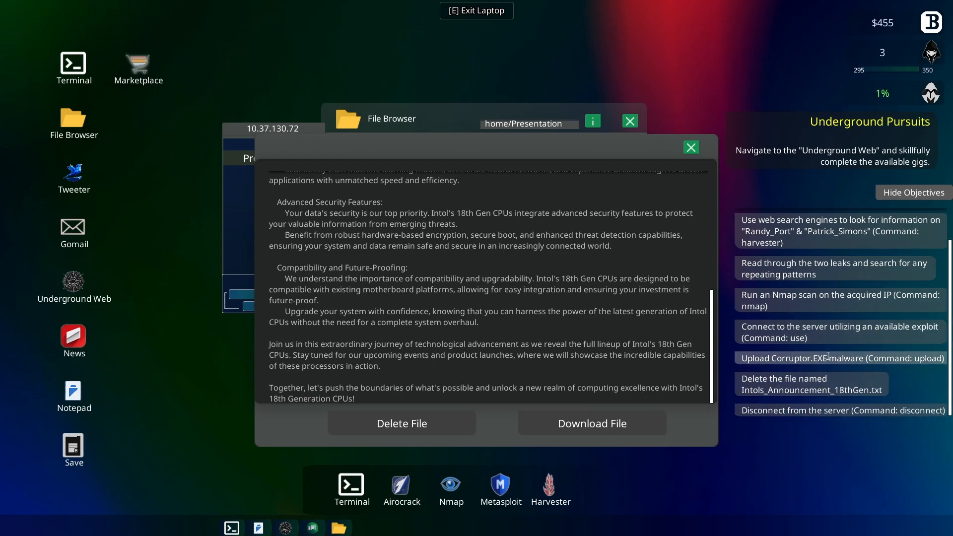
pyautogui.click(592, 423)
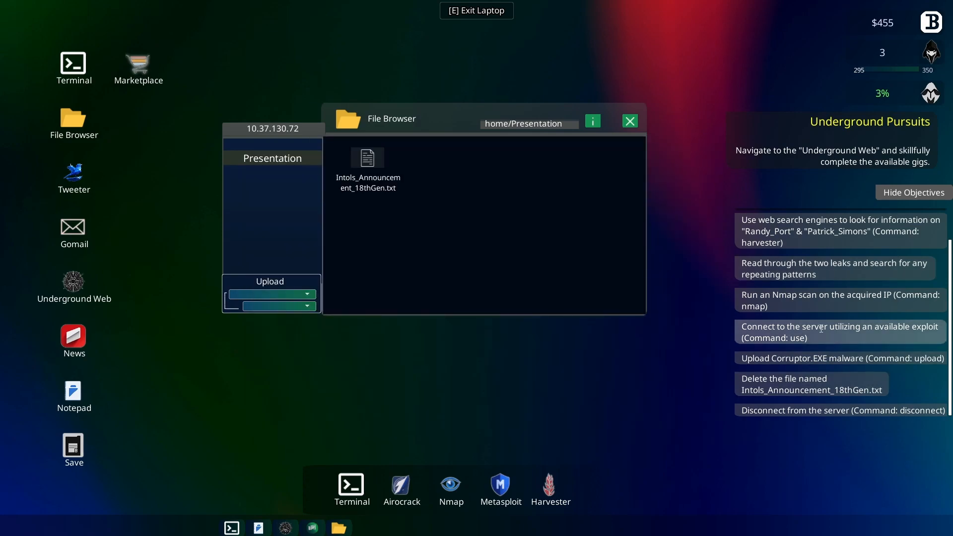
pyautogui.moveTo(399, 467)
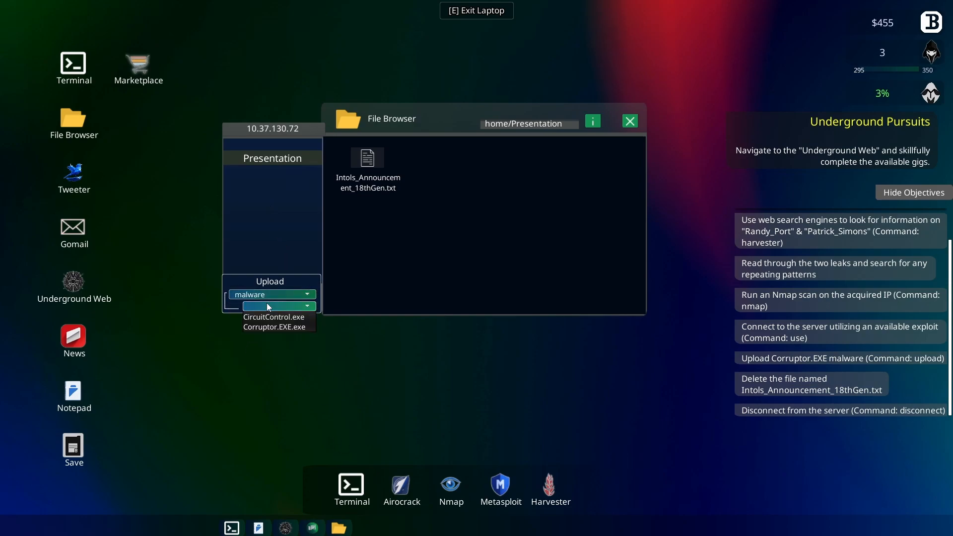
# Step: Choose Corruptor.EXE.exe from the malware folder for upload and start the upload command
pyautogui.click(274, 327)
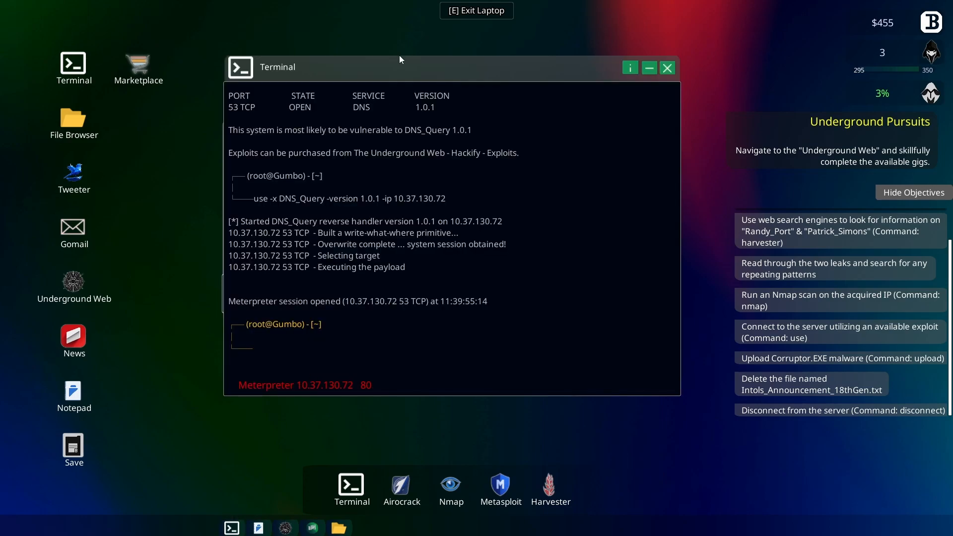
pyautogui.write('uplo')
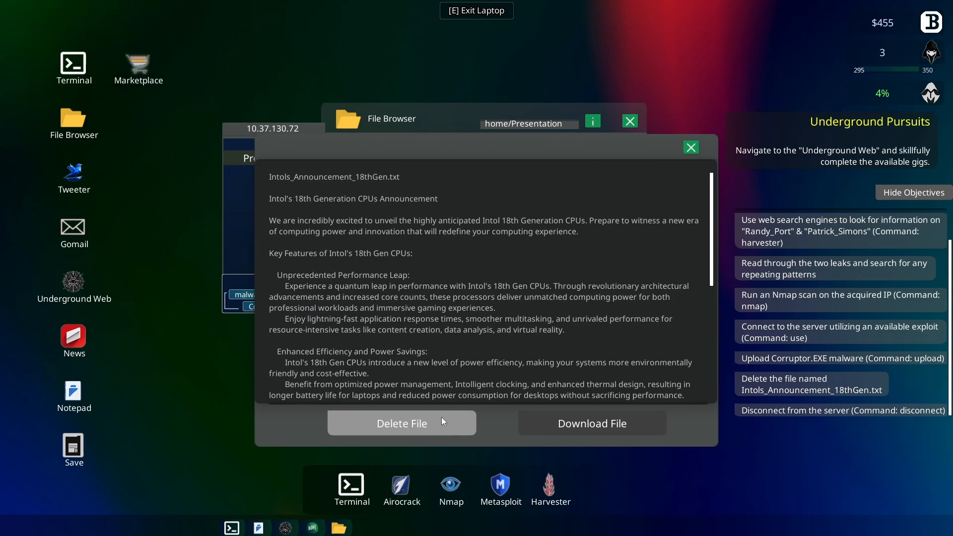
# Step: Delete the Intols announcement file, disconnect from the server and close the terminal
pyautogui.click(401, 423)
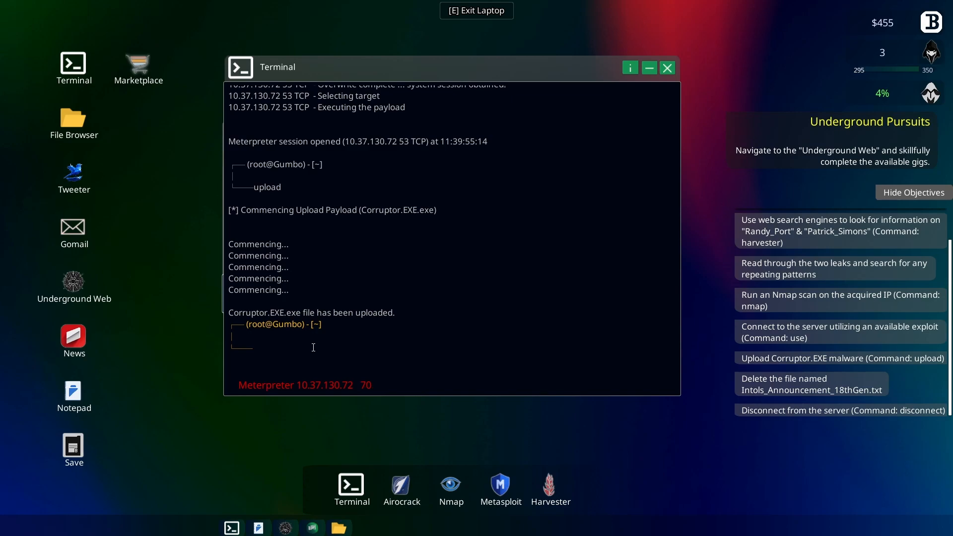
pyautogui.write('disconnect')
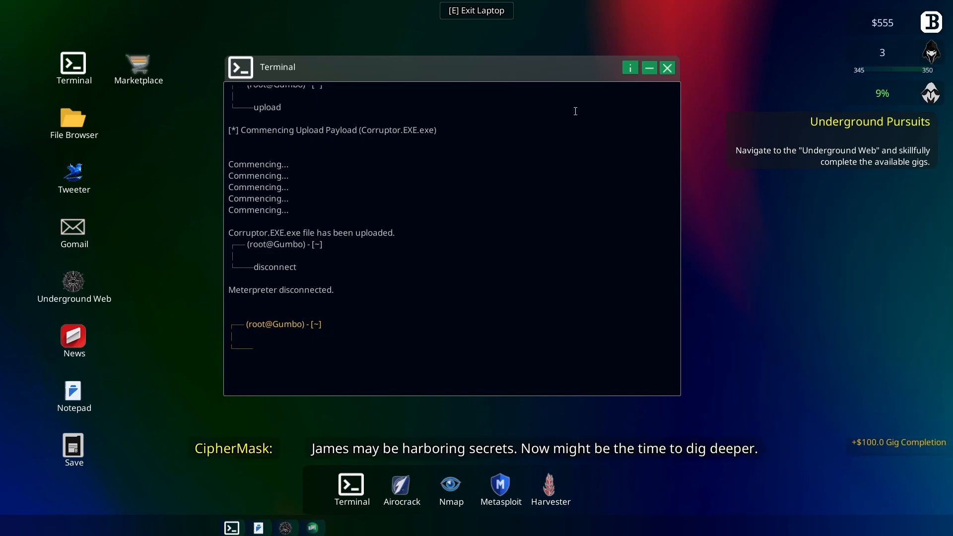
pyautogui.click(667, 68)
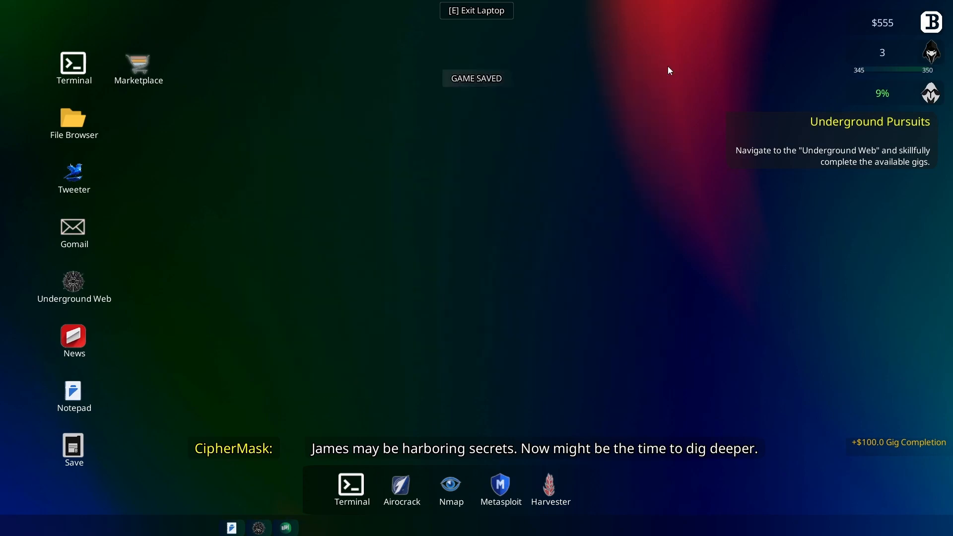
# Step: Accept the PhishLink Extraction side gig in Underground Web and put the window away
pyautogui.doubleClick(74, 281)
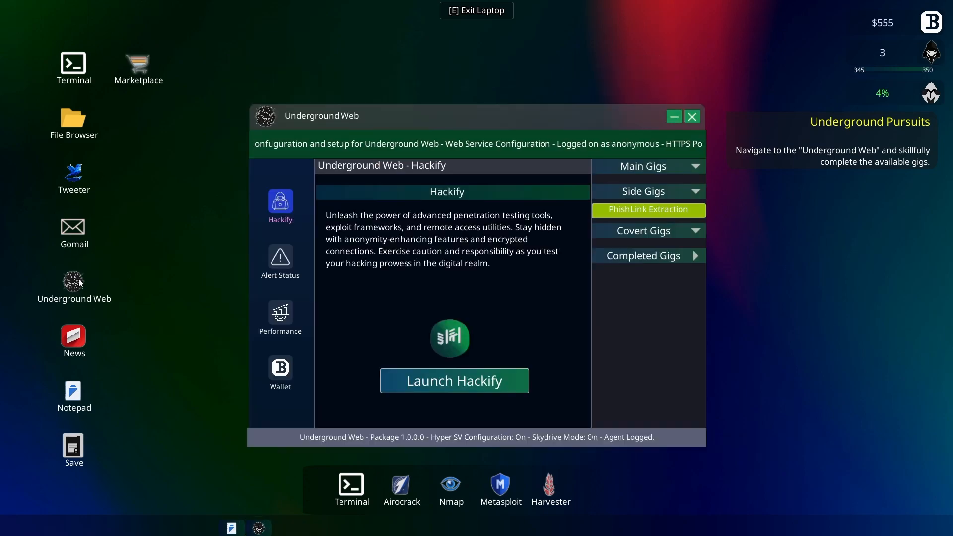
pyautogui.click(647, 210)
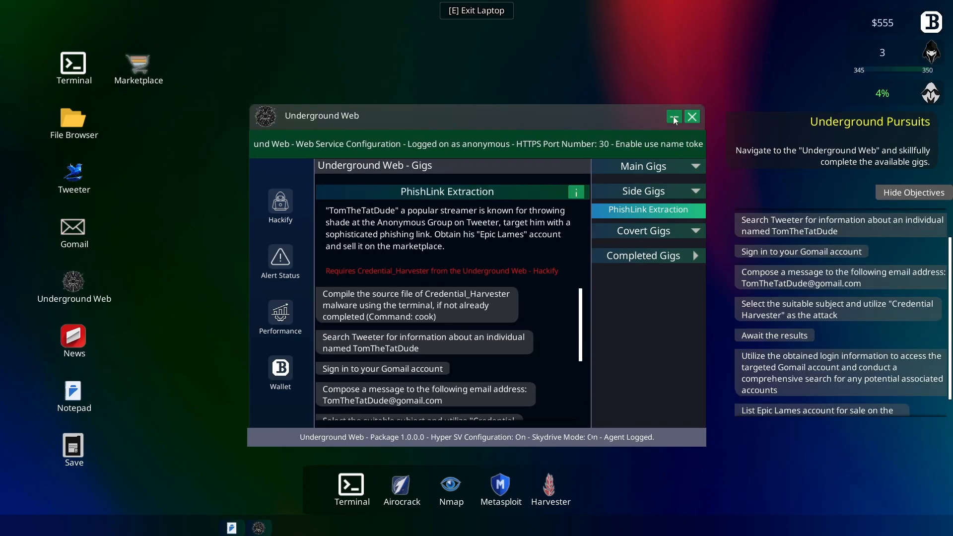
pyautogui.click(673, 116)
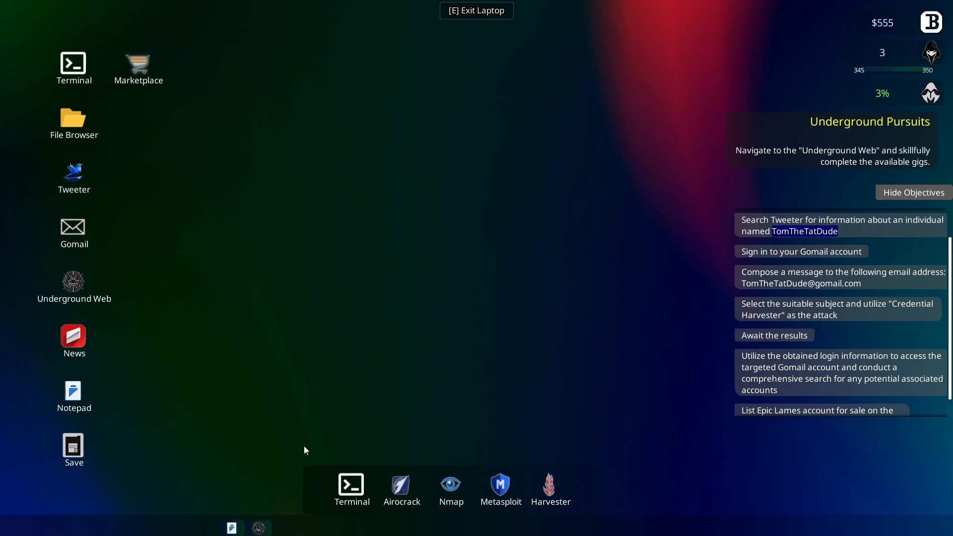
pyautogui.moveTo(90, 171)
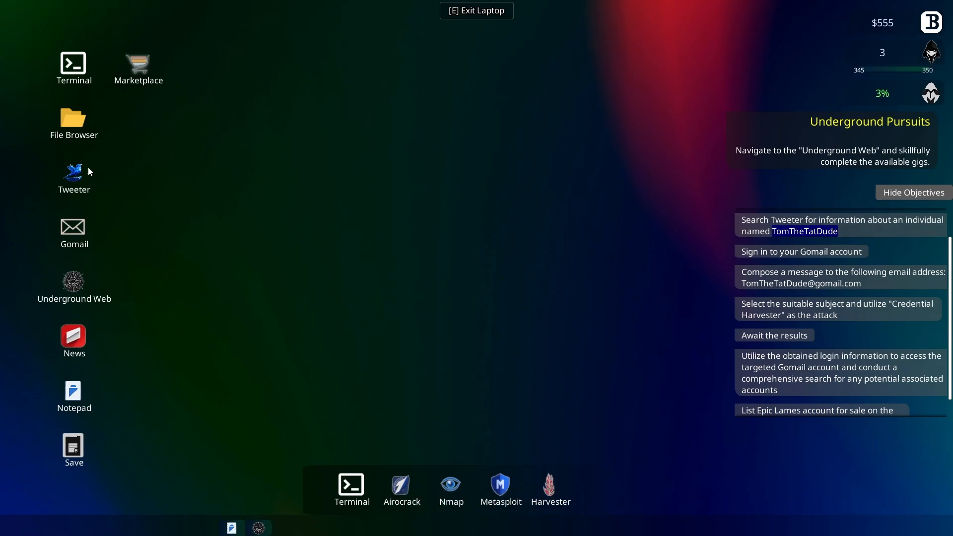
# Step: Read TomTheTatDude's Tweeter profile and recent messages, including the #Anonymous taunt, then hide Tweeter
pyautogui.doubleClick(72, 173)
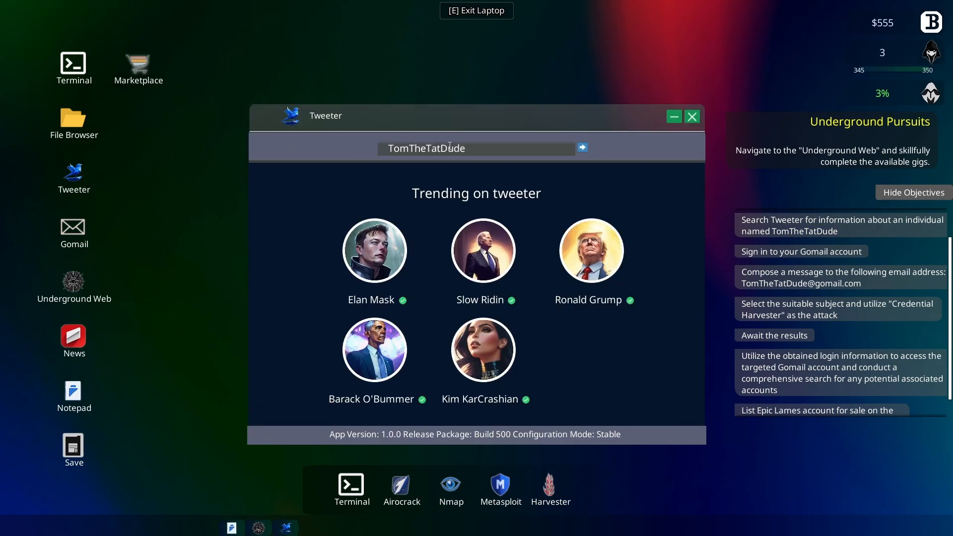
pyautogui.click(581, 147)
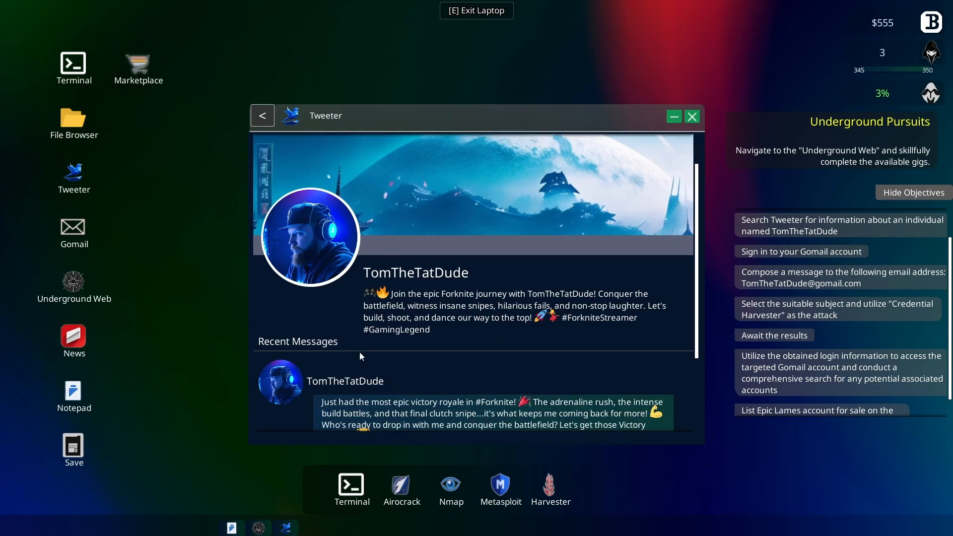
pyautogui.scroll(-3)
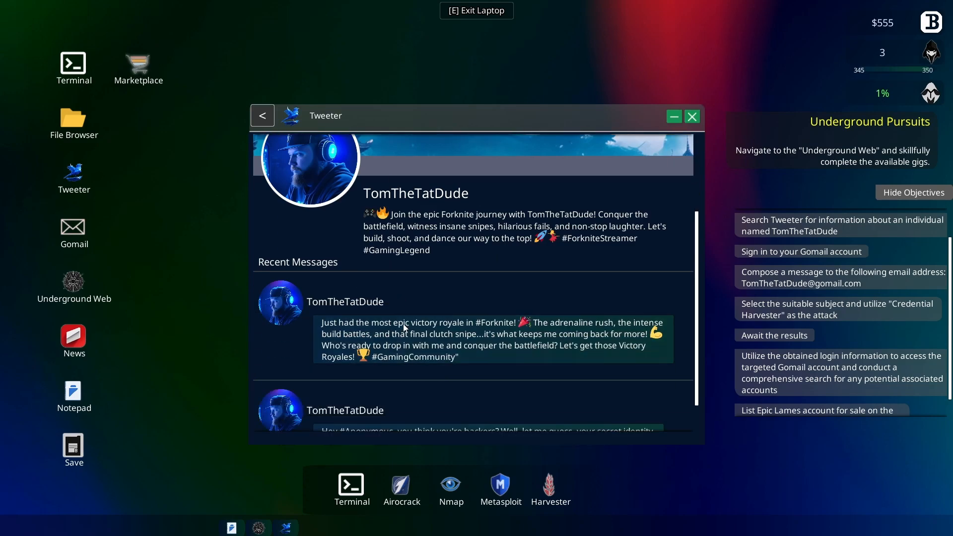
pyautogui.scroll(-3)
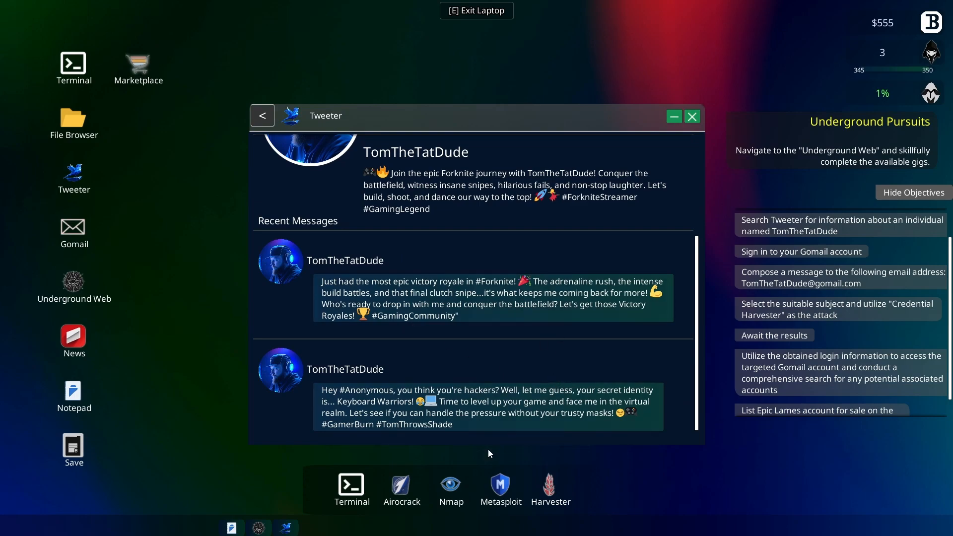
pyautogui.moveTo(667, 127)
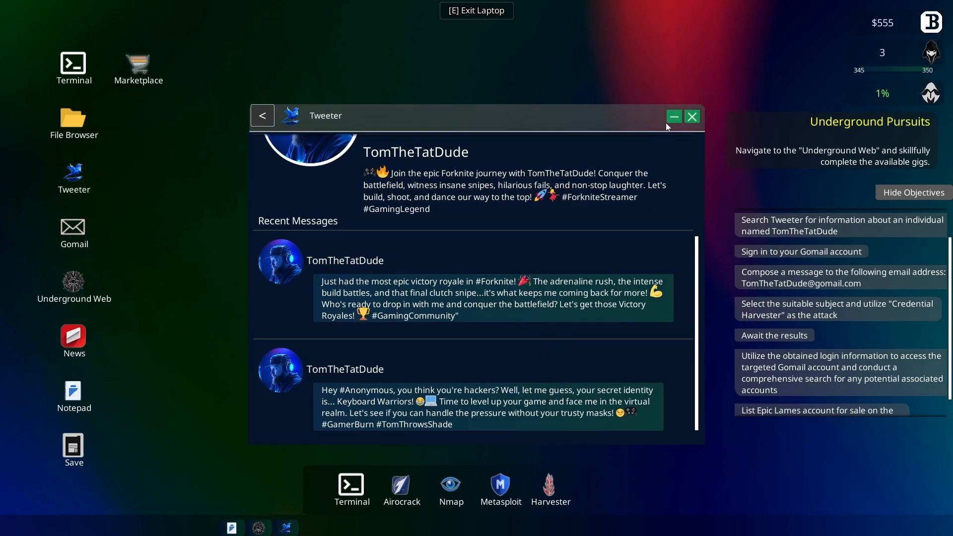
pyautogui.click(74, 226)
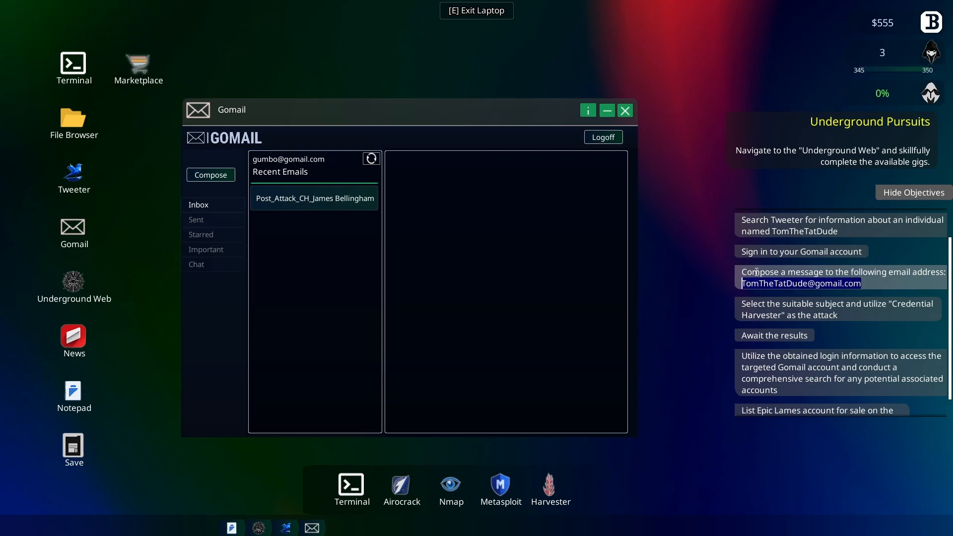
pyautogui.click(211, 174)
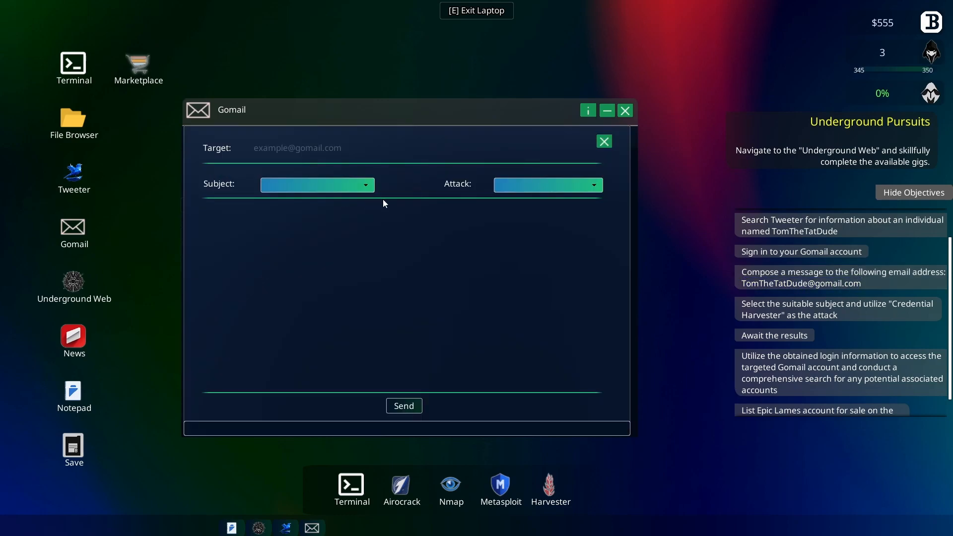
pyautogui.write('TomTheTatDude@gomail.com')
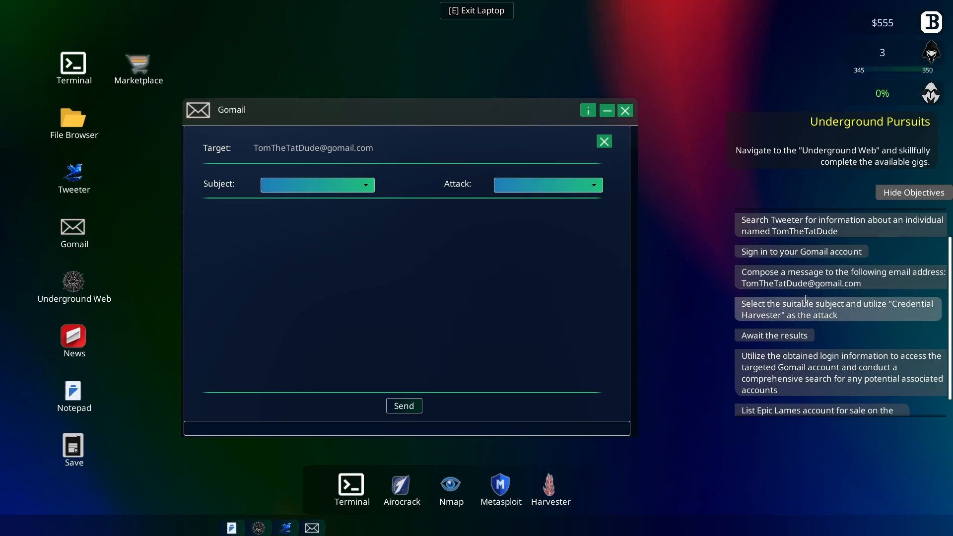
pyautogui.moveTo(852, 316)
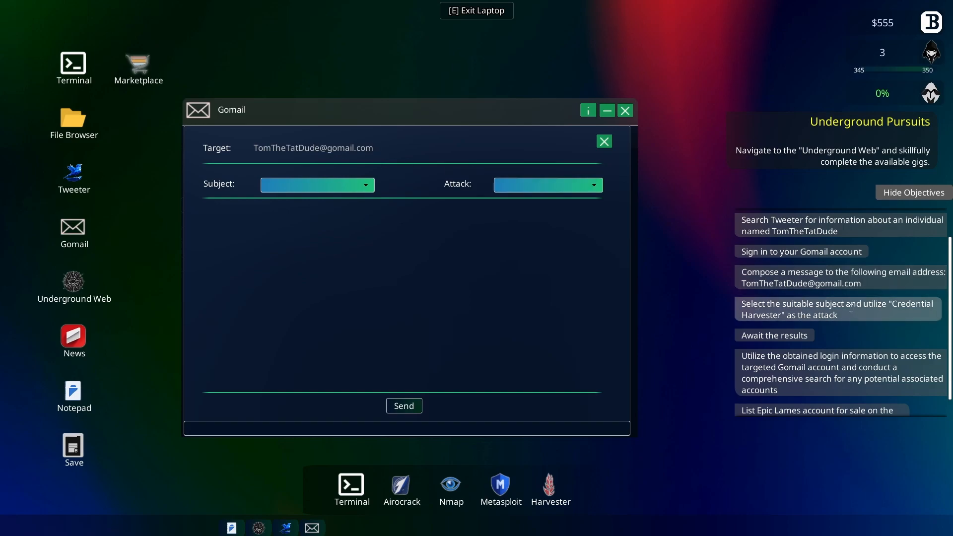
pyautogui.click(317, 185)
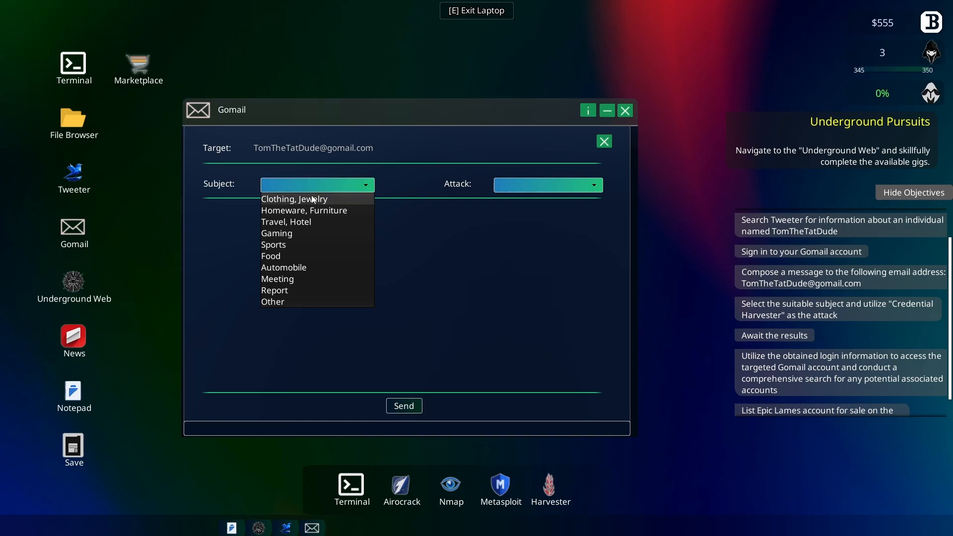
pyautogui.click(276, 234)
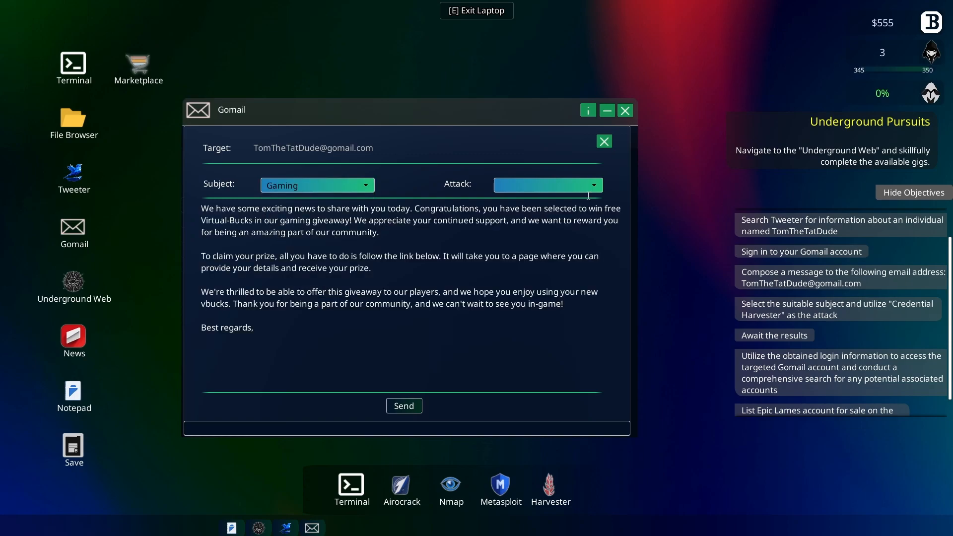
pyautogui.click(317, 184)
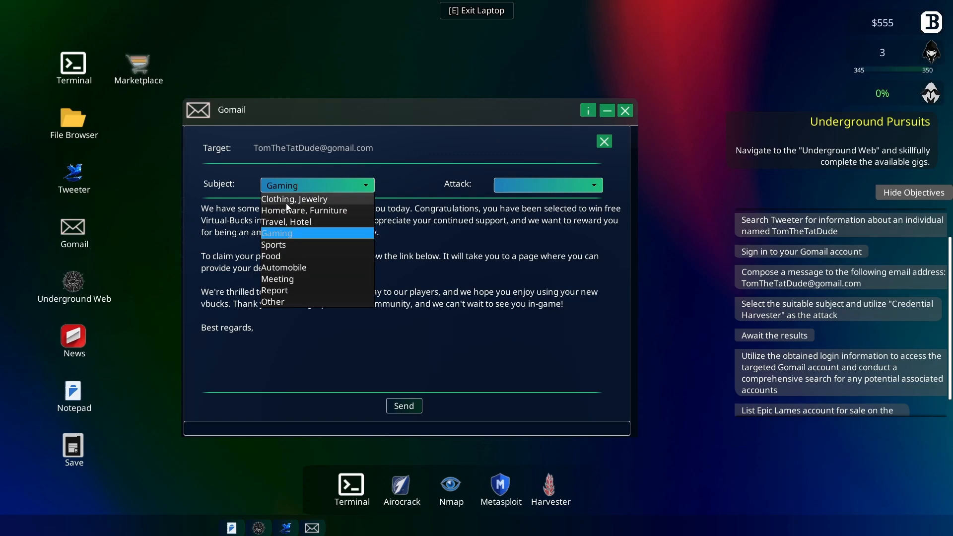
pyautogui.click(278, 232)
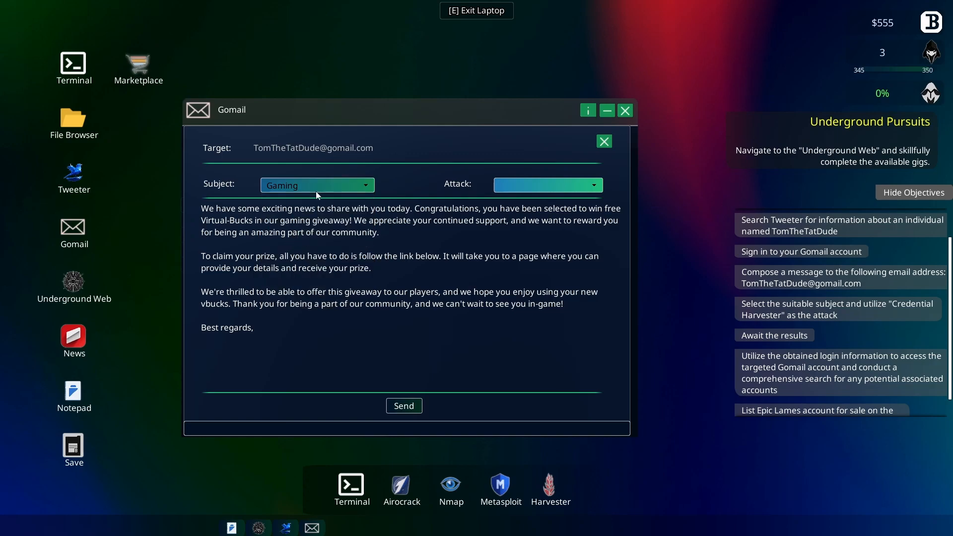
pyautogui.moveTo(519, 171)
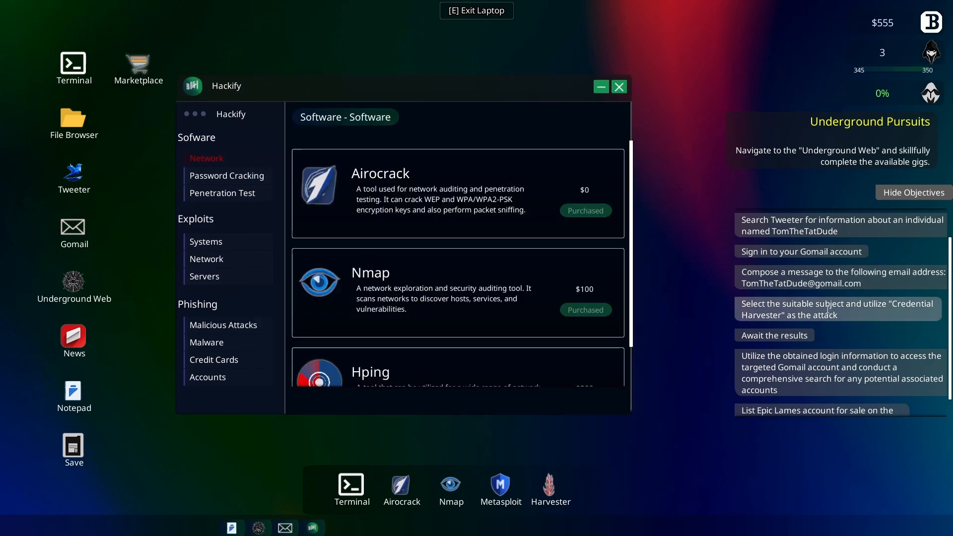
# Step: Buy the Credential Harvester attack in Hackify and start cooking it in the terminal
pyautogui.click(224, 325)
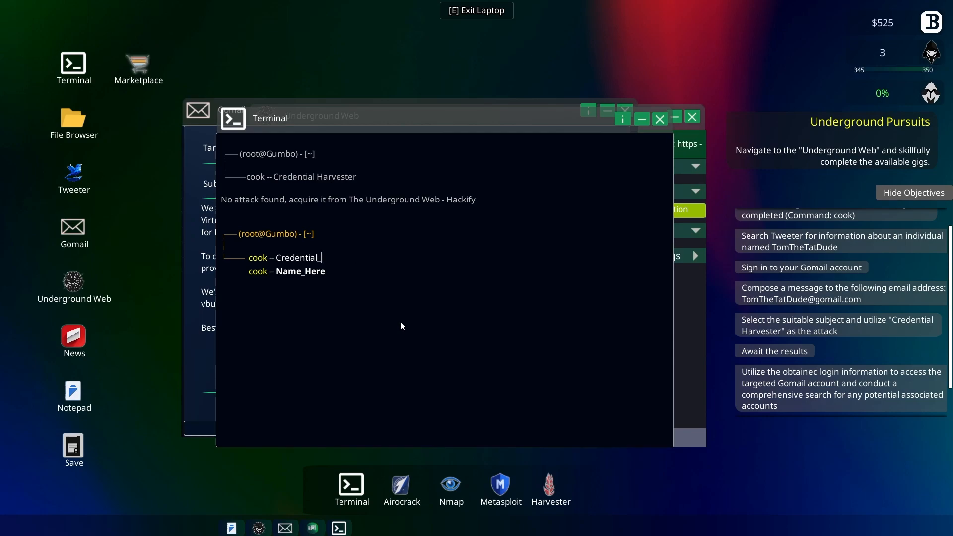
pyautogui.write('Harvester')
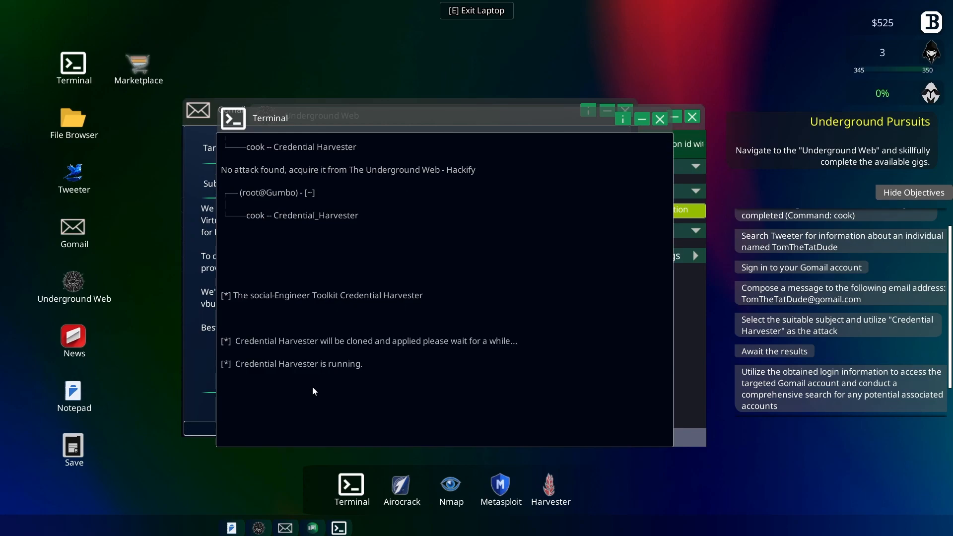
pyautogui.moveTo(353, 393)
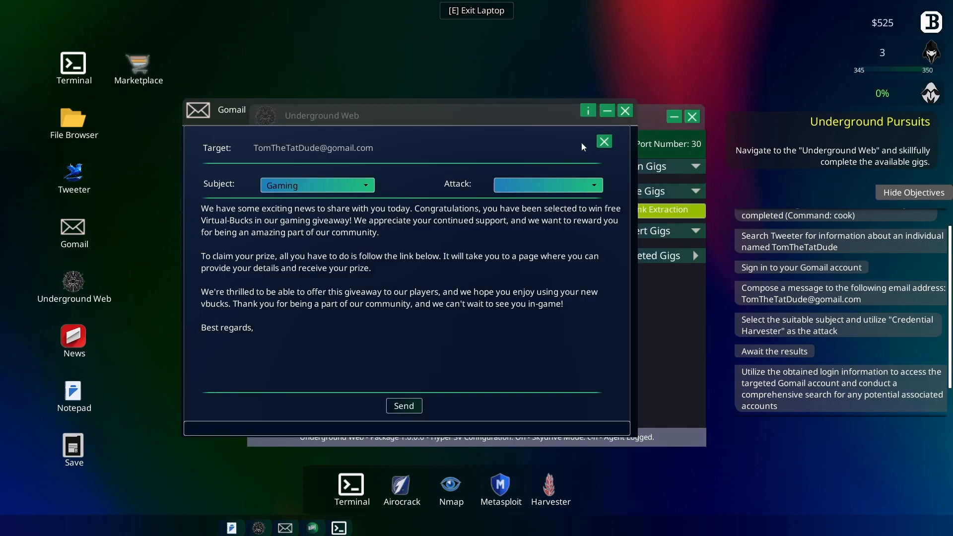
pyautogui.click(548, 185)
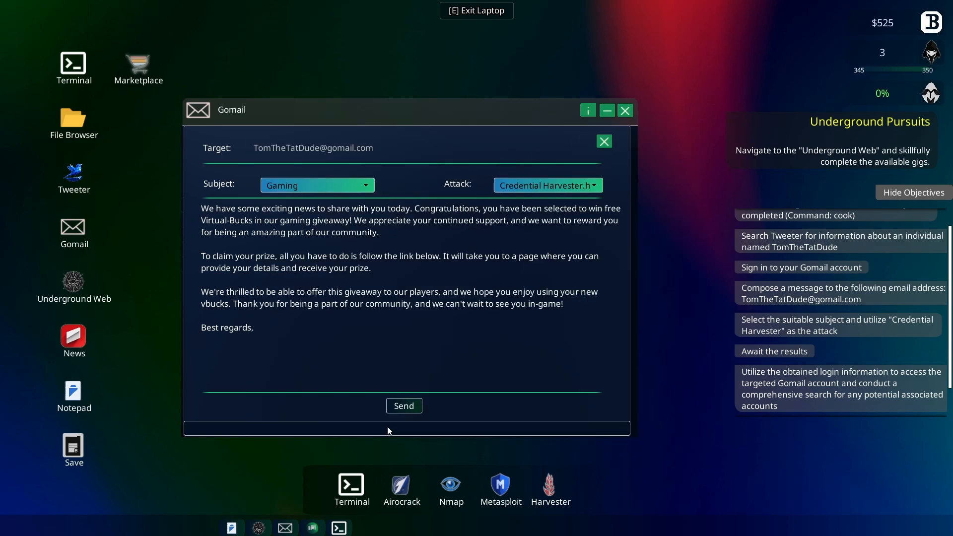
pyautogui.click(404, 405)
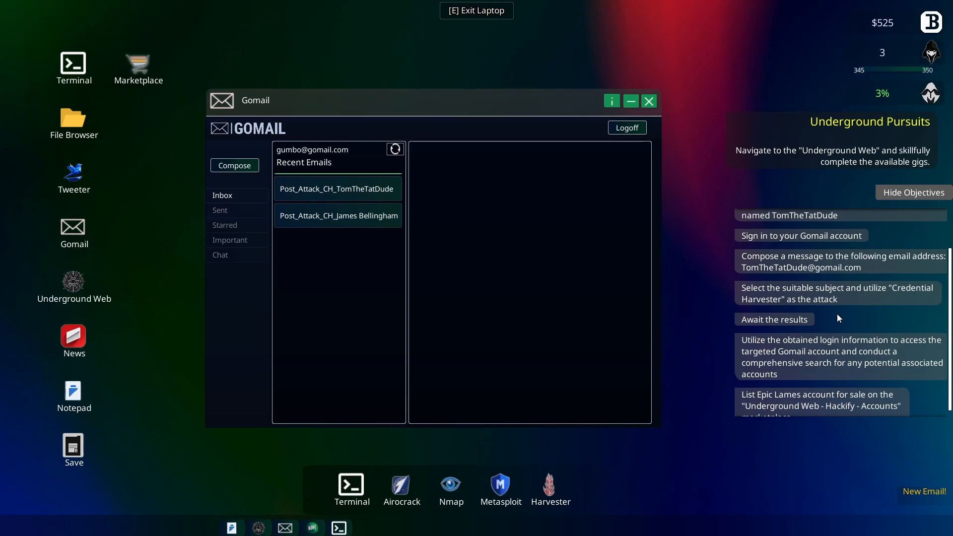
# Step: Copy the collected credentials from the Post_Attack_CH_TomTheTatDude report and paste them into Notepad
pyautogui.click(337, 188)
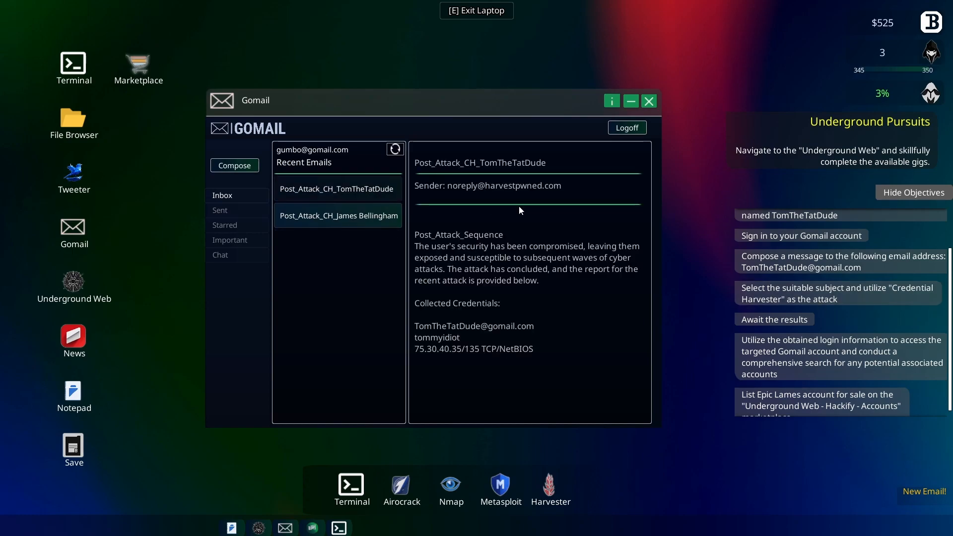
pyautogui.moveTo(416, 246); pyautogui.dragTo(539, 280)
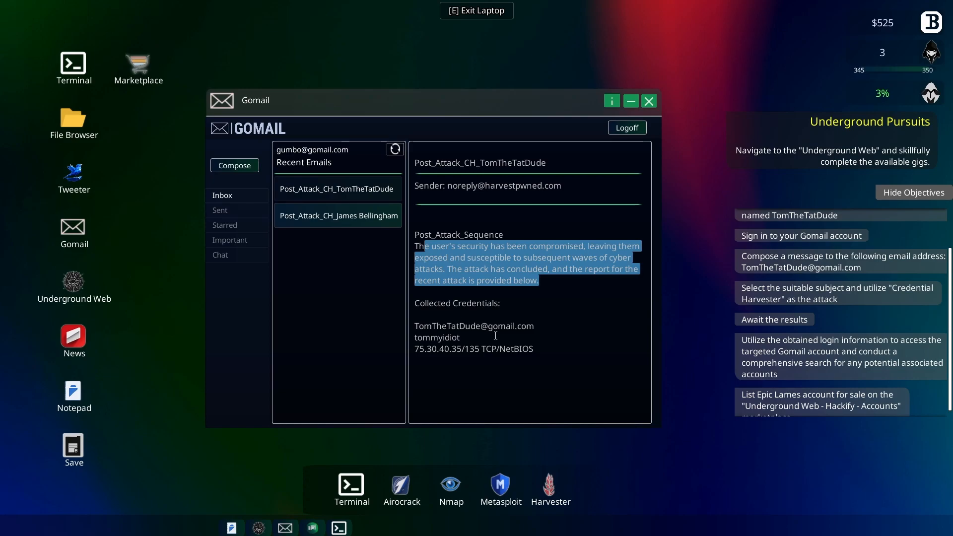
pyautogui.moveTo(415, 326); pyautogui.dragTo(534, 348)
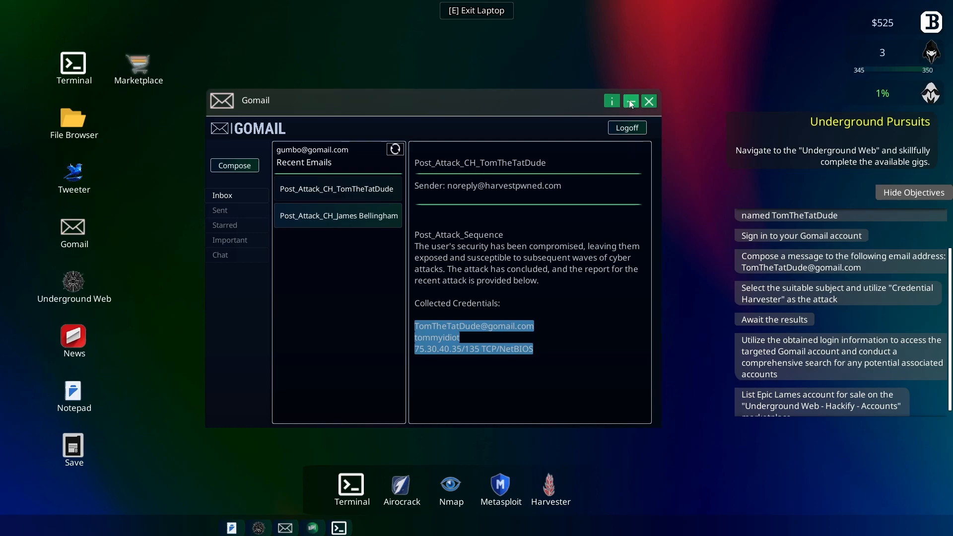
pyautogui.click(629, 102)
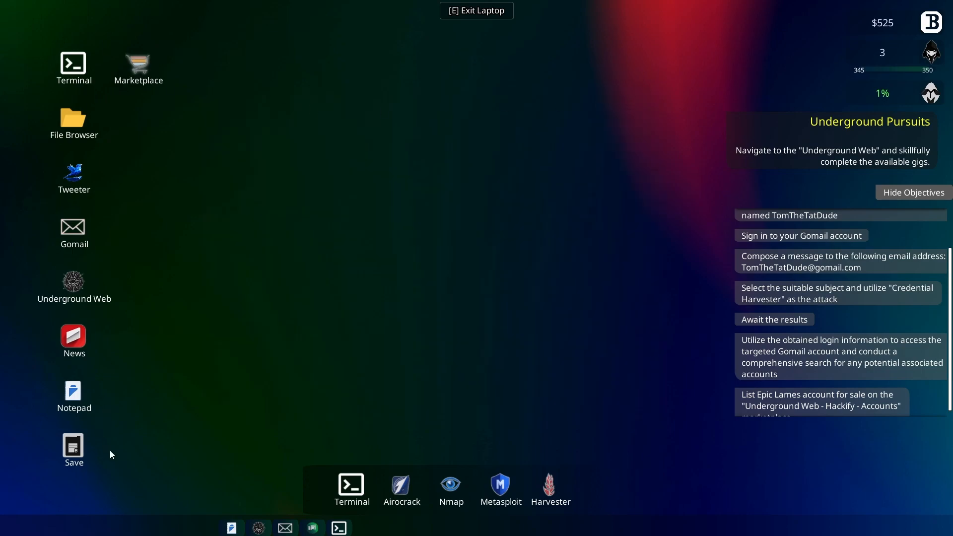
pyautogui.doubleClick(74, 392)
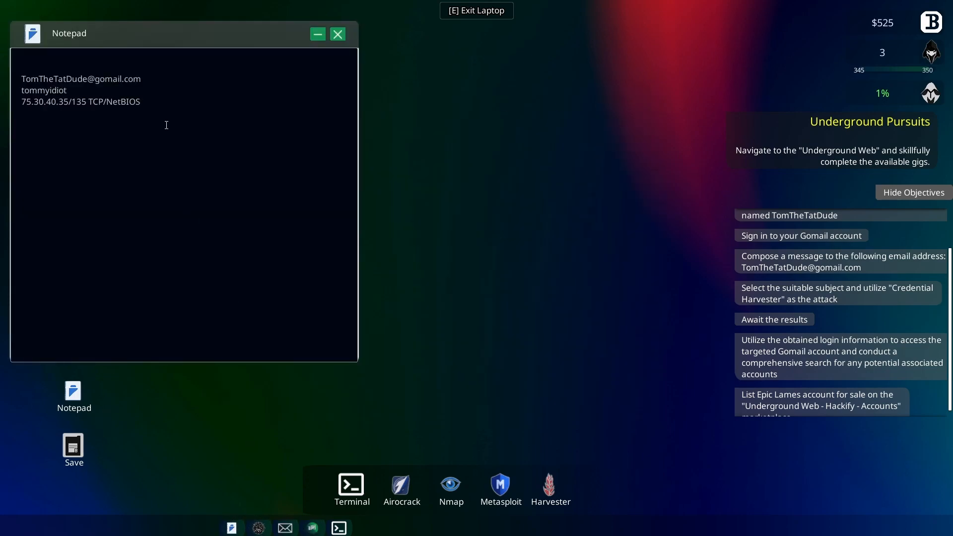
pyautogui.moveTo(237, 56)
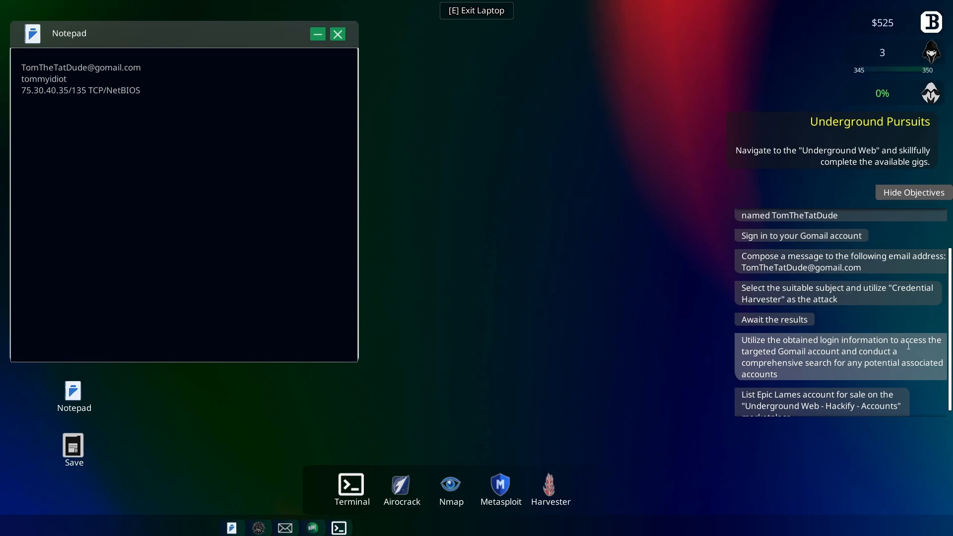
pyautogui.moveTo(783, 374)
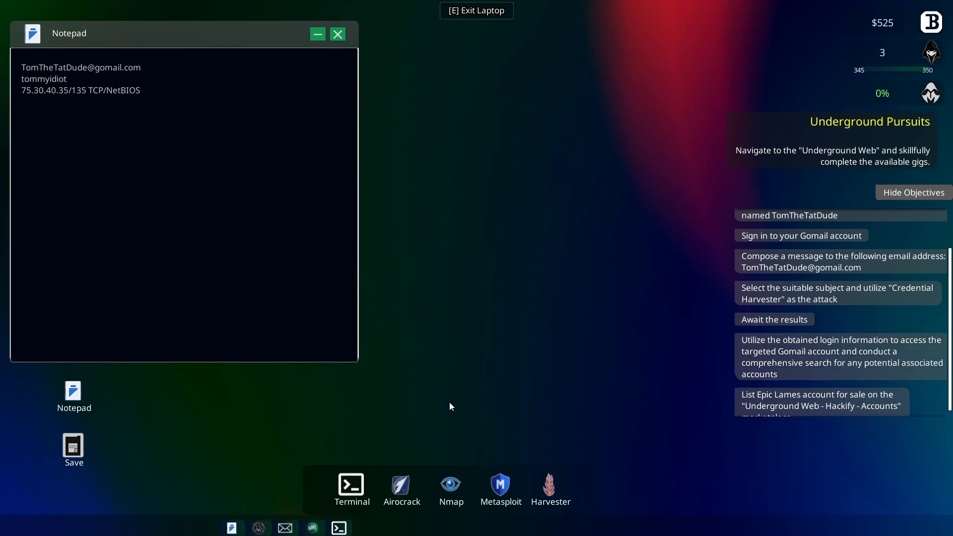
pyautogui.moveTo(470, 397)
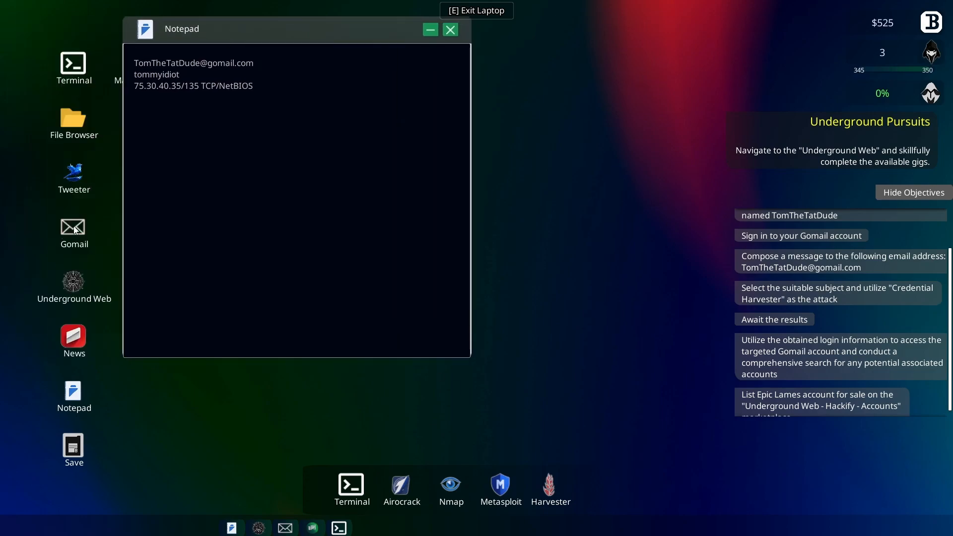
# Step: Log in to TomTheTatDude's Gomail with the harvested password and read his Telsa and Password Reset emails
pyautogui.click(73, 227)
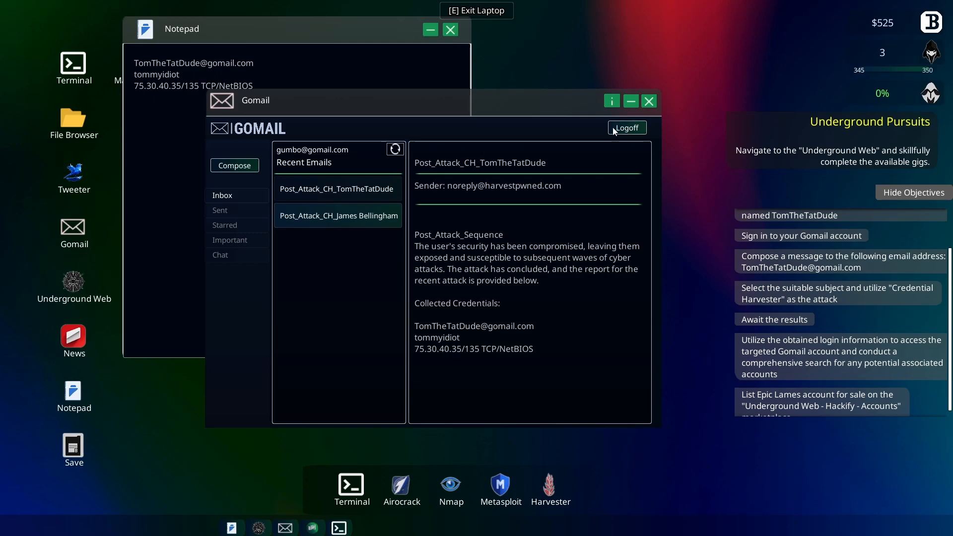
pyautogui.click(627, 127)
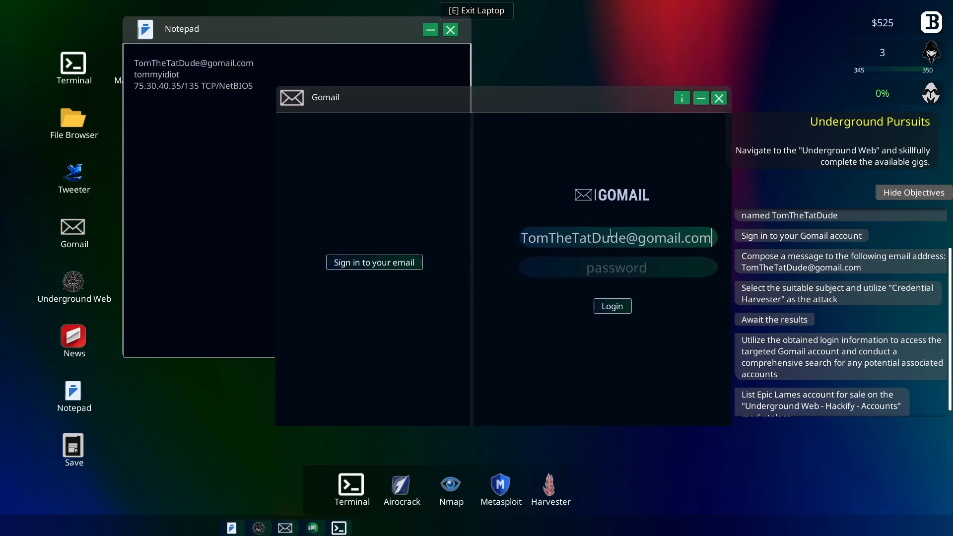
pyautogui.click(202, 28)
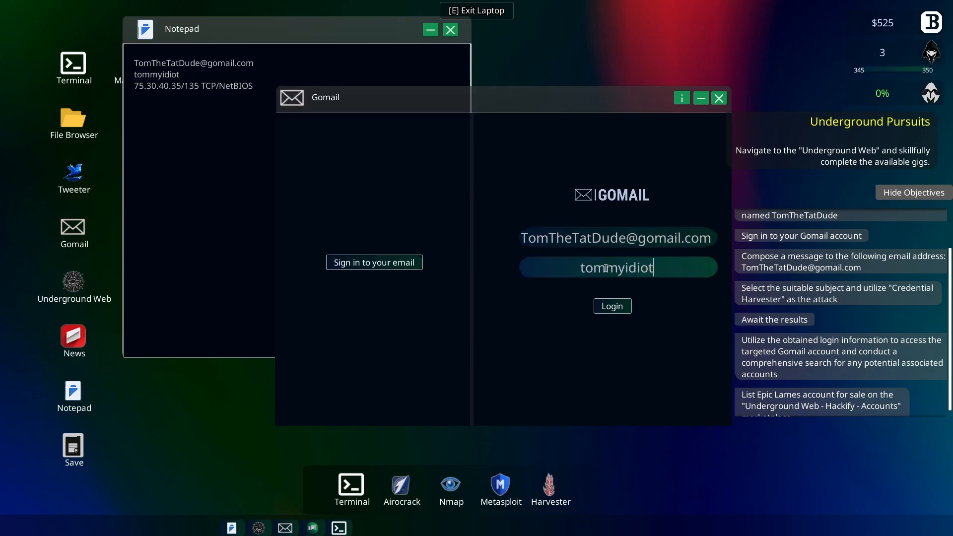
pyautogui.click(611, 305)
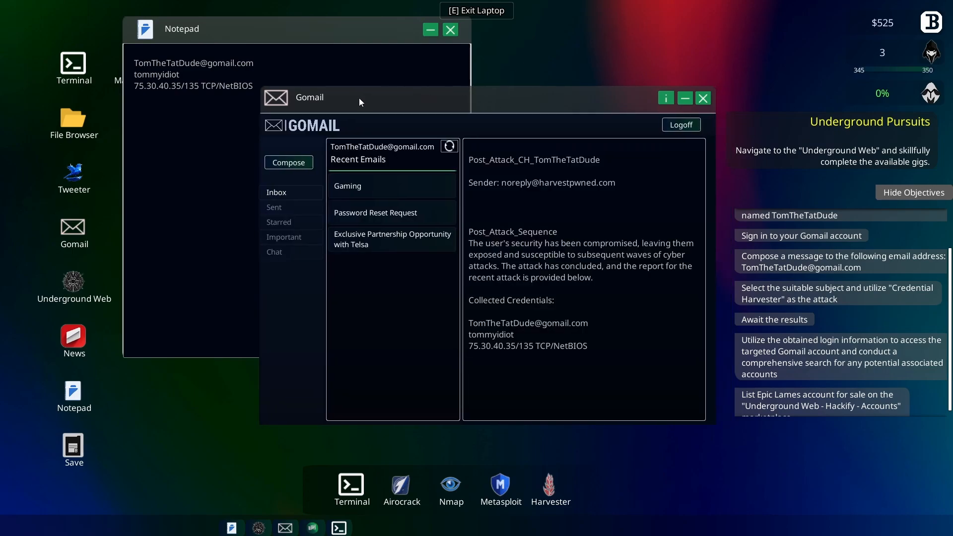
pyautogui.moveTo(384, 268)
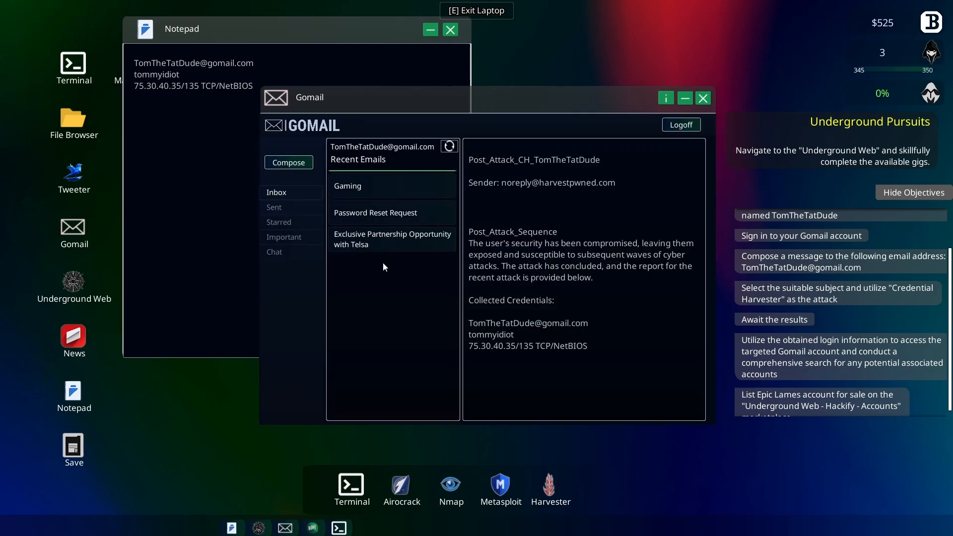
pyautogui.click(392, 239)
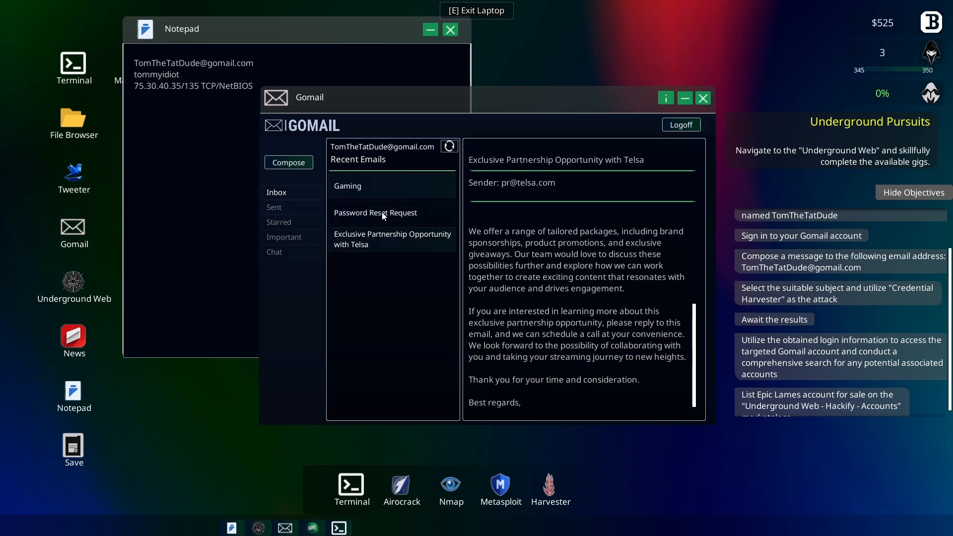
pyautogui.click(376, 213)
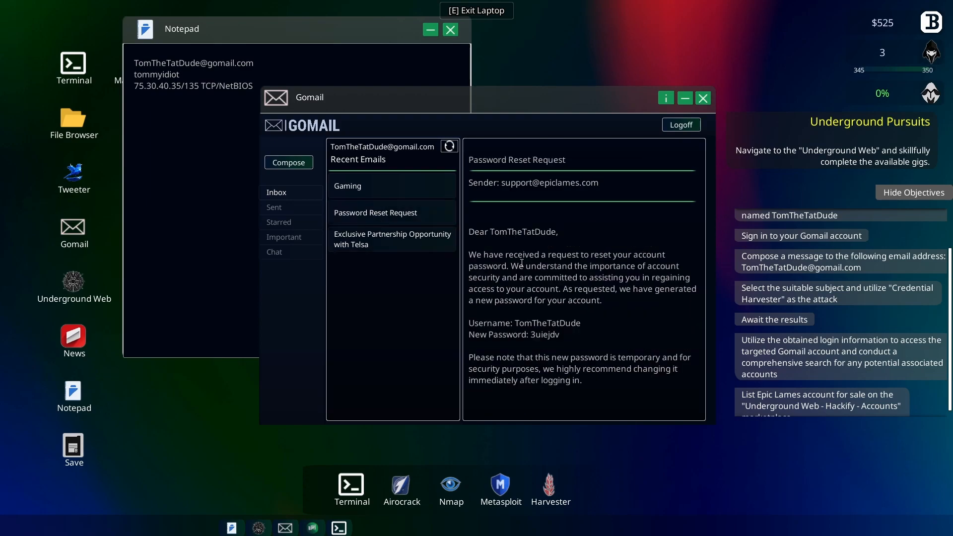
pyautogui.moveTo(469, 323); pyautogui.dragTo(559, 334)
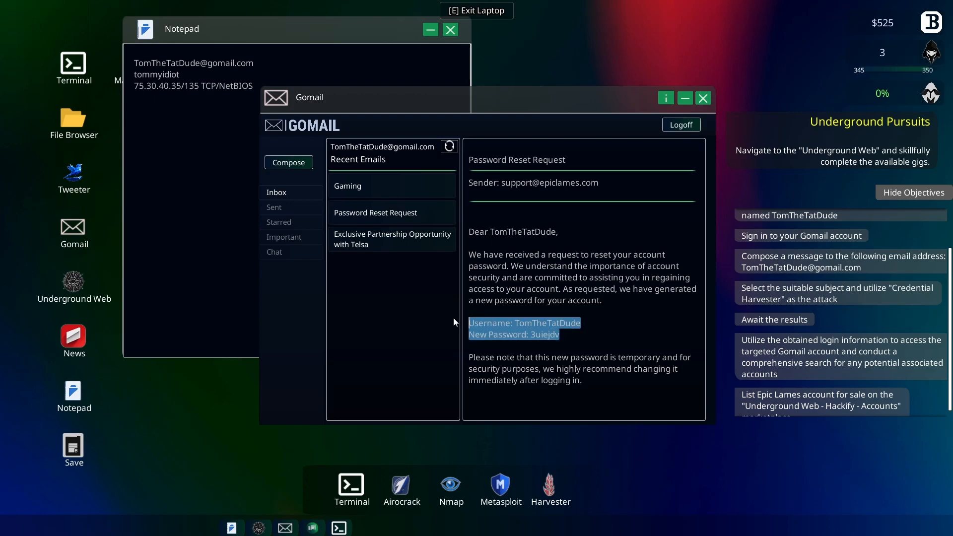
pyautogui.click(181, 28)
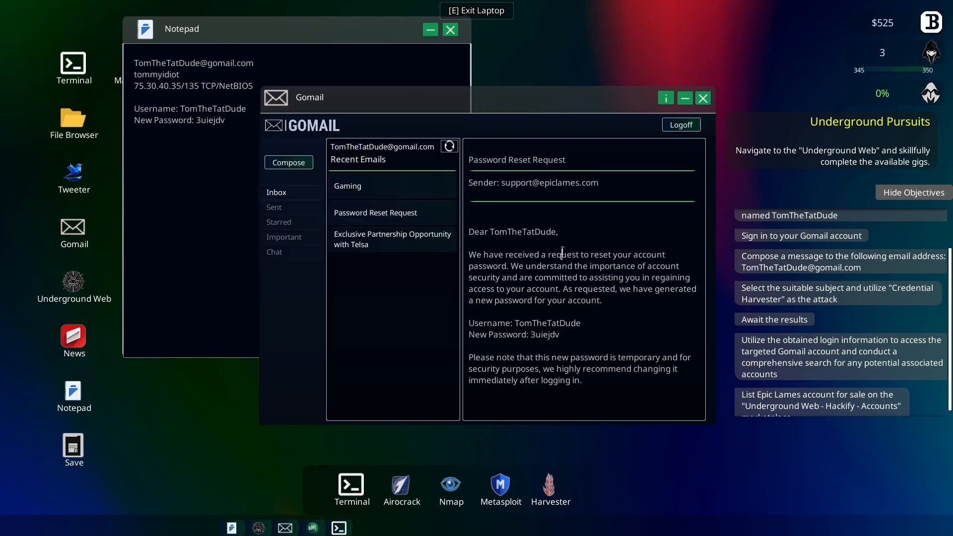
pyautogui.moveTo(537, 288)
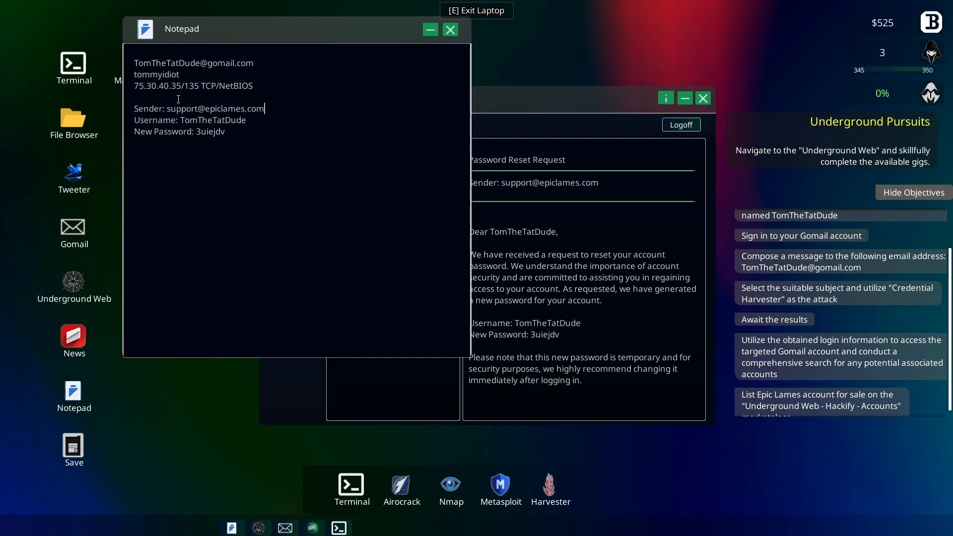
pyautogui.click(348, 186)
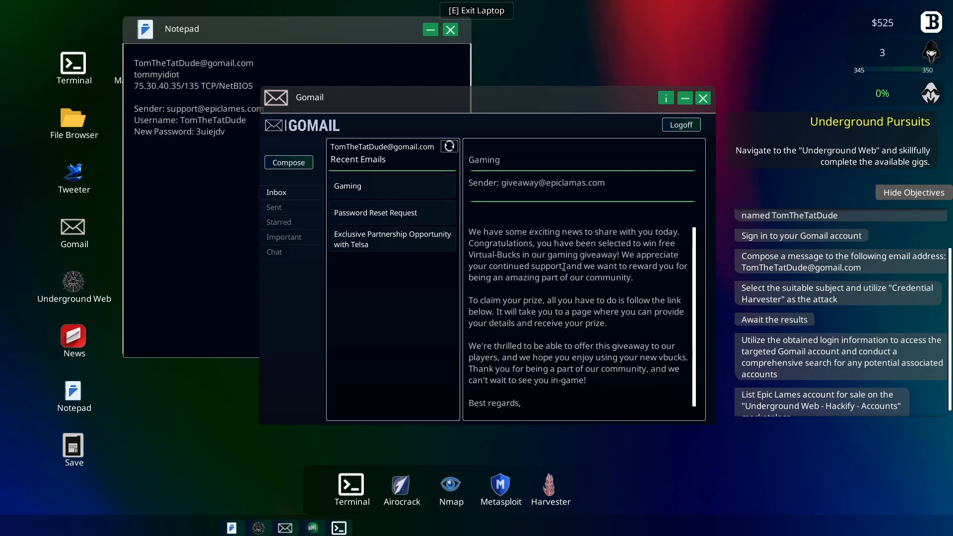
pyautogui.moveTo(346, 179)
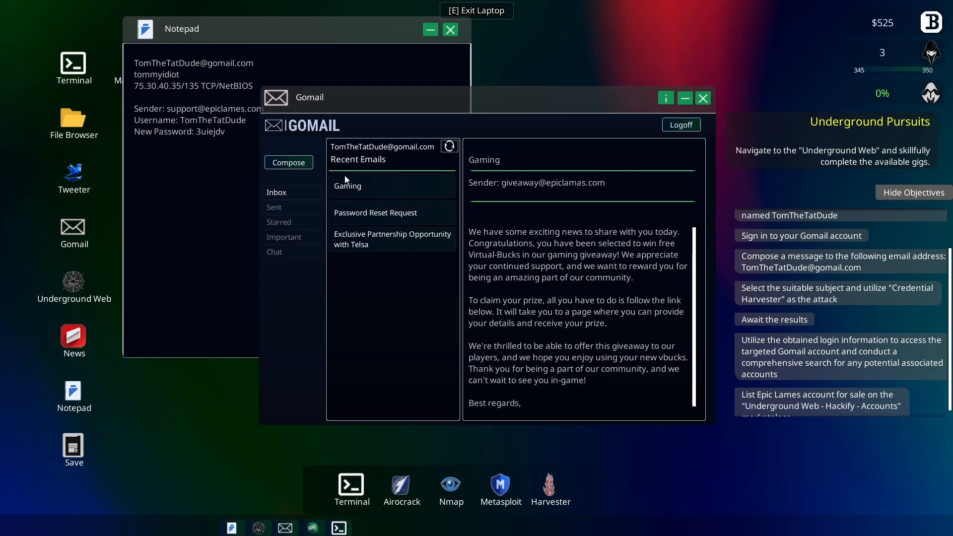
pyautogui.scroll(-3)
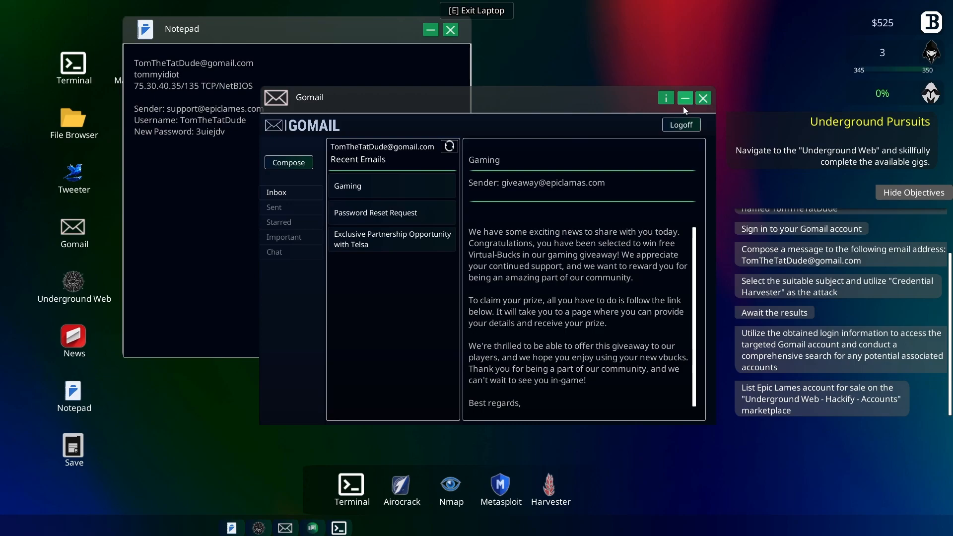
pyautogui.click(703, 97)
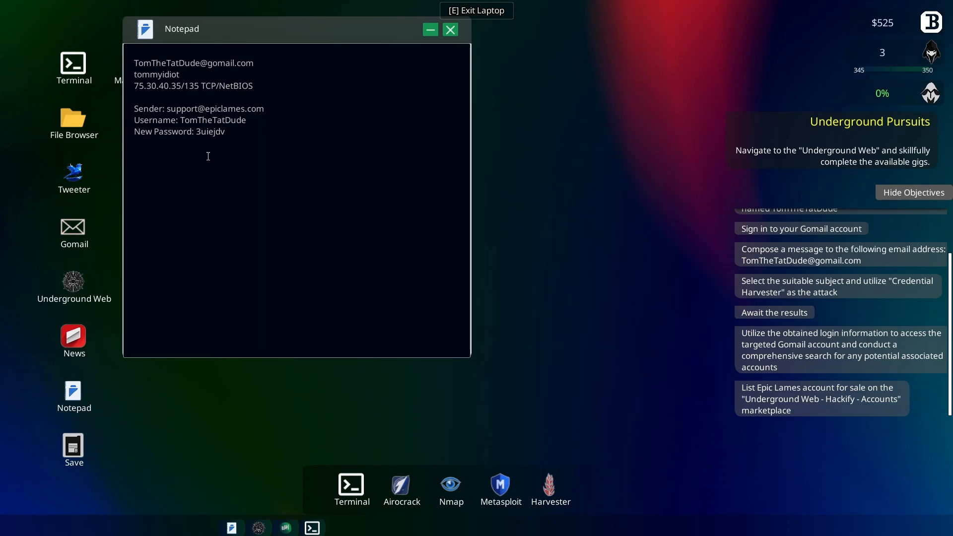
pyautogui.click(285, 528)
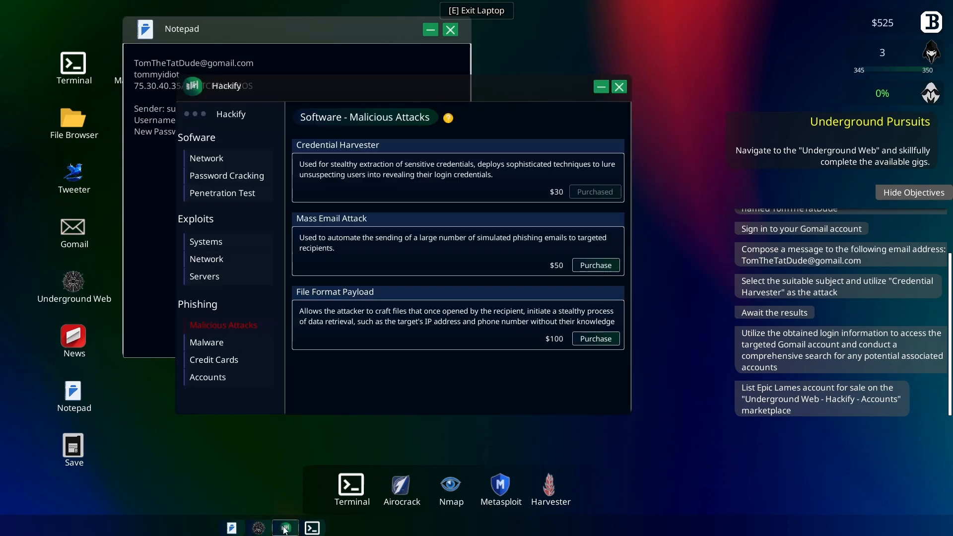
pyautogui.click(207, 377)
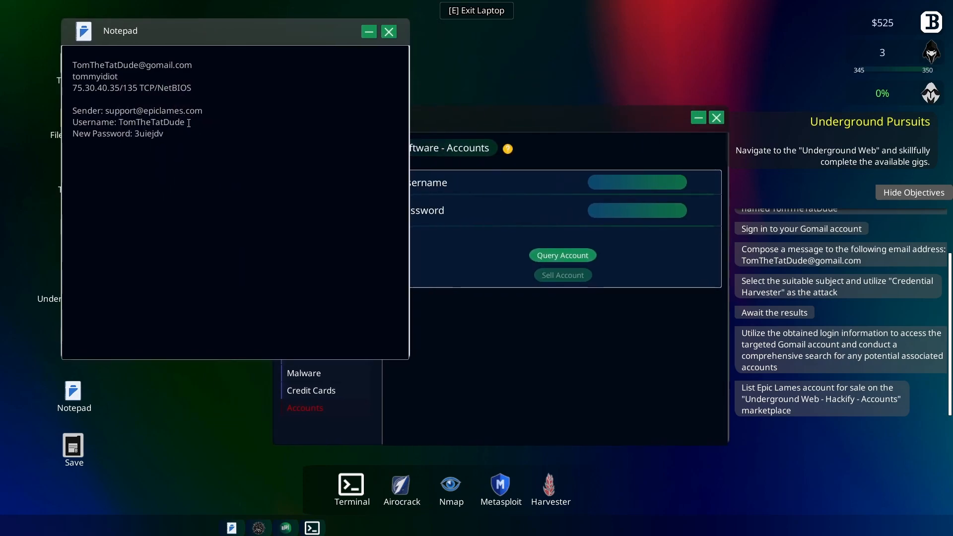
pyautogui.write('TomTheTatDude')
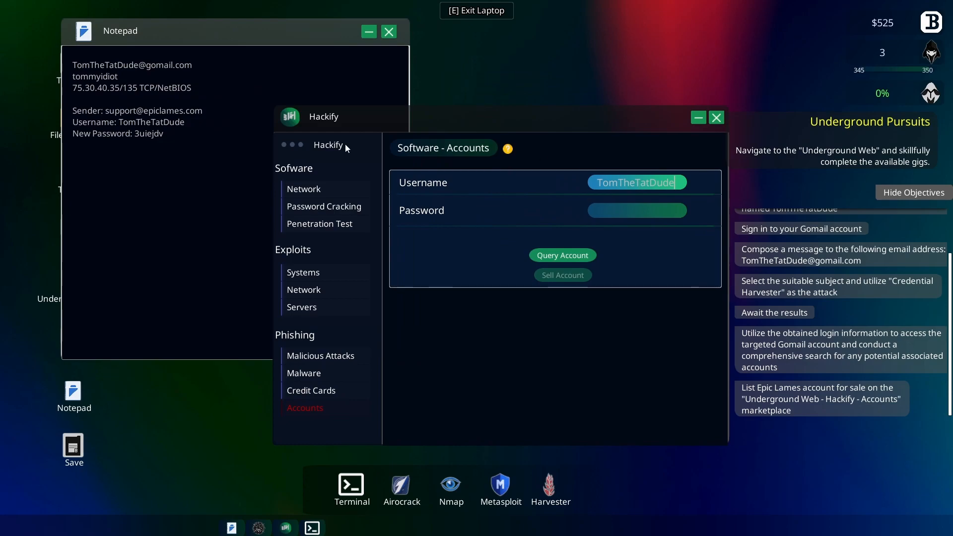
pyautogui.doubleClick(148, 133)
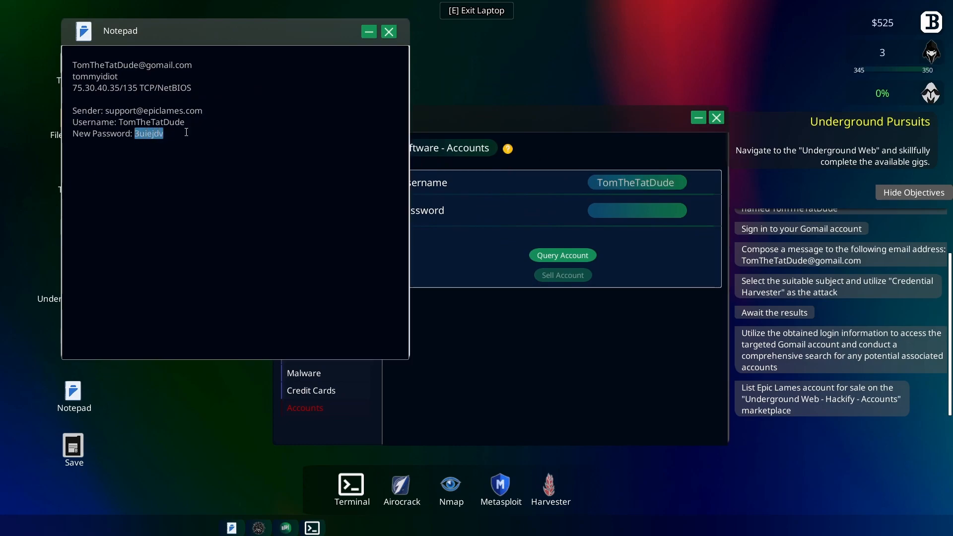
pyautogui.click(562, 255)
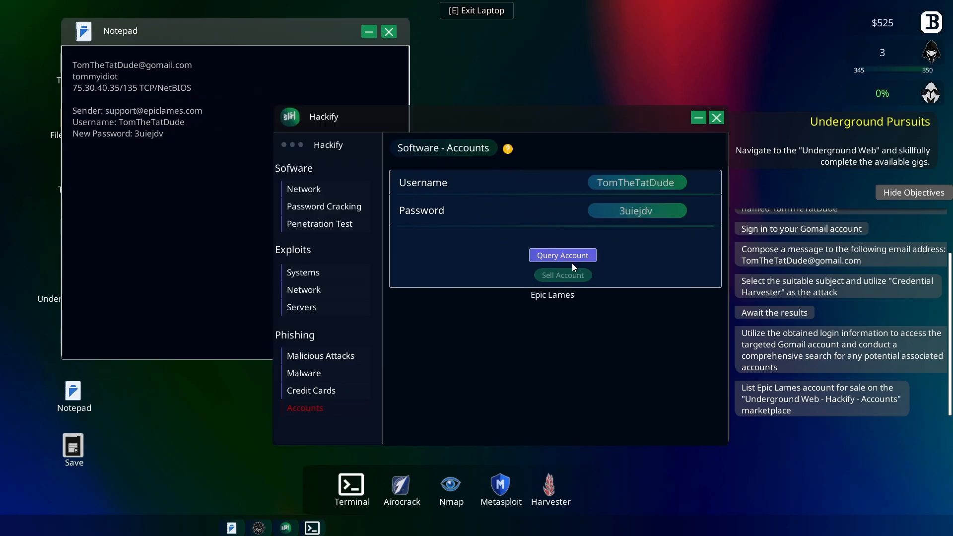
pyautogui.click(562, 255)
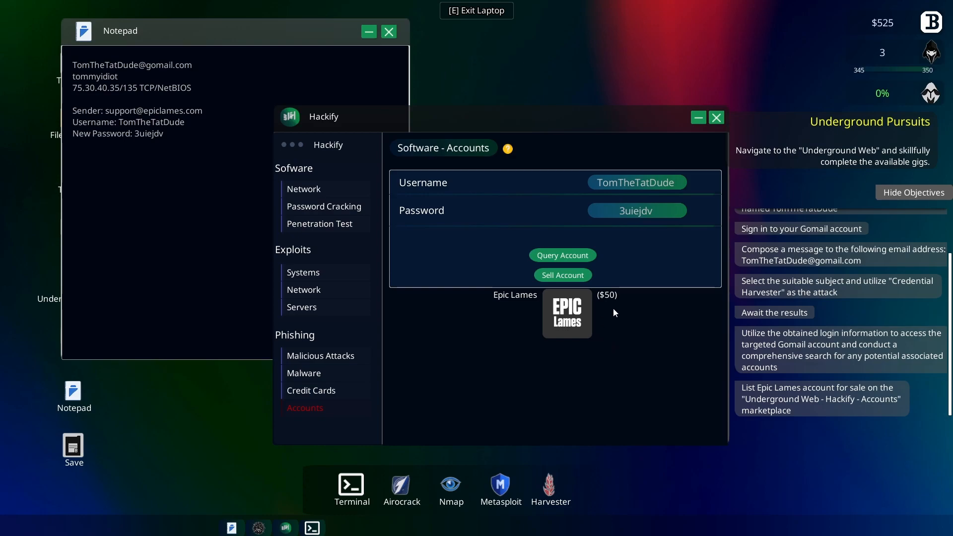
pyautogui.click(562, 275)
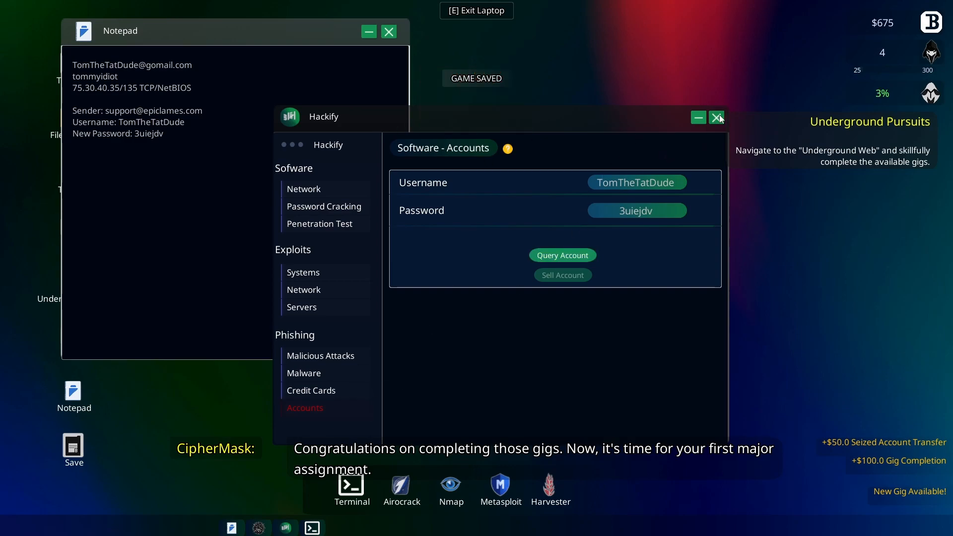
pyautogui.click(716, 117)
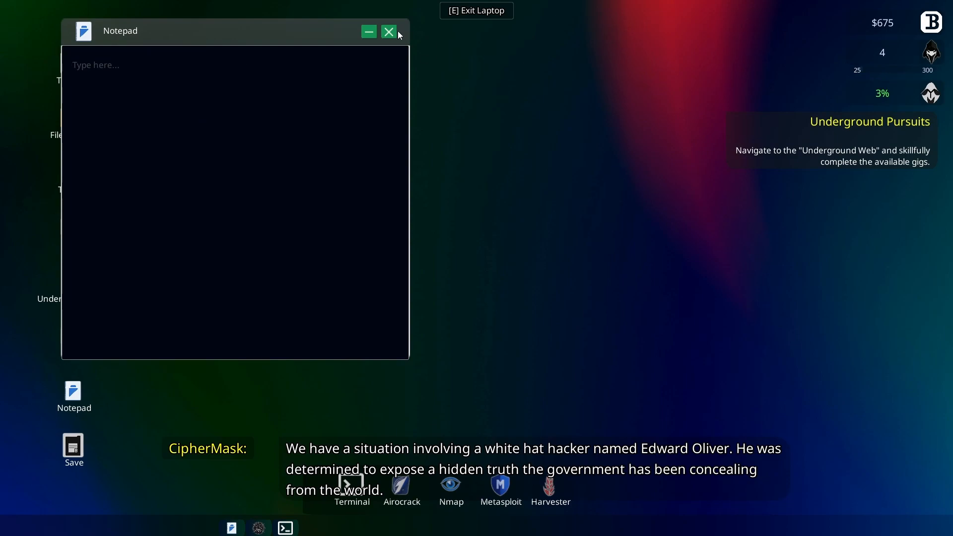
# Step: Close Notepad and read the News article about TomTheTatDude's stolen Epic Lames account
pyautogui.click(388, 31)
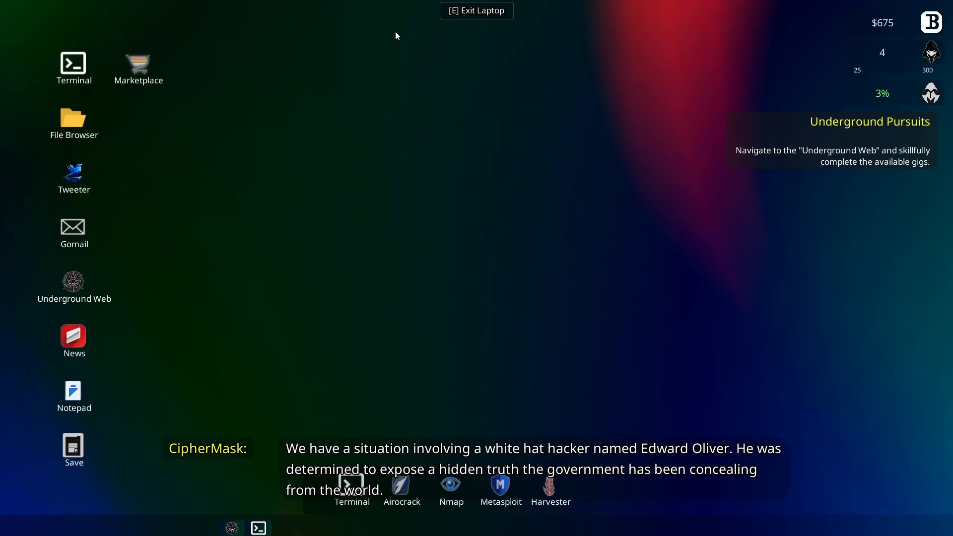
pyautogui.moveTo(262, 331)
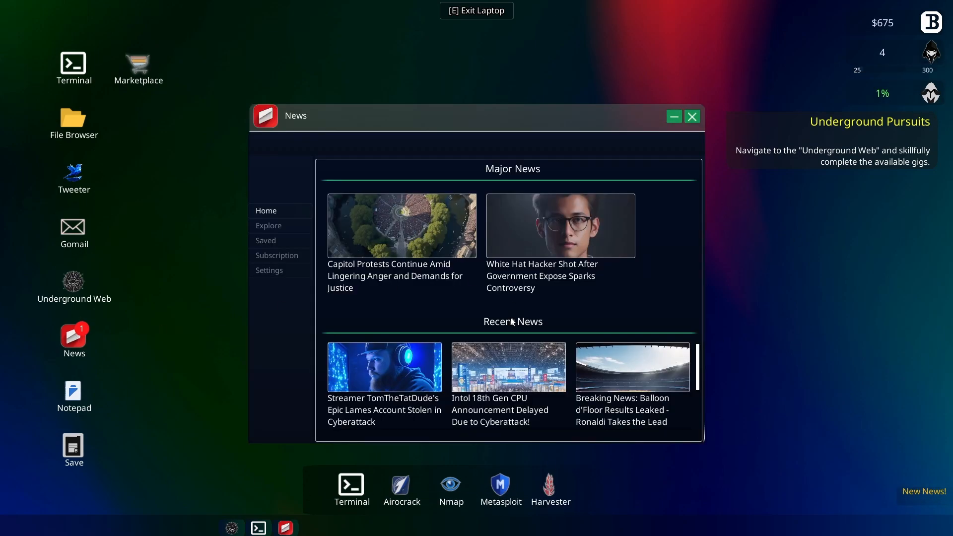
pyautogui.click(385, 367)
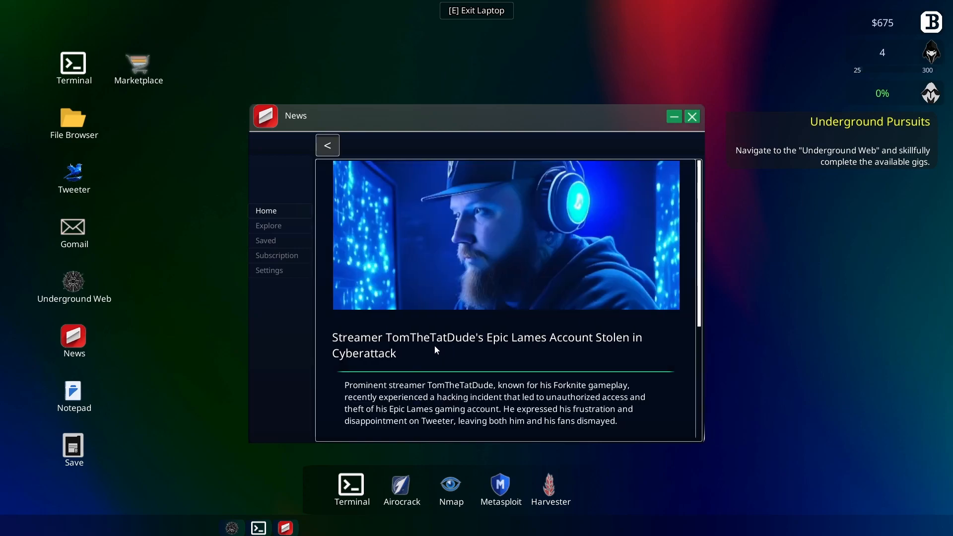
pyautogui.scroll(-3)
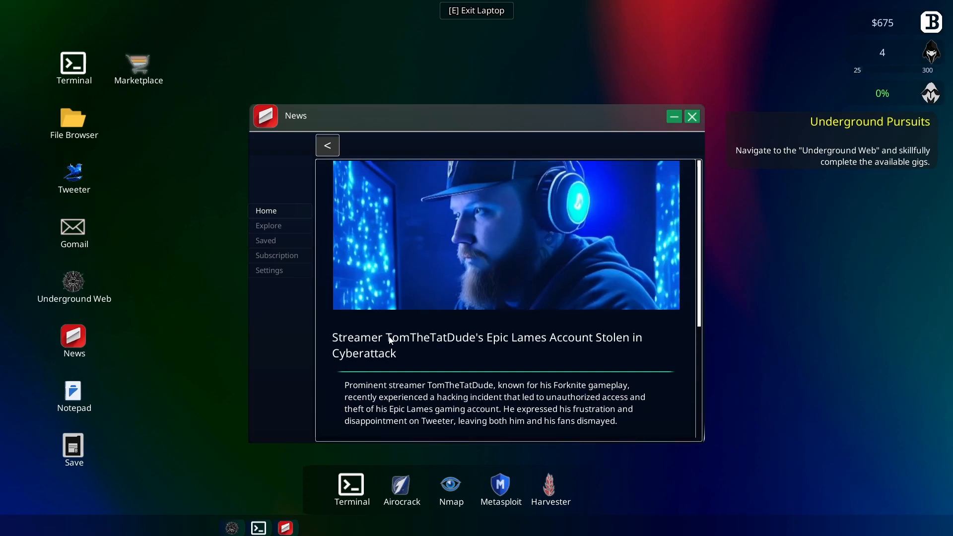
pyautogui.moveTo(367, 403)
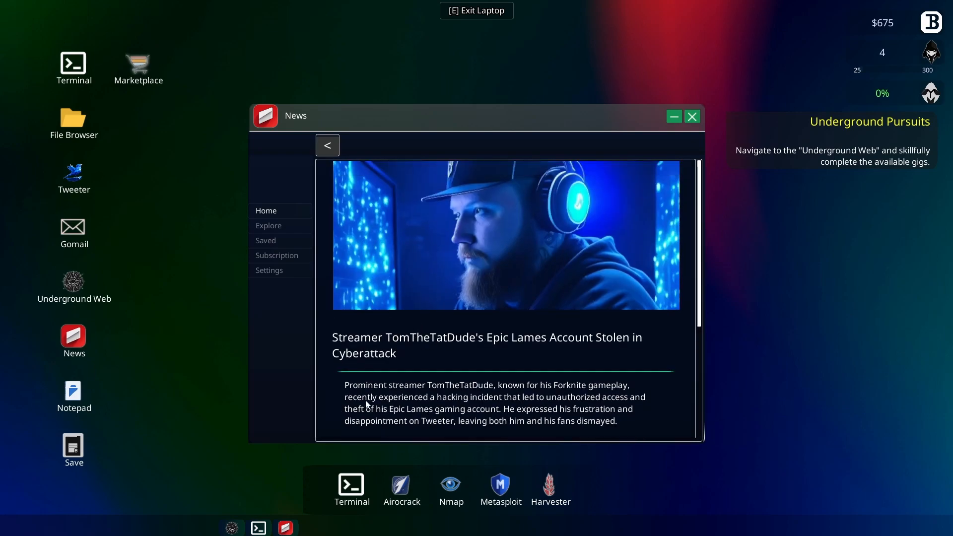
# Step: Search tomthetatdude on Tweeter and read his post lamenting the theft, then close Tweeter
pyautogui.click(692, 117)
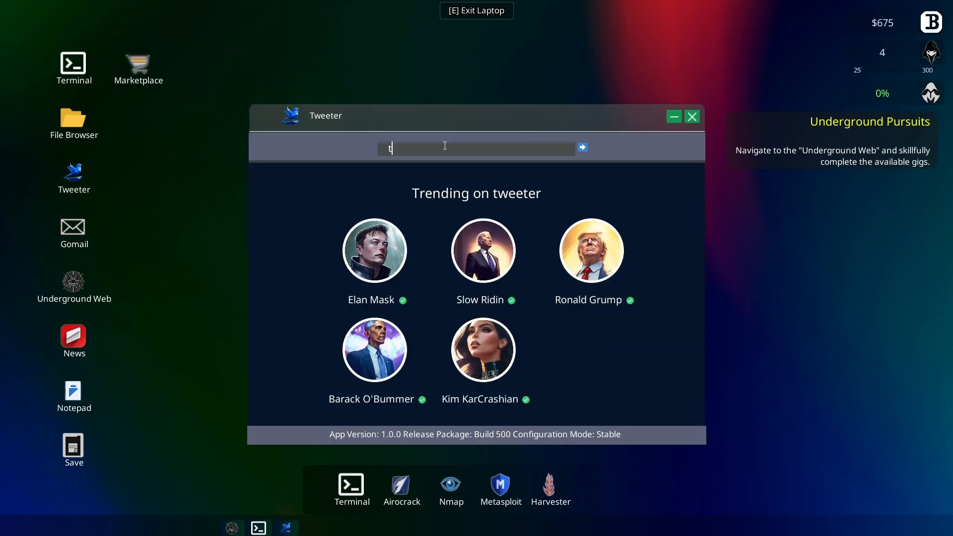
pyautogui.write('om')
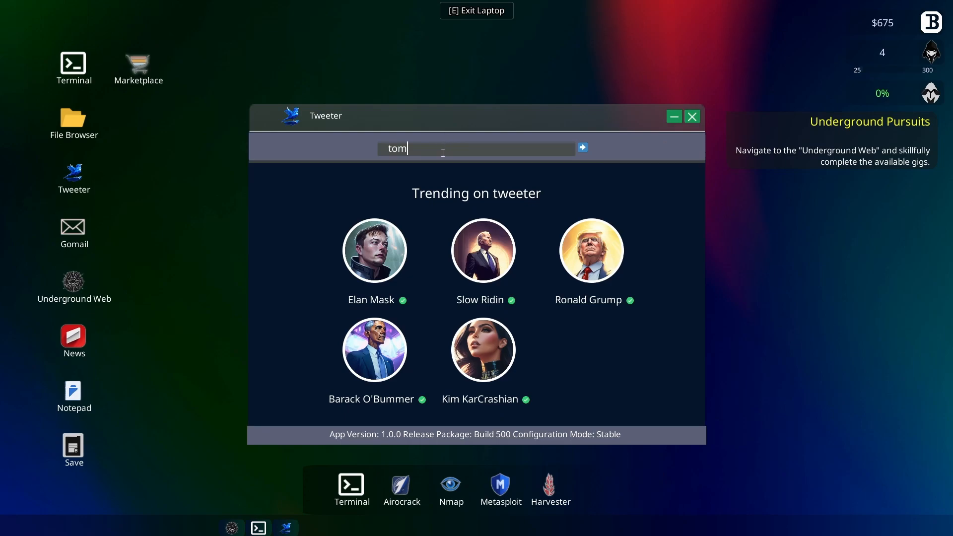
pyautogui.write('thetyatdud')
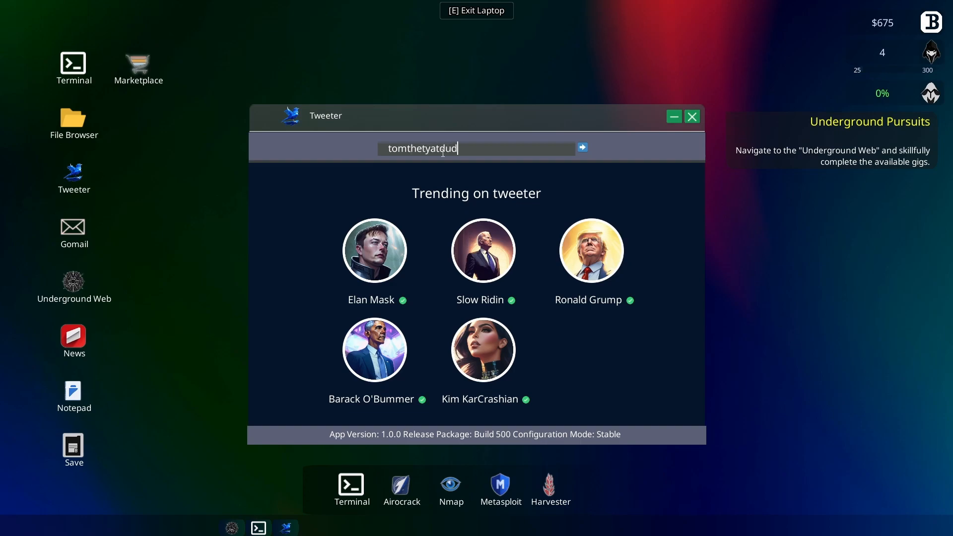
pyautogui.click(582, 146)
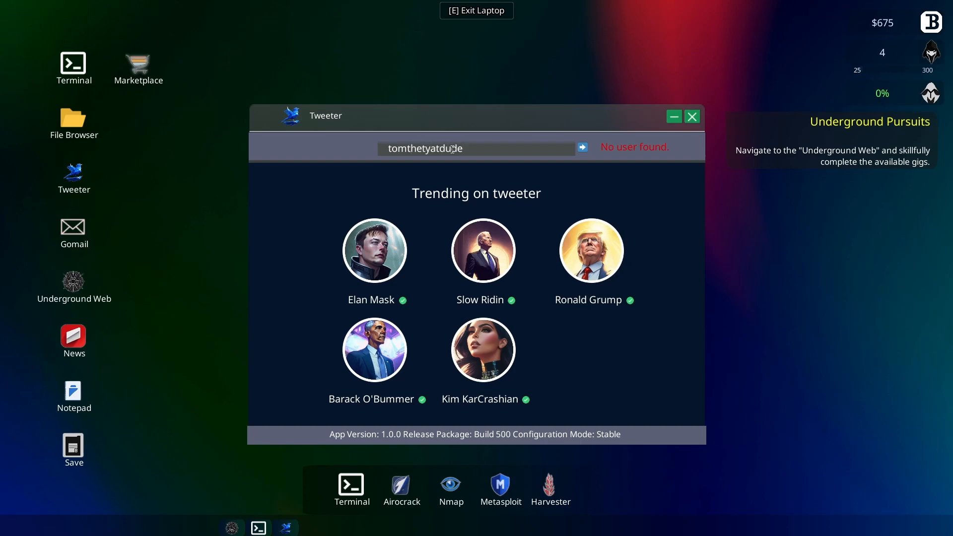
pyautogui.click(582, 147)
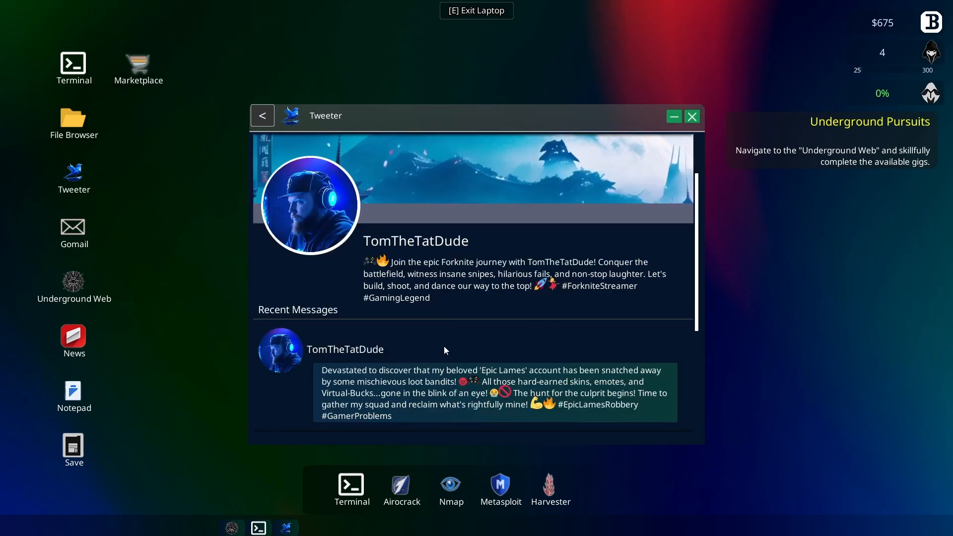
pyautogui.scroll(-3)
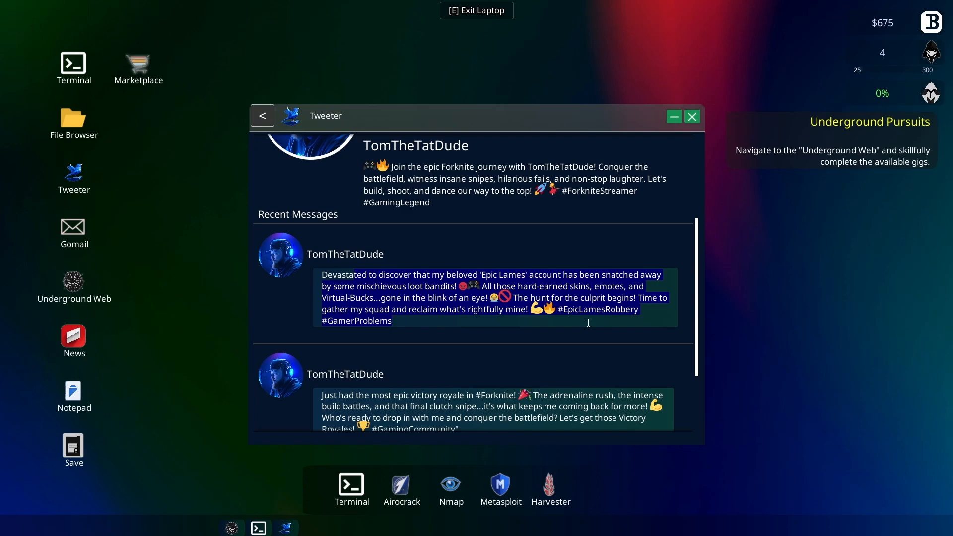
pyautogui.click(693, 117)
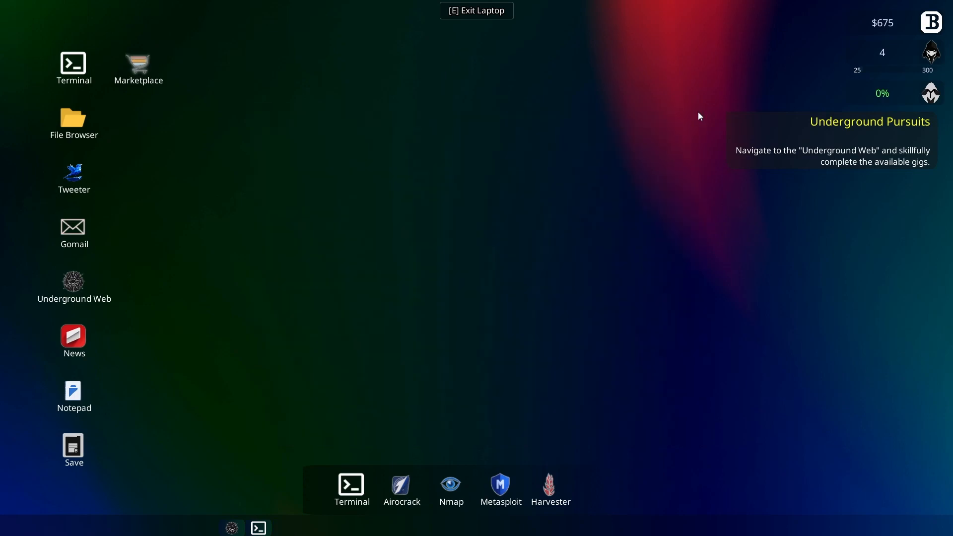
pyautogui.moveTo(363, 480)
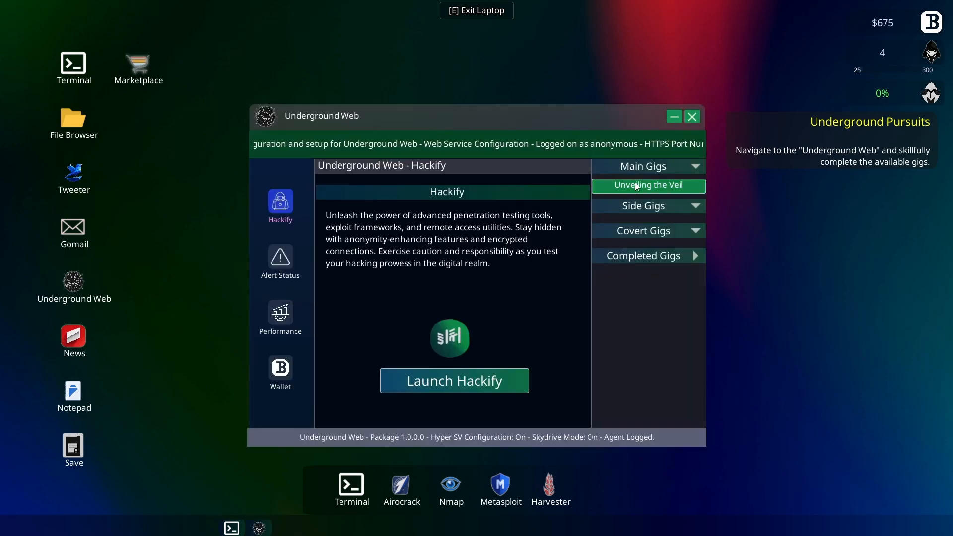
# Step: Read the Unveiling the Veil gig's objective to locate Edward Oliver on Tweeter, then close Underground Web
pyautogui.click(648, 185)
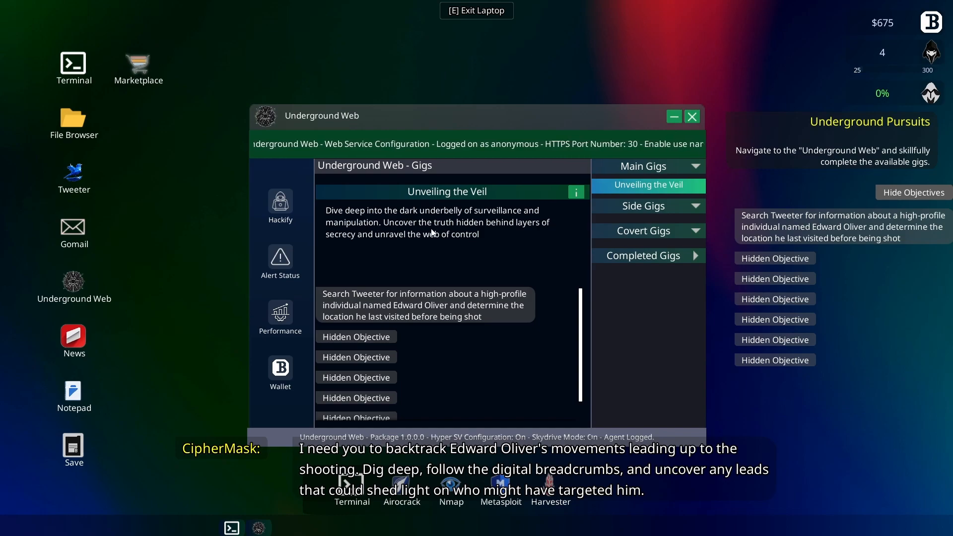
pyautogui.moveTo(730, 143)
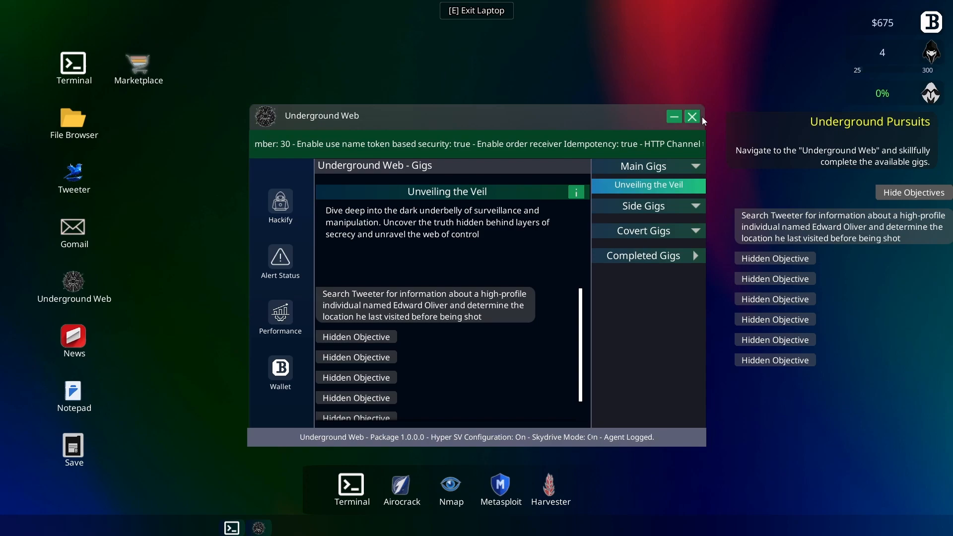
pyautogui.click(691, 117)
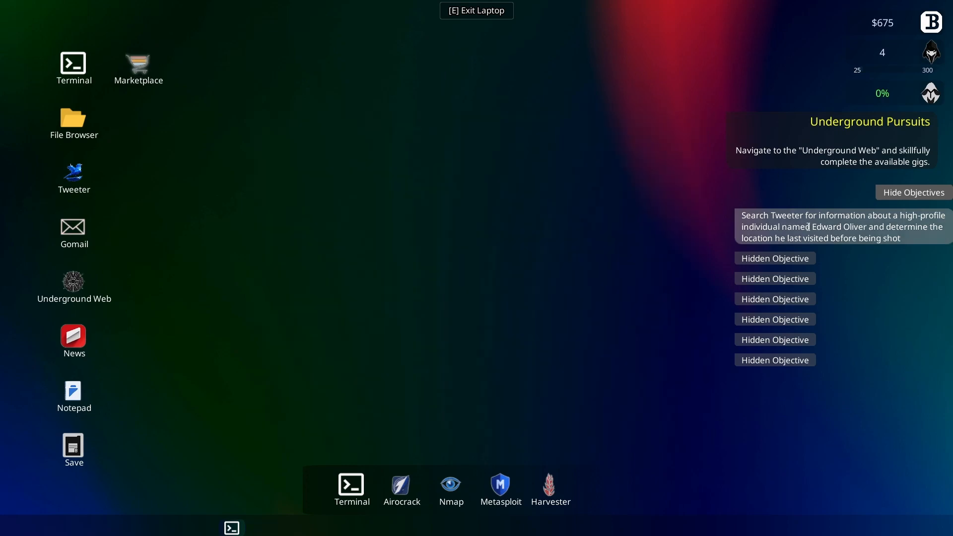
# Step: Search Edward Oliver on Tweeter and select CryptoCon in his exclusive-invite post
pyautogui.doubleClick(839, 226)
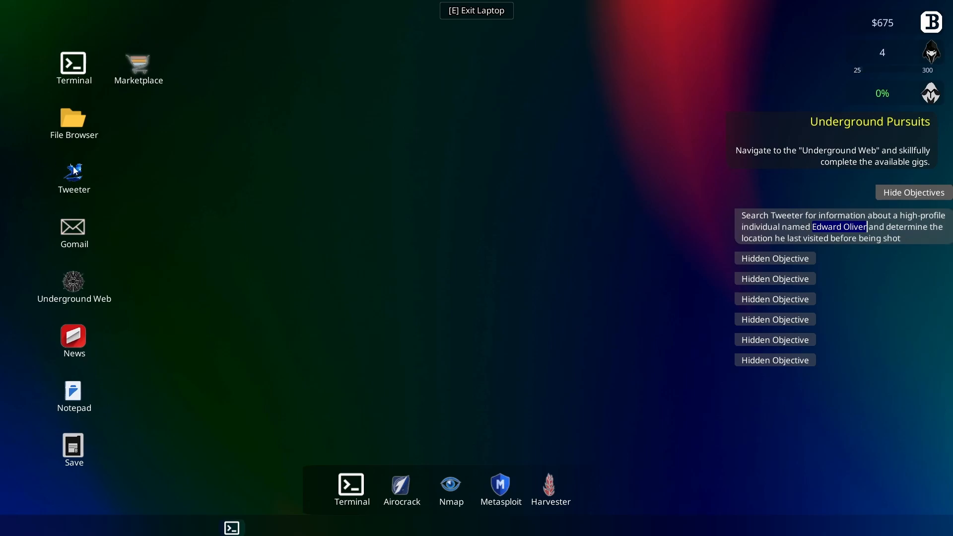
pyautogui.click(73, 172)
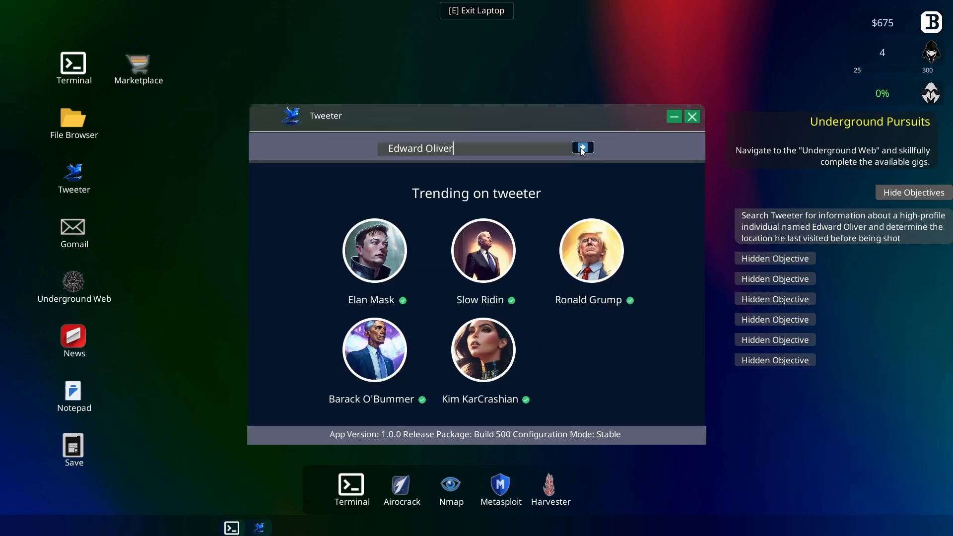
pyautogui.click(582, 147)
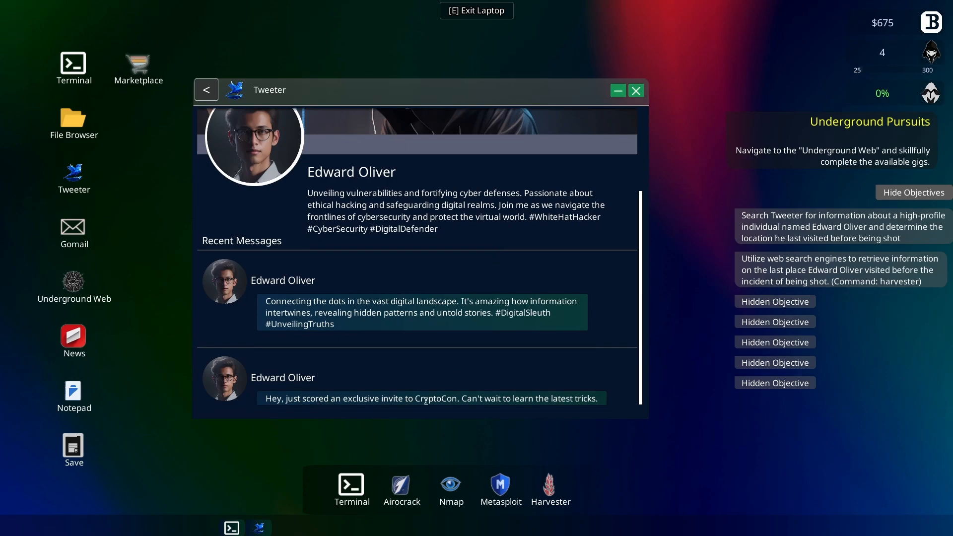
pyautogui.doubleClick(437, 399)
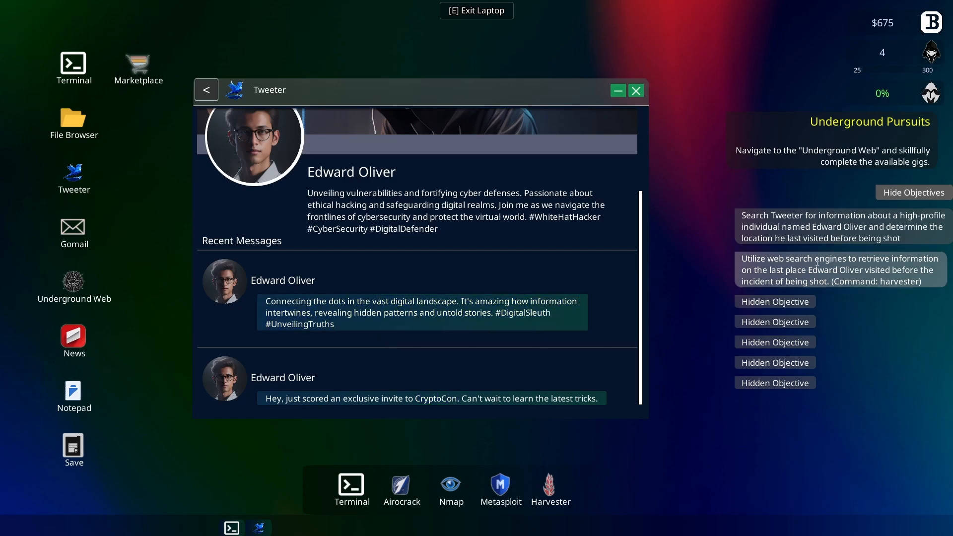
pyautogui.moveTo(411, 399)
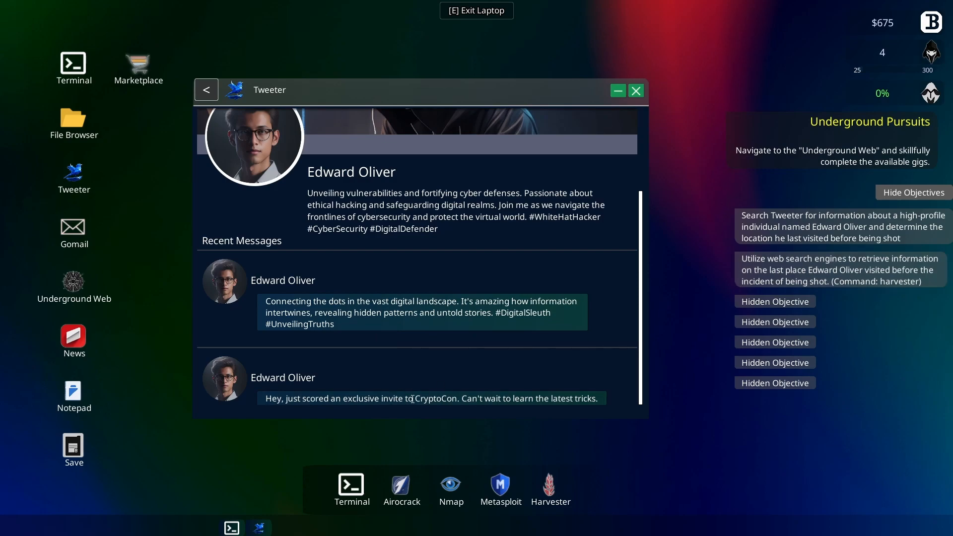
pyautogui.doubleClick(433, 400)
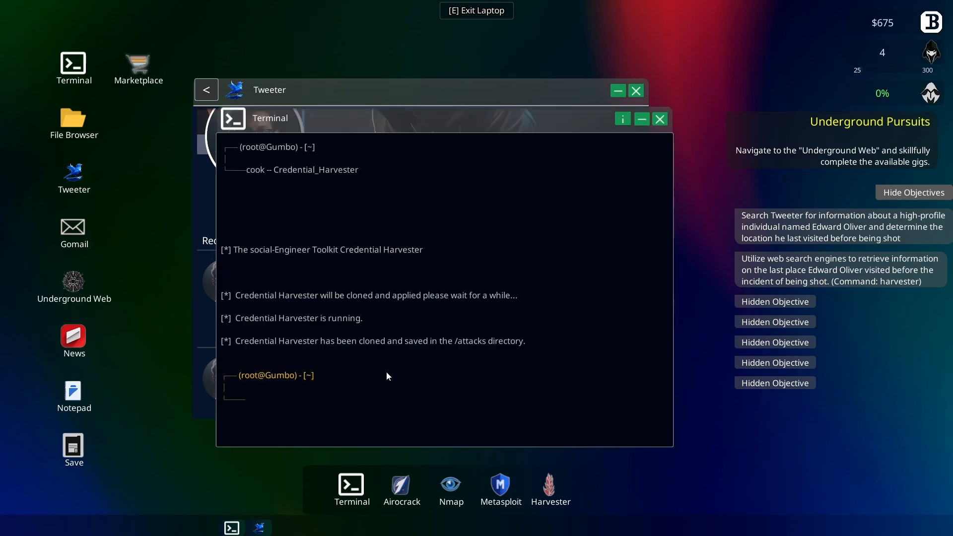
pyautogui.moveTo(338, 419)
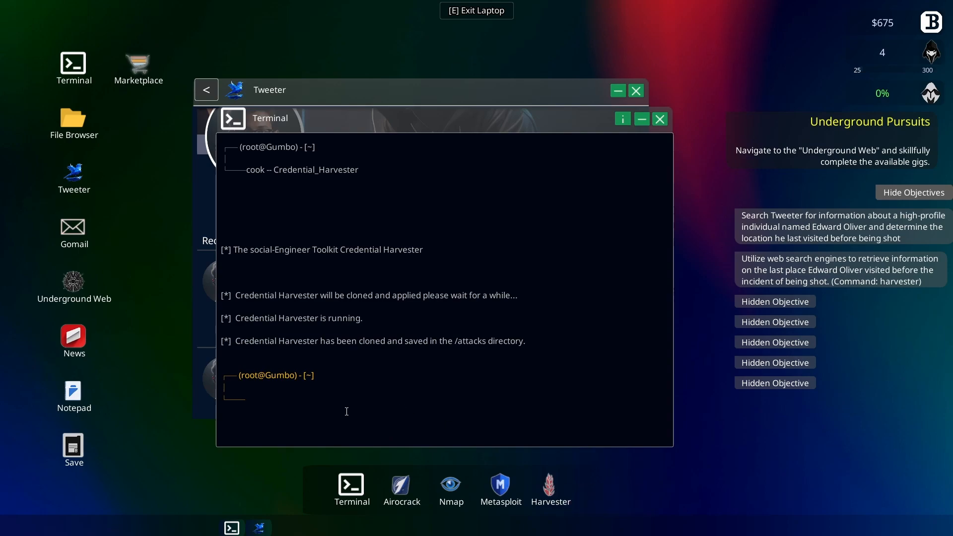
# Step: Run 'harvester -d CryptoCon' in the terminal, finding the IP 52.100.37.40
pyautogui.write('harvester -d')
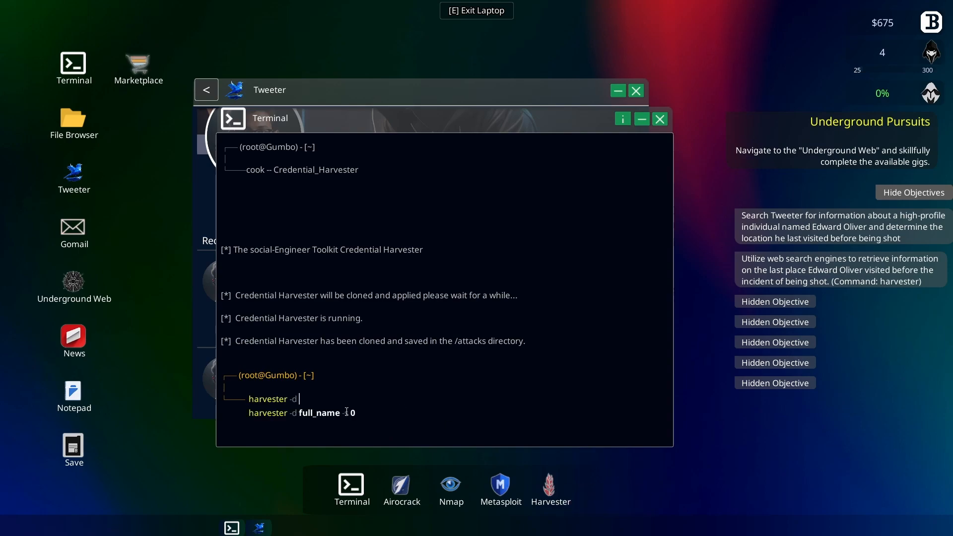
pyautogui.write('CryptoCon')
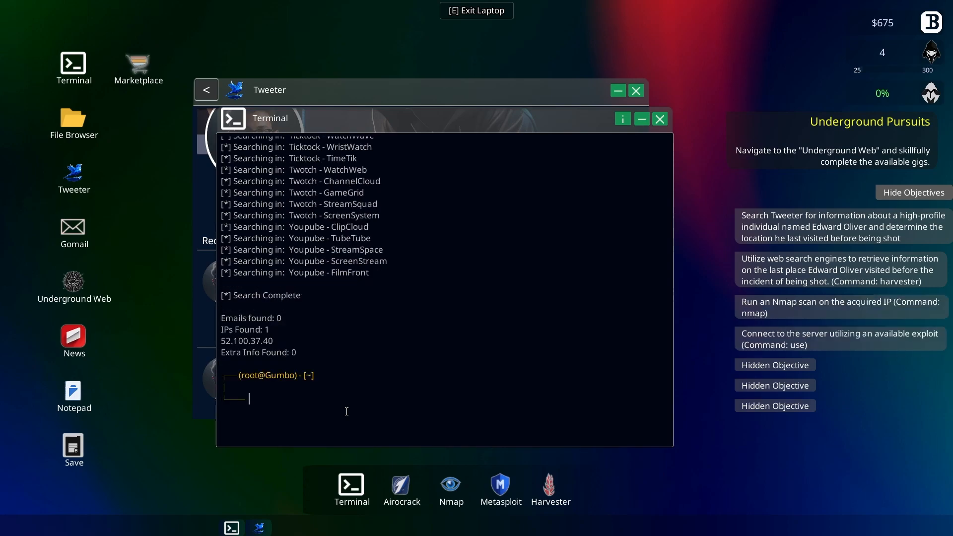
pyautogui.moveTo(334, 393)
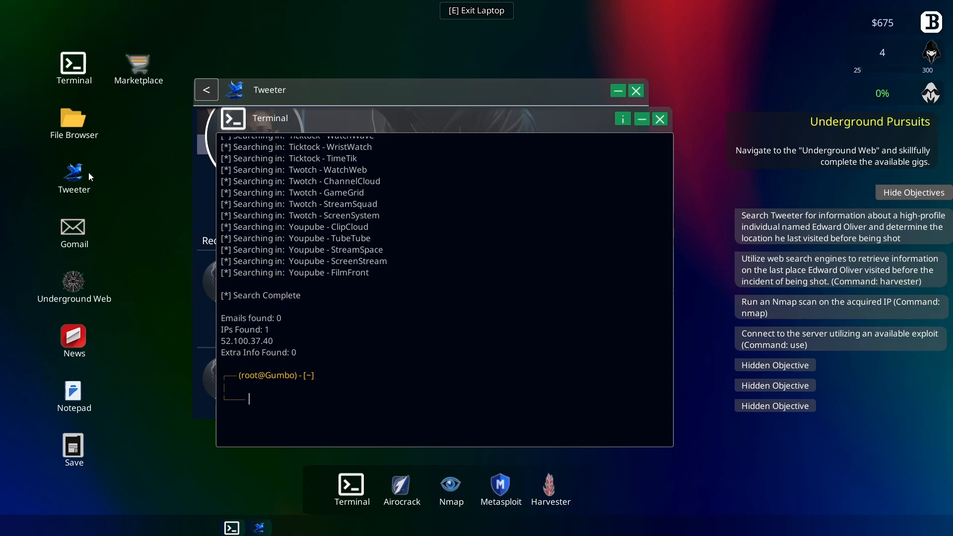
# Step: Start a Notepad note with the name cryptocon for recording findings
pyautogui.click(73, 390)
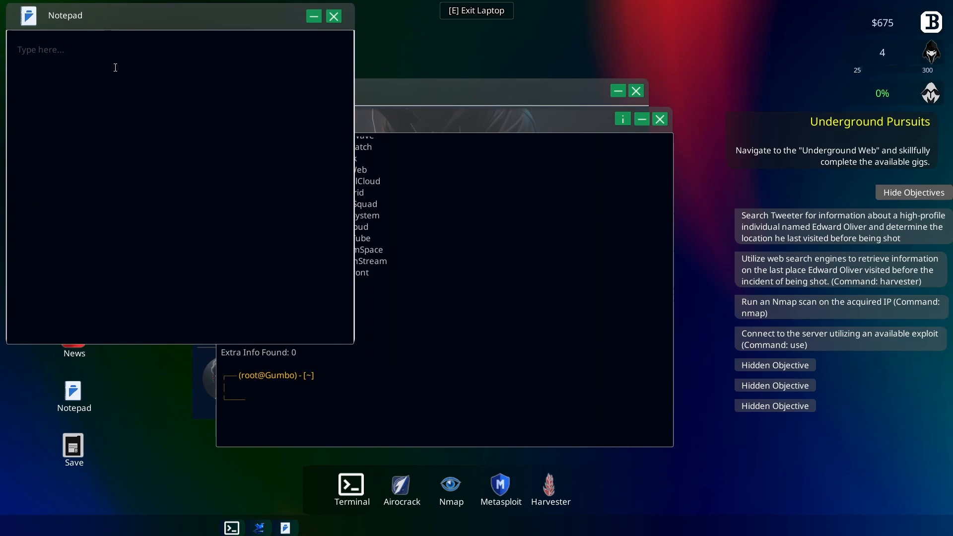
pyautogui.write('cryptoi')
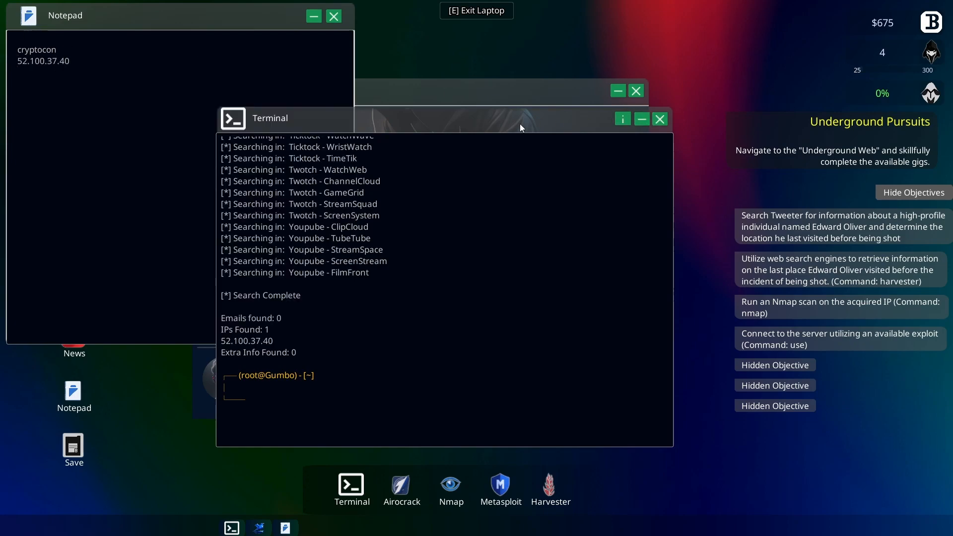
# Step: Scan 52.100.37.40 with nmap and note the RDP_Bruteforce 1.0.1 vulnerability on port 3389
pyautogui.click(282, 399)
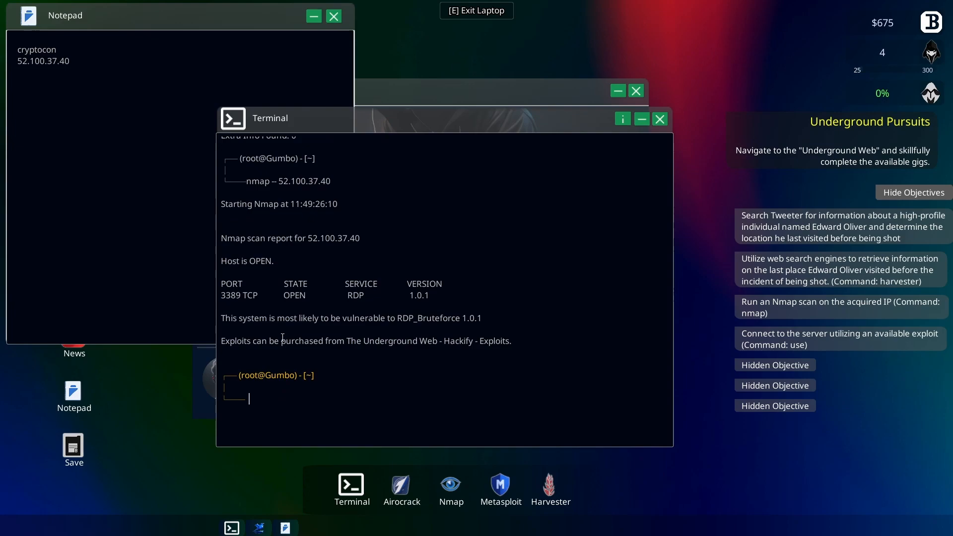
pyautogui.moveTo(402, 317); pyautogui.dragTo(480, 318)
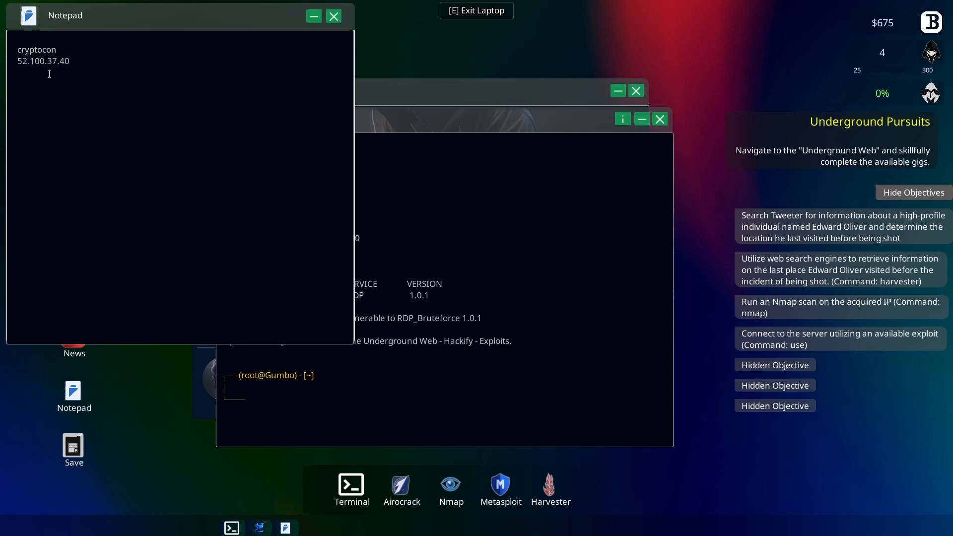
pyautogui.write('RDP_Bruteforce 1.0.1')
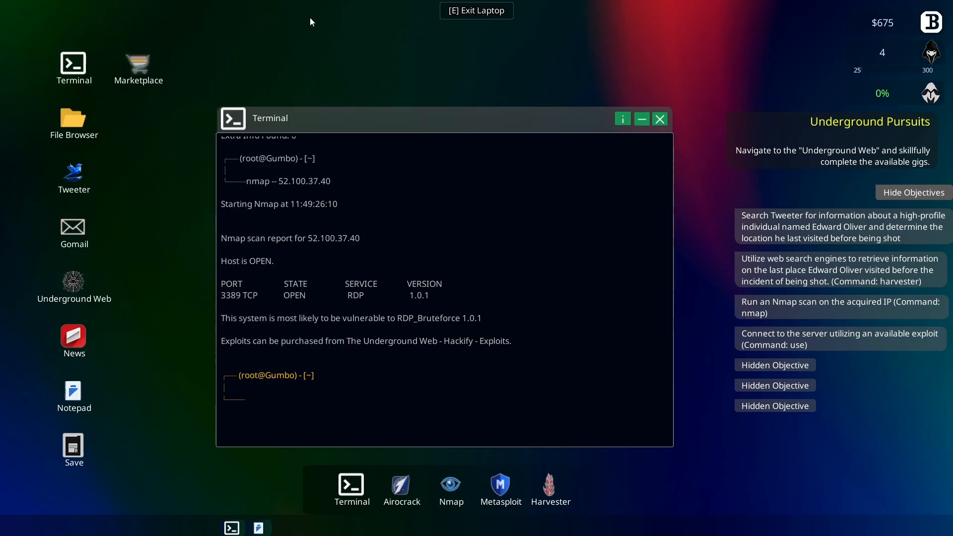
# Step: Buy RDP_Bruteforce 1.0.1 for $30 from Hackify's Systems exploits via the Underground Web
pyautogui.click(73, 282)
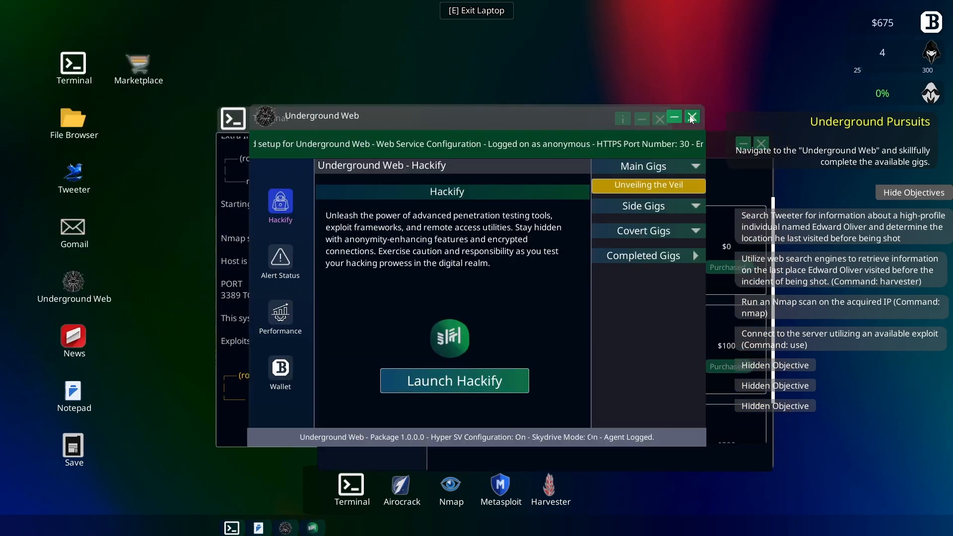
pyautogui.click(455, 380)
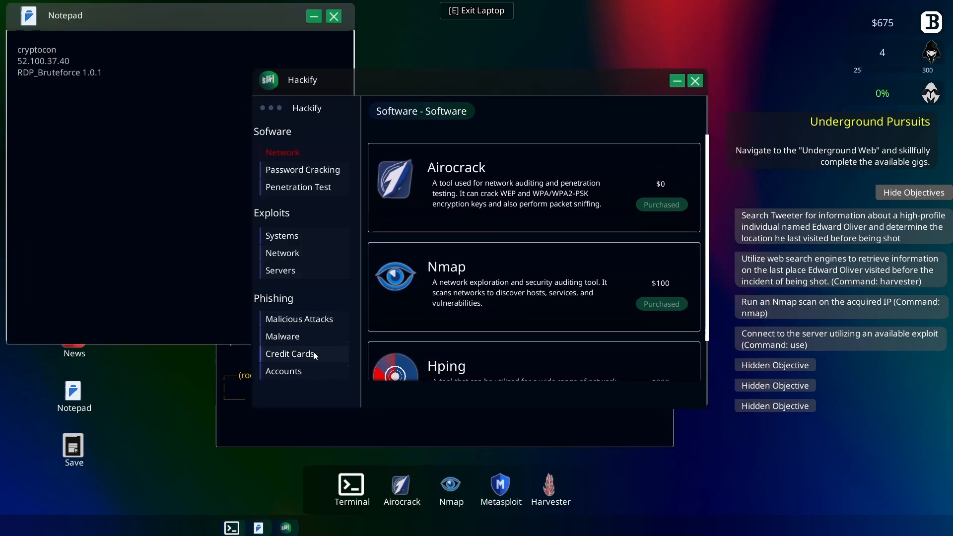
pyautogui.click(282, 254)
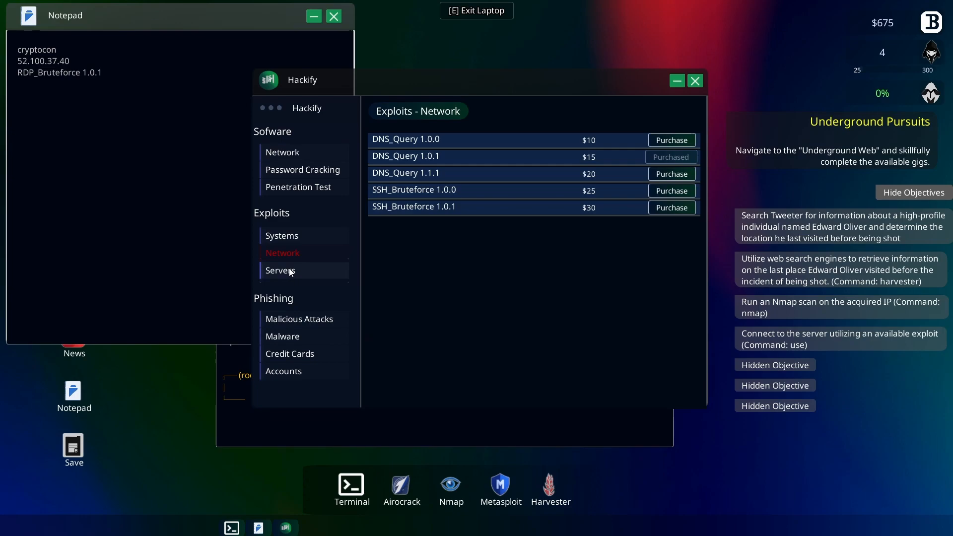
pyautogui.click(282, 236)
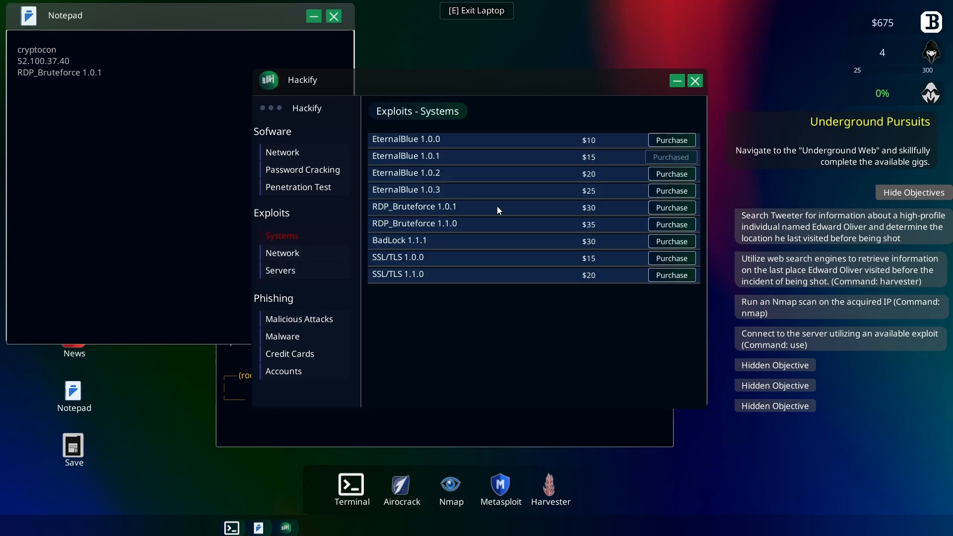
pyautogui.click(671, 207)
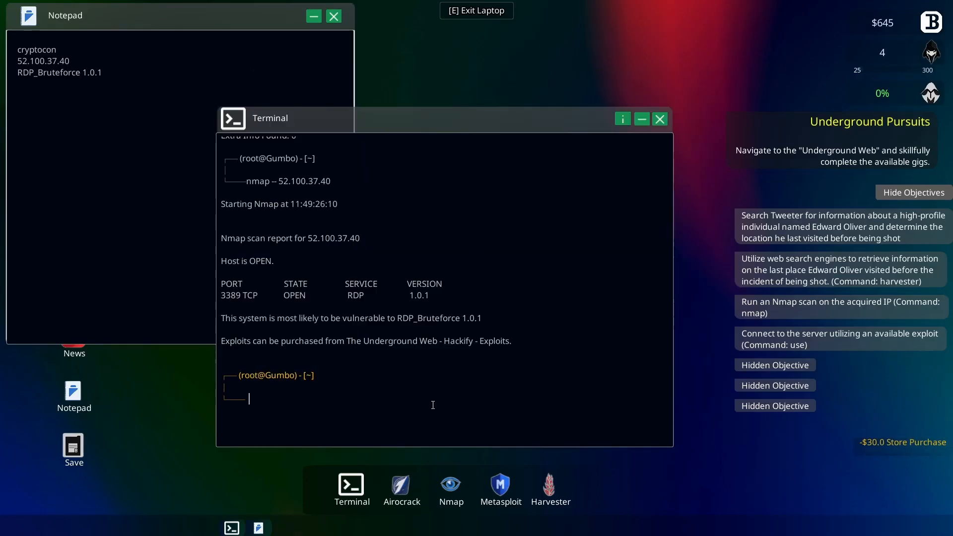
# Step: Run 'use -x RDP_Bruteforce -version 1.0.1 -ip 52.100.37.40', opening a Meterpreter session on the server
pyautogui.write('use')
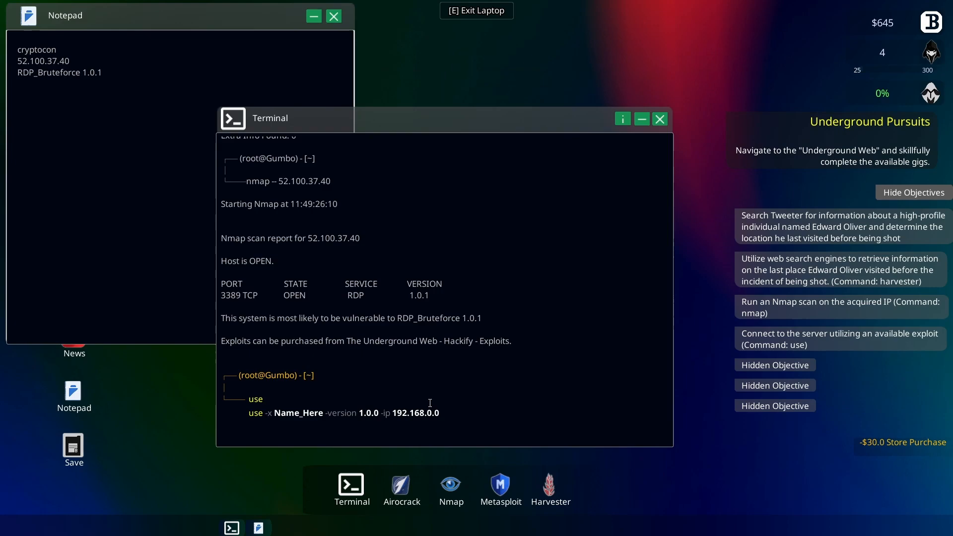
pyautogui.write('-x')
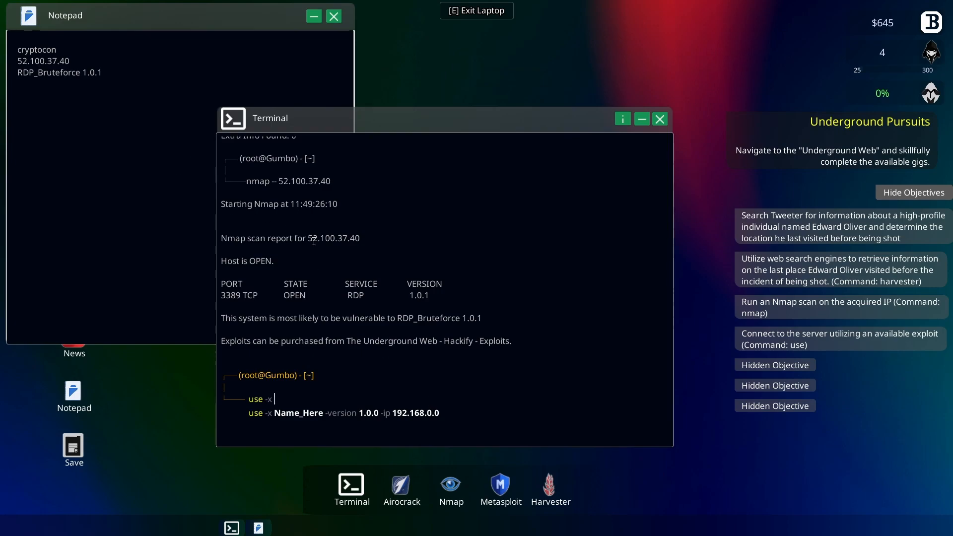
pyautogui.doubleClick(428, 317)
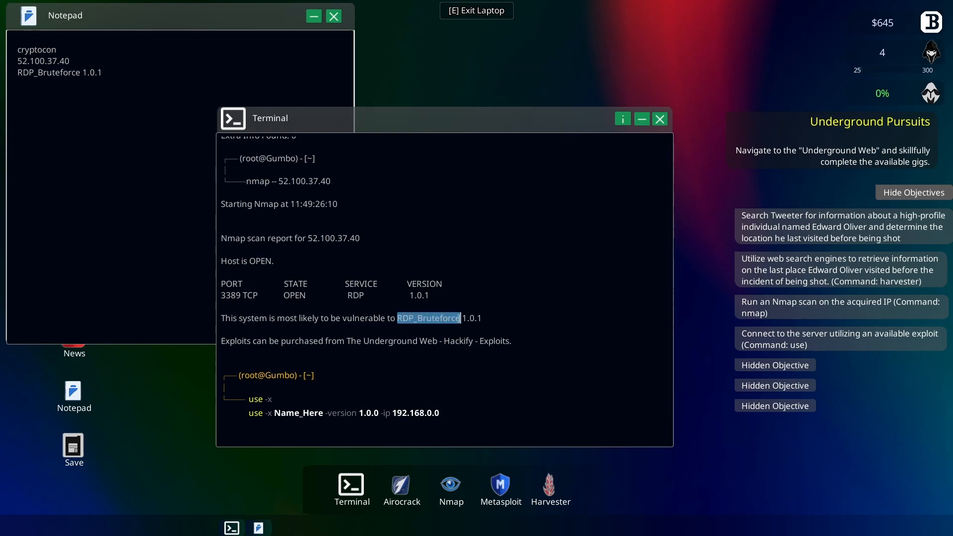
pyautogui.write('RDP_Bruteforce -version')
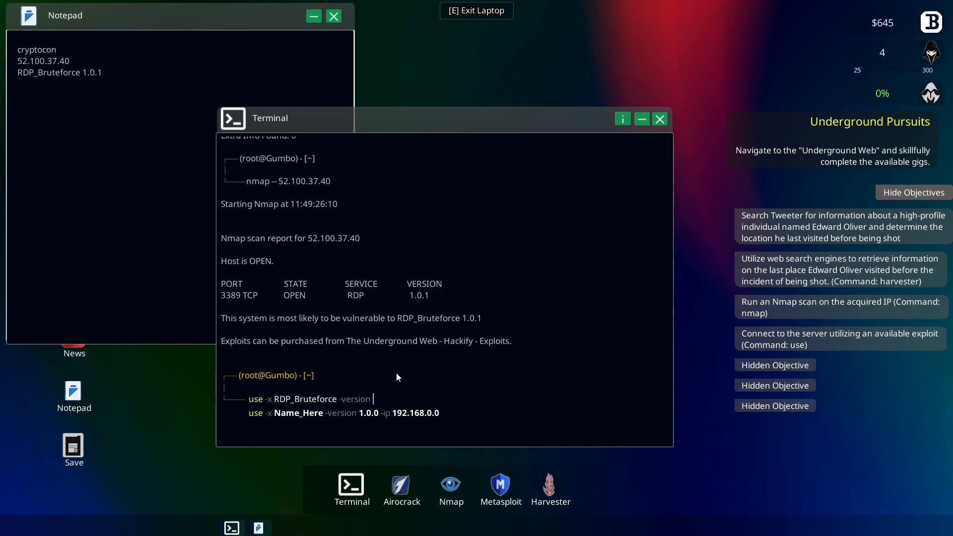
pyautogui.write('1.0')
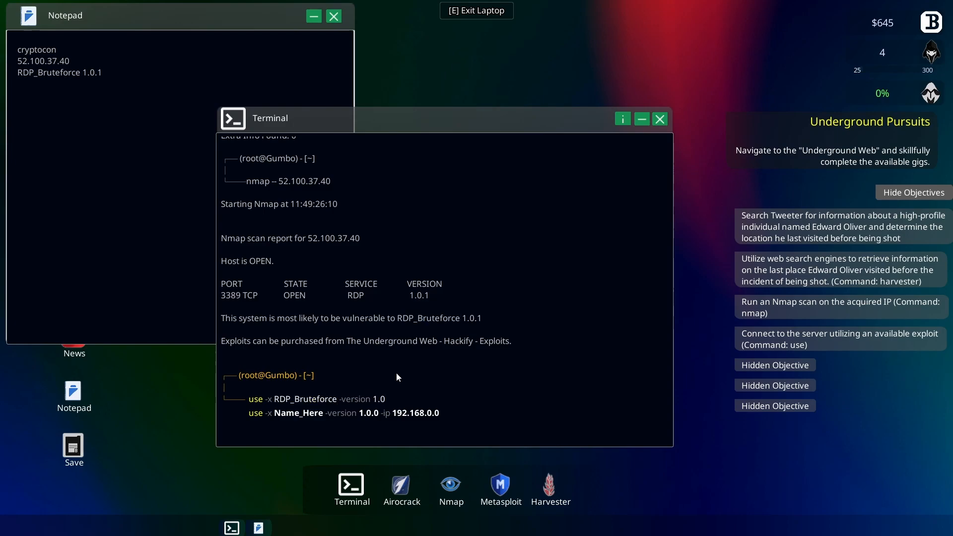
pyautogui.write('.1')
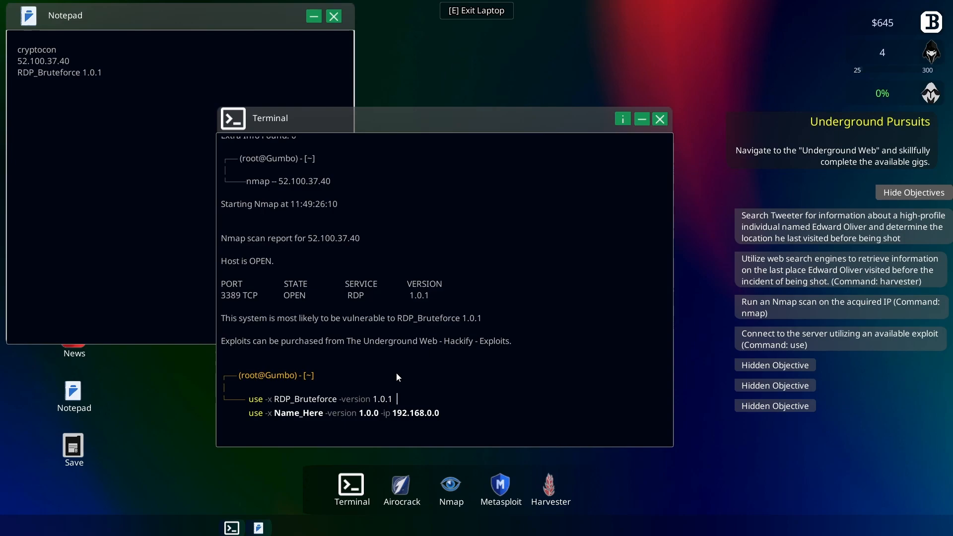
pyautogui.write('-ip')
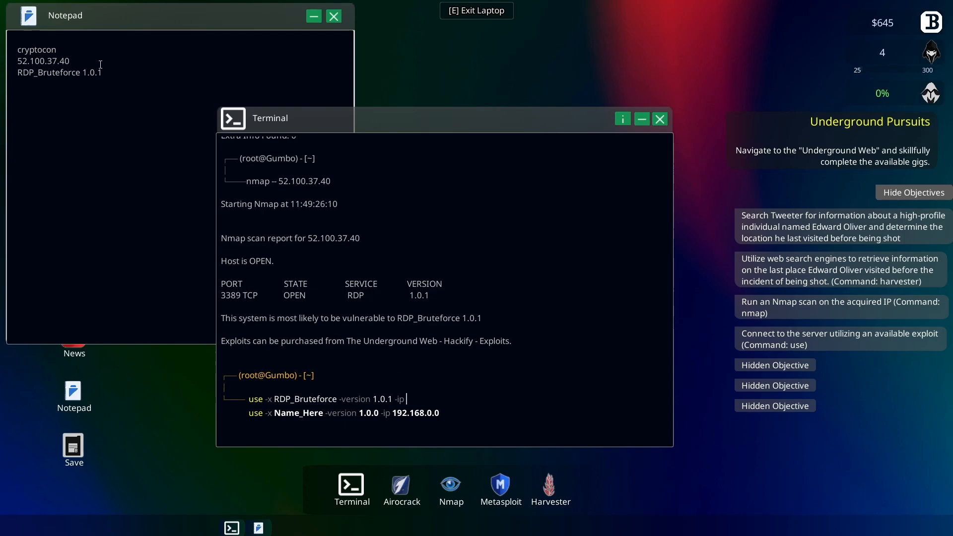
pyautogui.write('52.100.37.40')
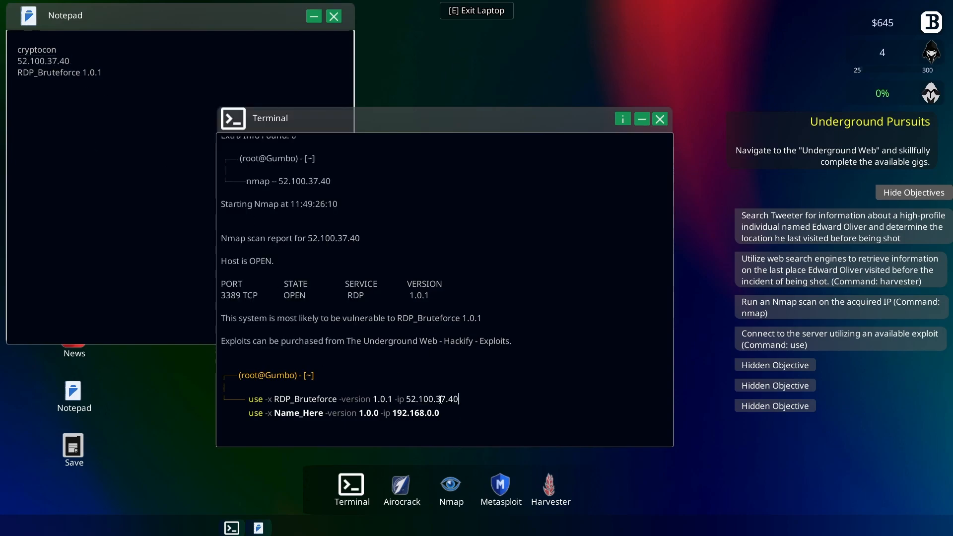
pyautogui.press('Enter')
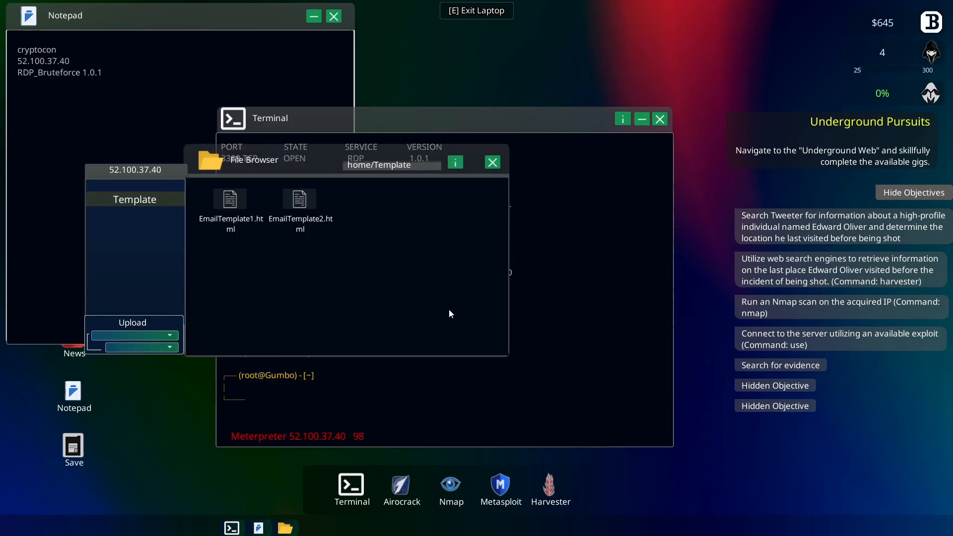
# Step: Read EmailTemplate1.html on the CryptoCon server and download it
pyautogui.click(661, 119)
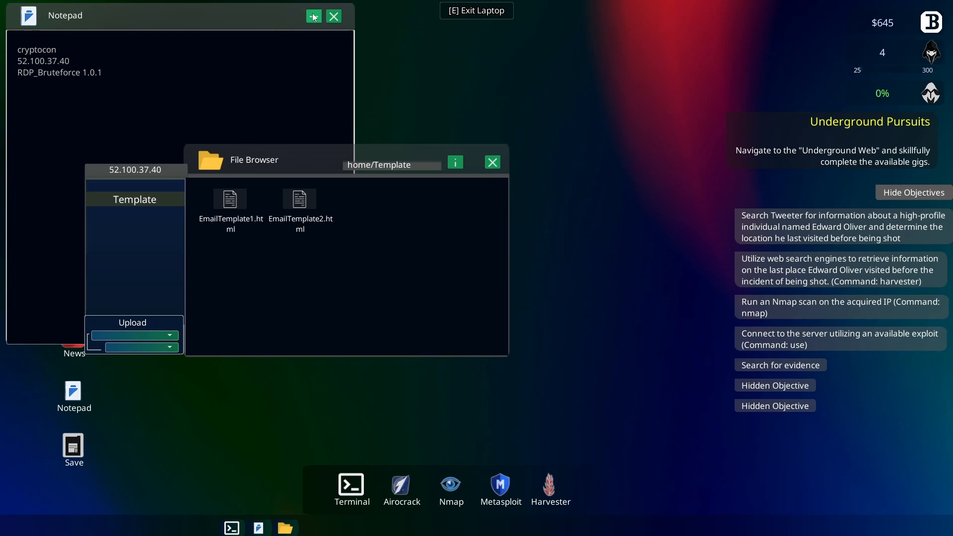
pyautogui.click(314, 16)
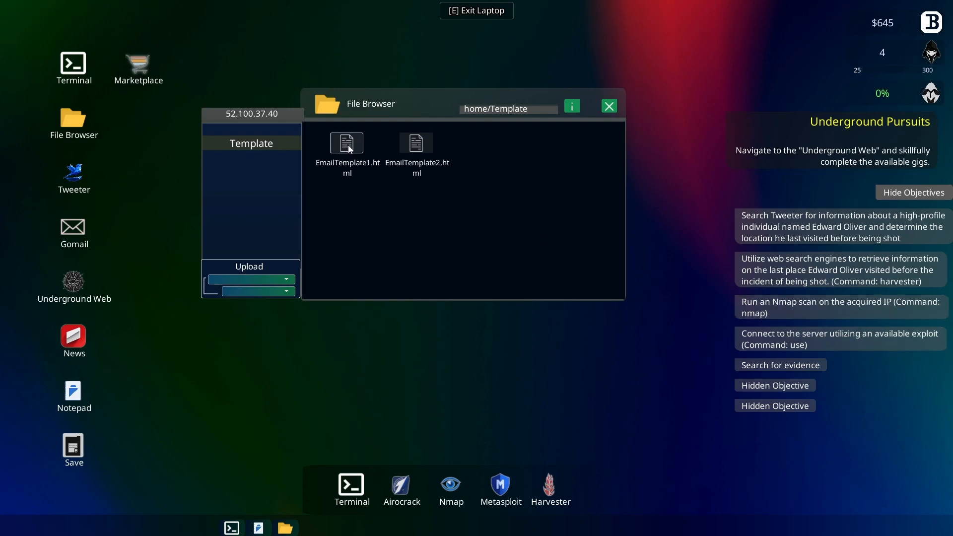
pyautogui.doubleClick(346, 143)
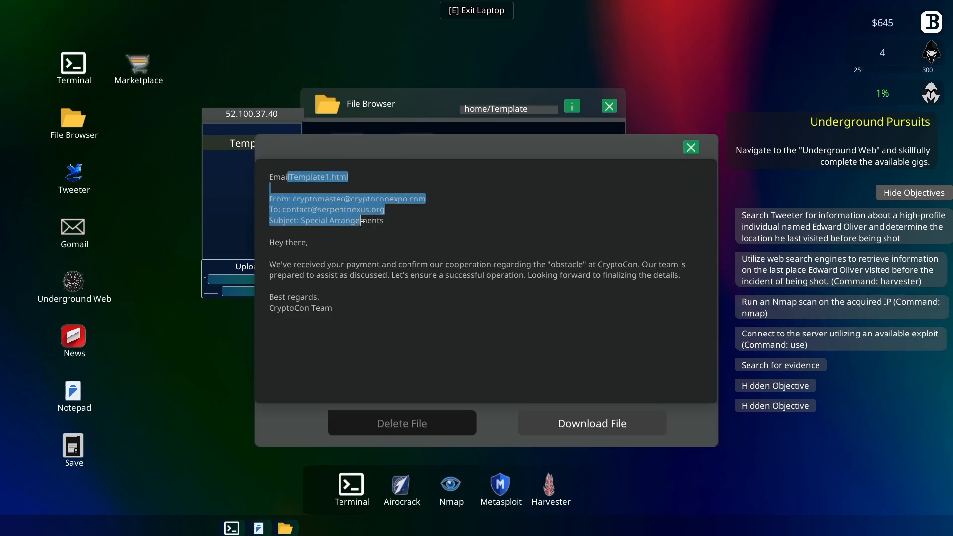
pyautogui.moveTo(361, 223); pyautogui.dragTo(699, 281)
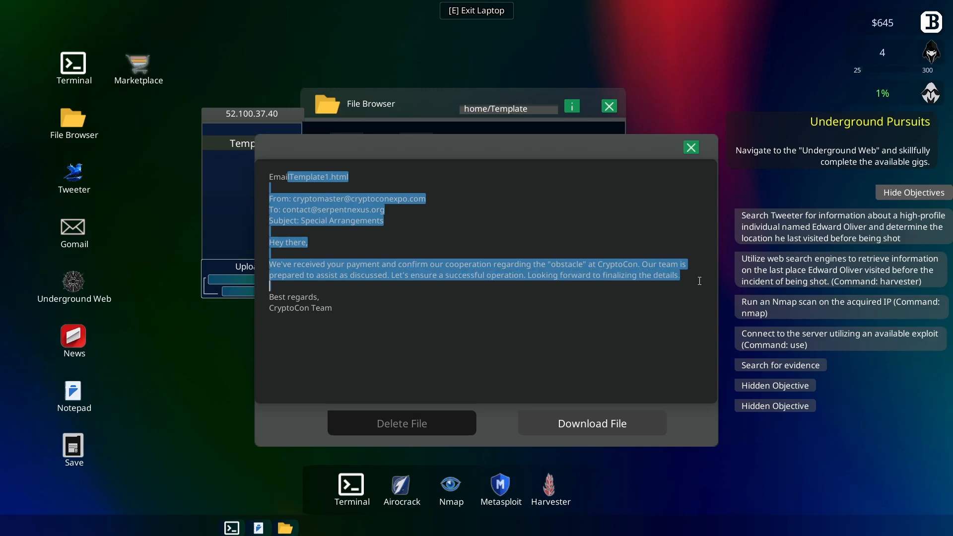
pyautogui.click(345, 267)
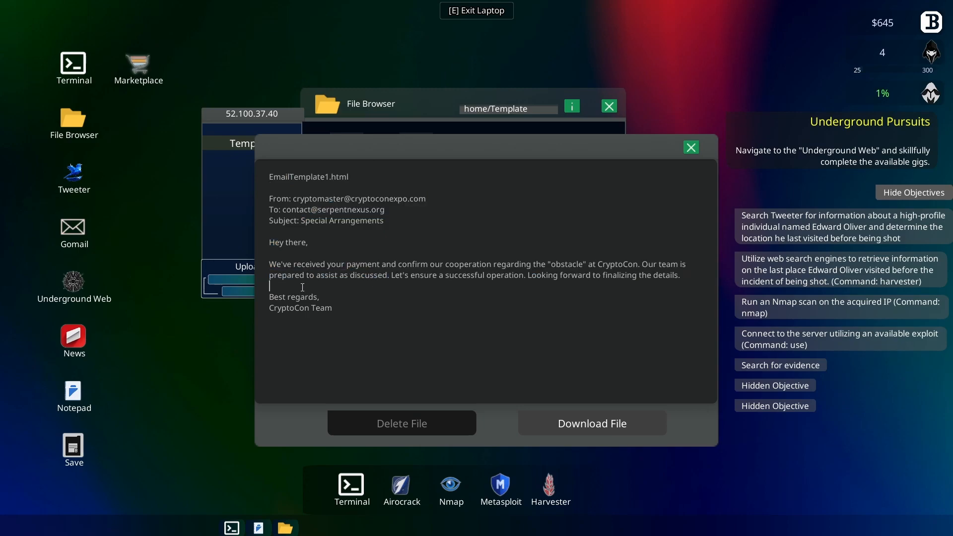
pyautogui.click(591, 423)
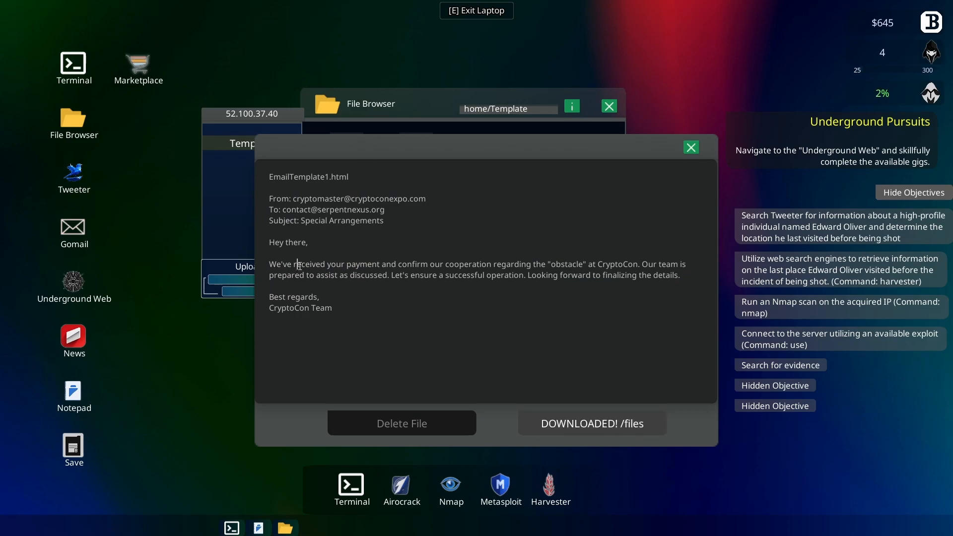
# Step: Read and download the incriminating EmailTemplate2.html evidence file
pyautogui.moveTo(297, 264); pyautogui.dragTo(576, 264)
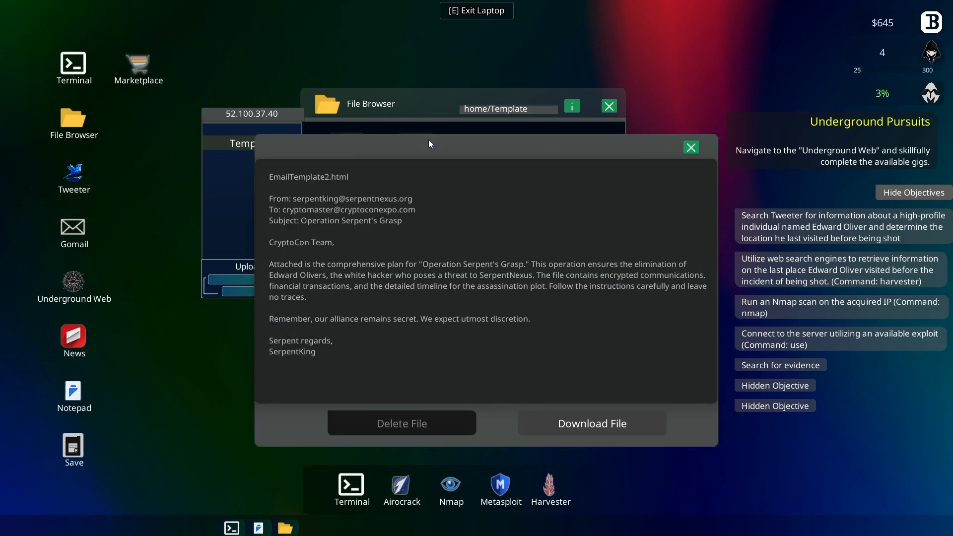
pyautogui.moveTo(269, 195); pyautogui.dragTo(479, 275)
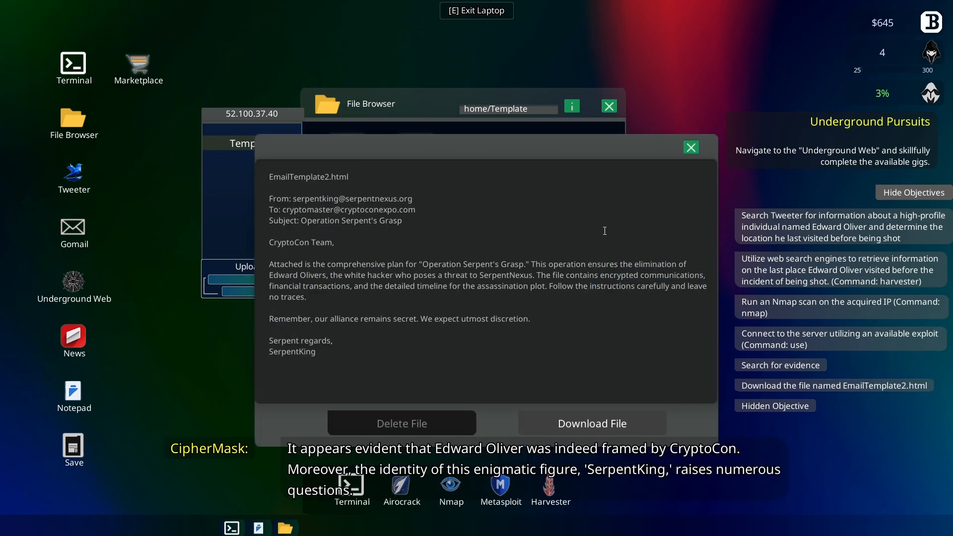
pyautogui.moveTo(592, 228)
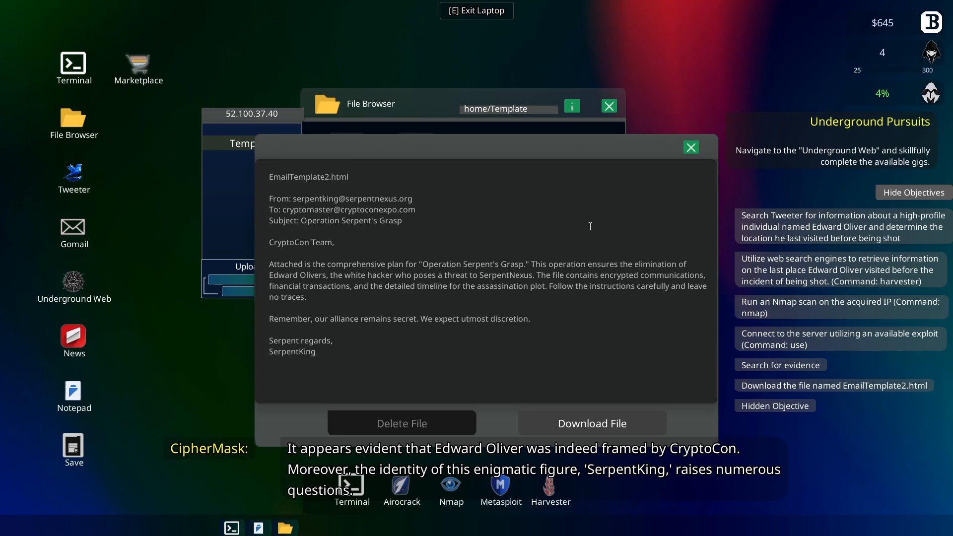
pyautogui.click(592, 423)
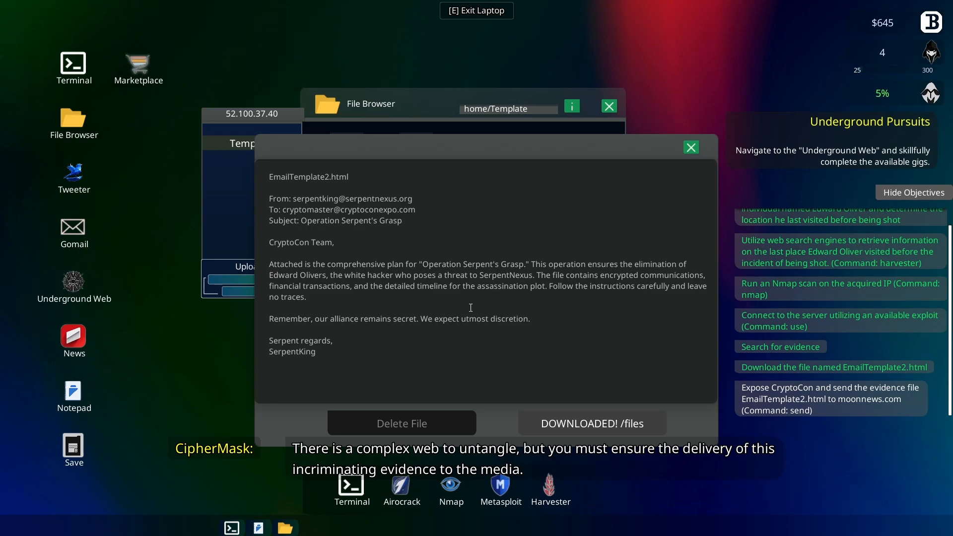
pyautogui.moveTo(722, 173)
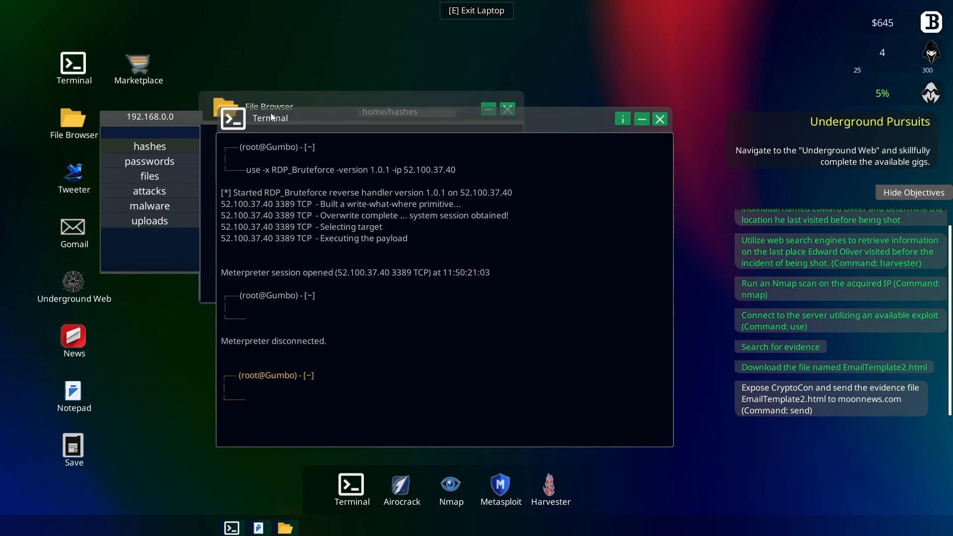
# Step: Send EmailTemplate2.html to moonnews.com with the send command, completing the gig
pyautogui.rightClick(383, 145)
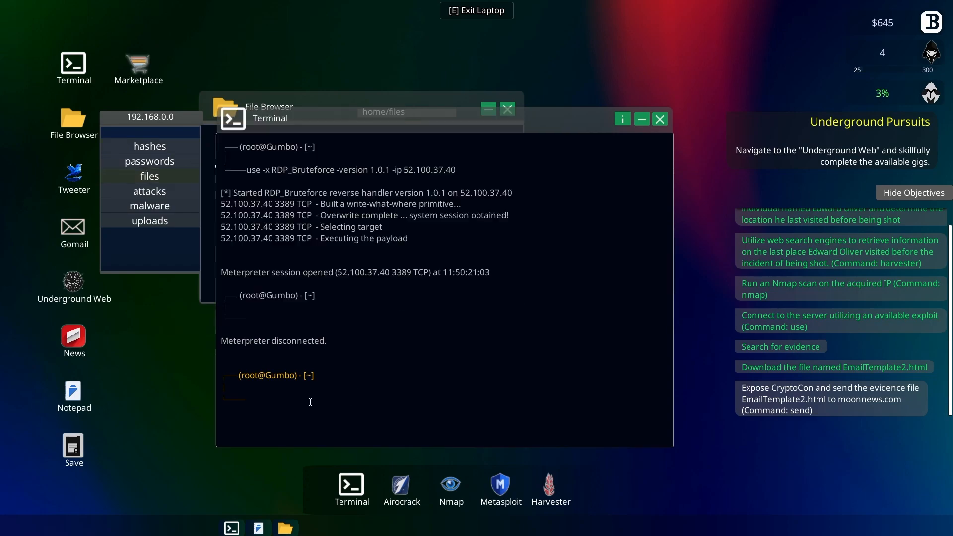
pyautogui.write('send -f')
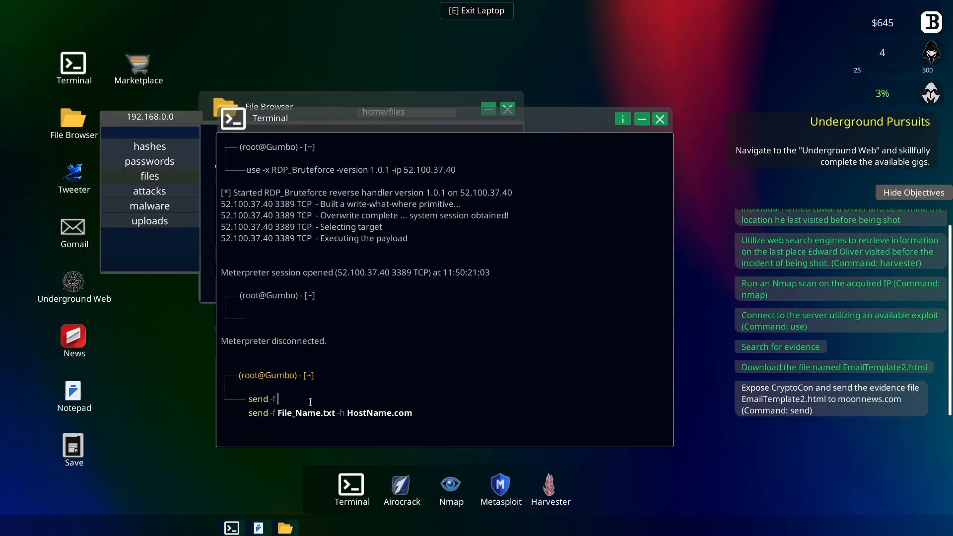
pyautogui.write('EmailTemplate2.html')
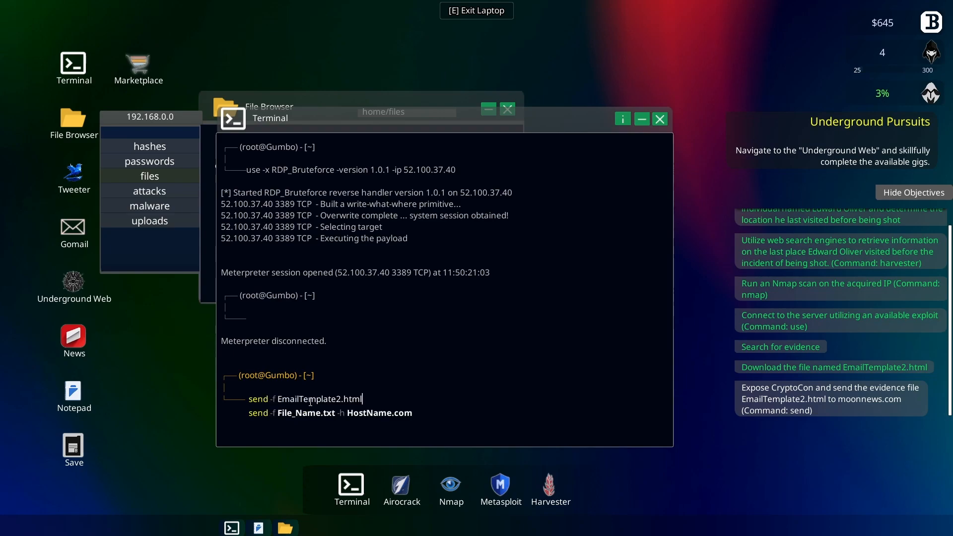
pyautogui.write('-h')
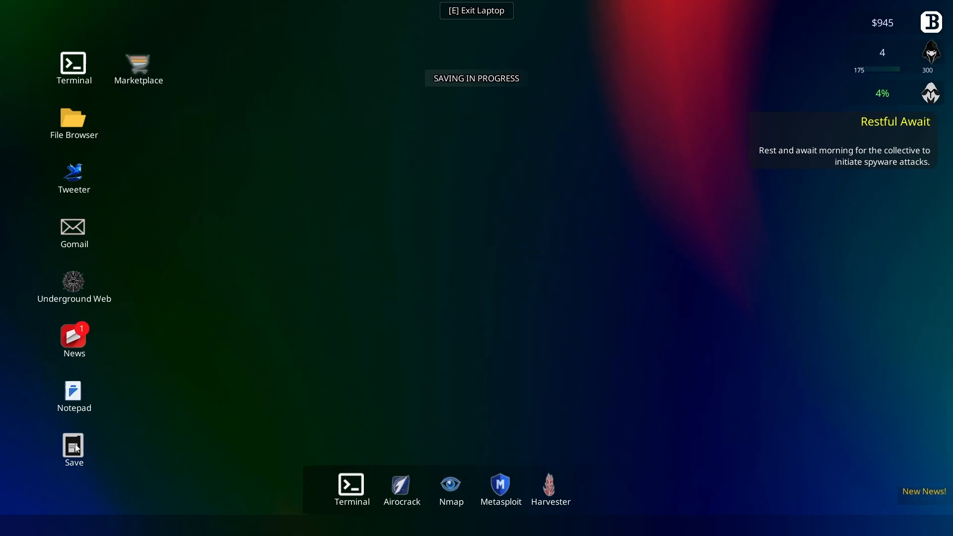
# Step: Read the News article linking CryptoCon to Edward Oliver's shooting, then close News
pyautogui.click(74, 336)
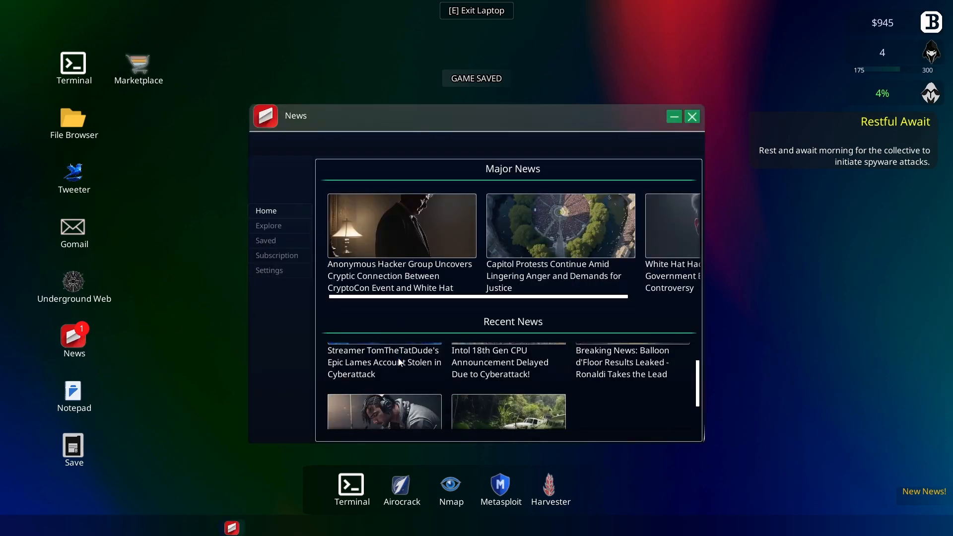
pyautogui.click(402, 226)
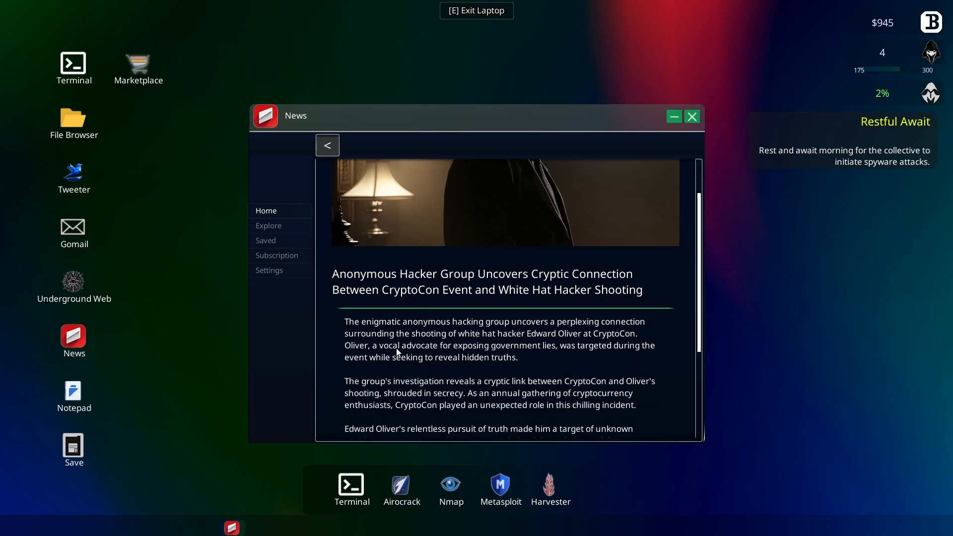
pyautogui.scroll(-3)
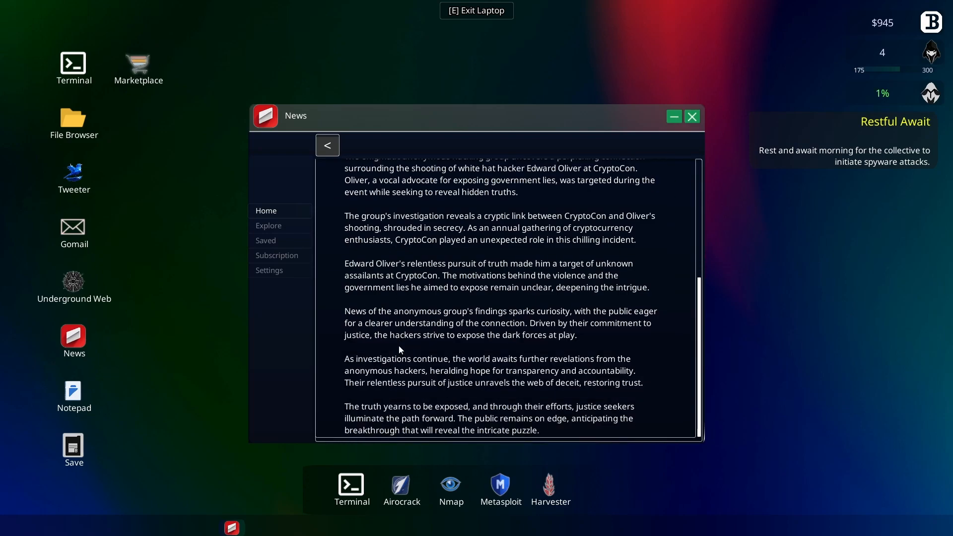
pyautogui.moveTo(401, 345)
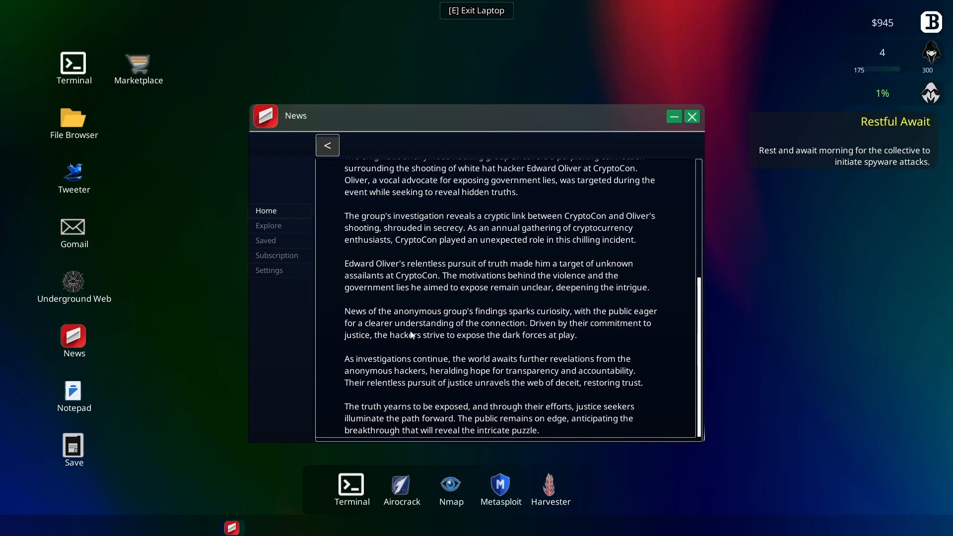
pyautogui.moveTo(692, 81)
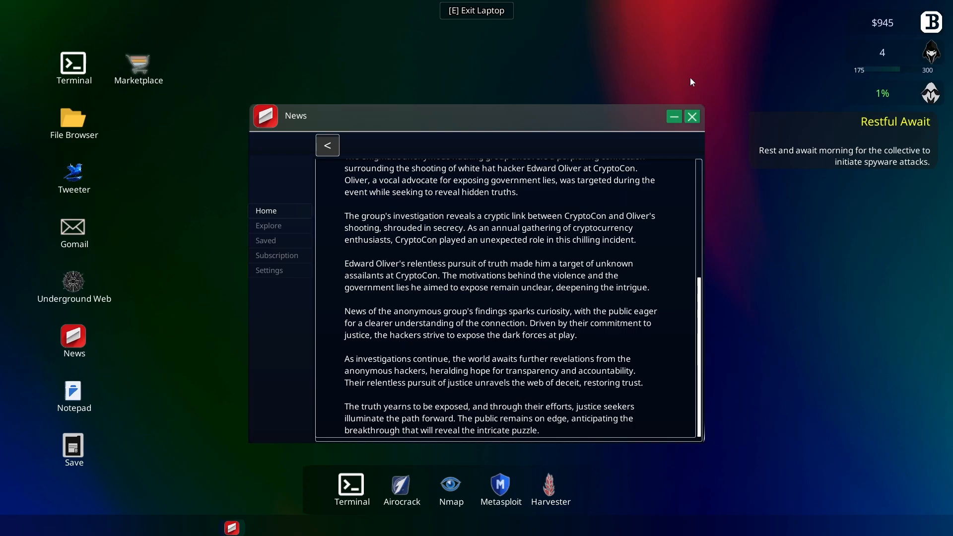
pyautogui.click(692, 116)
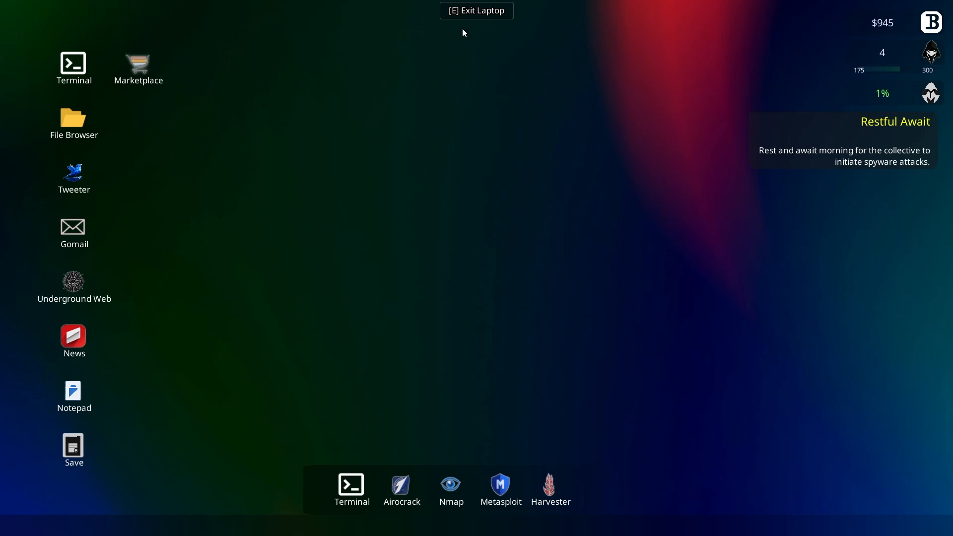